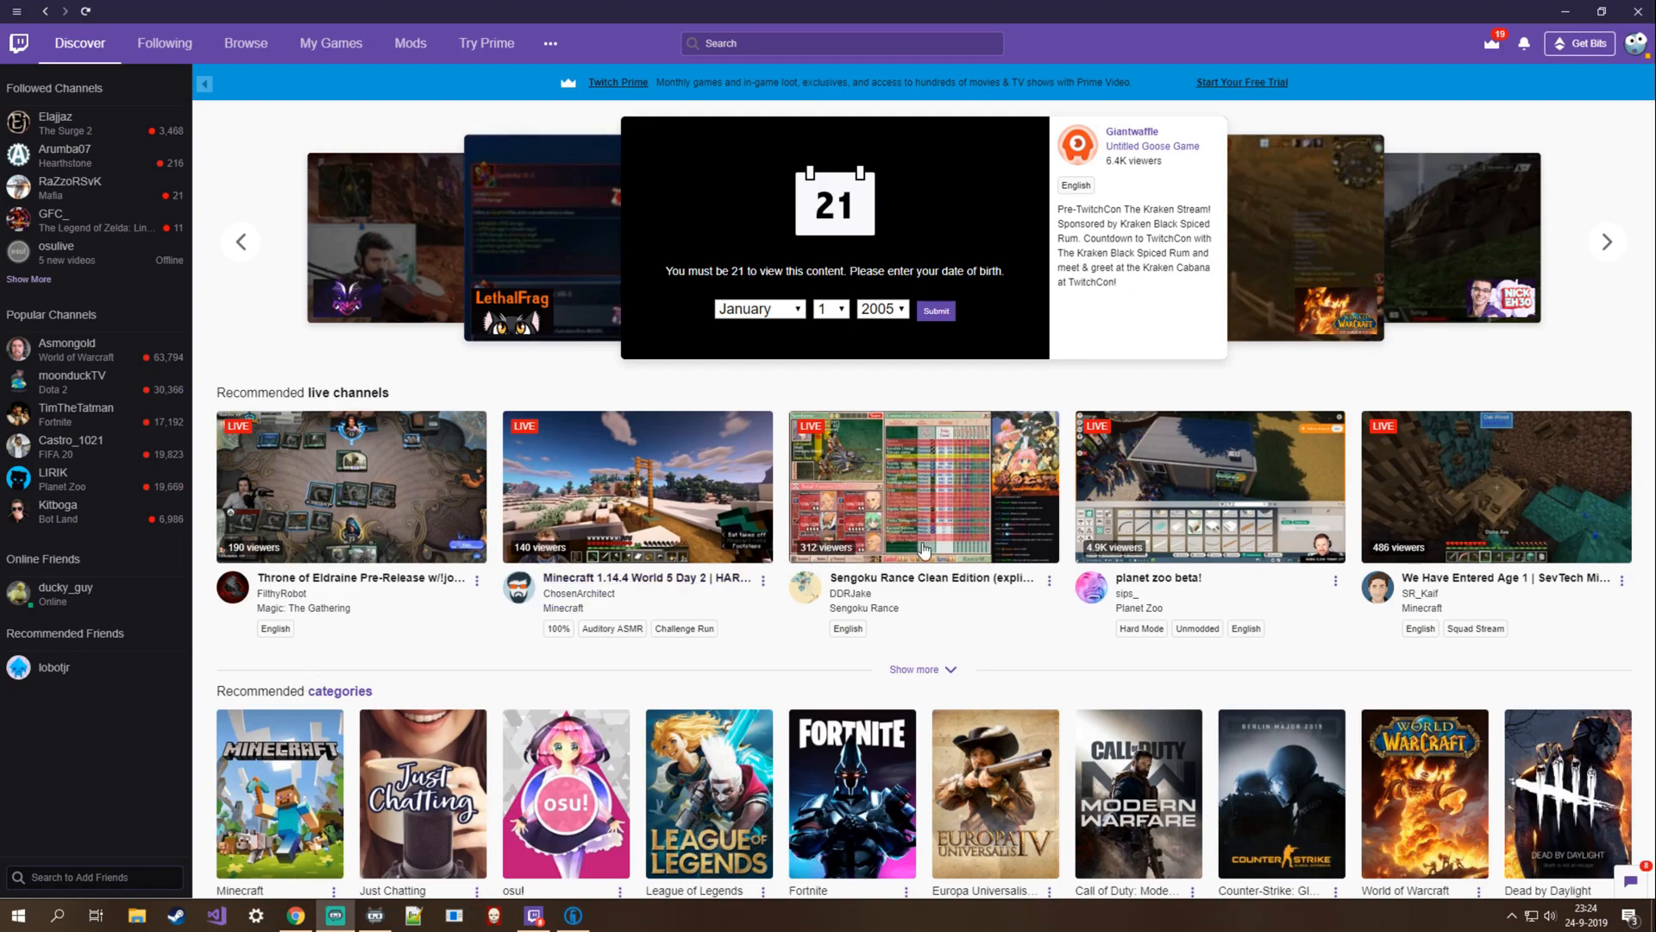
{"action": "mouse_move", "coordinate": [930, 578]}
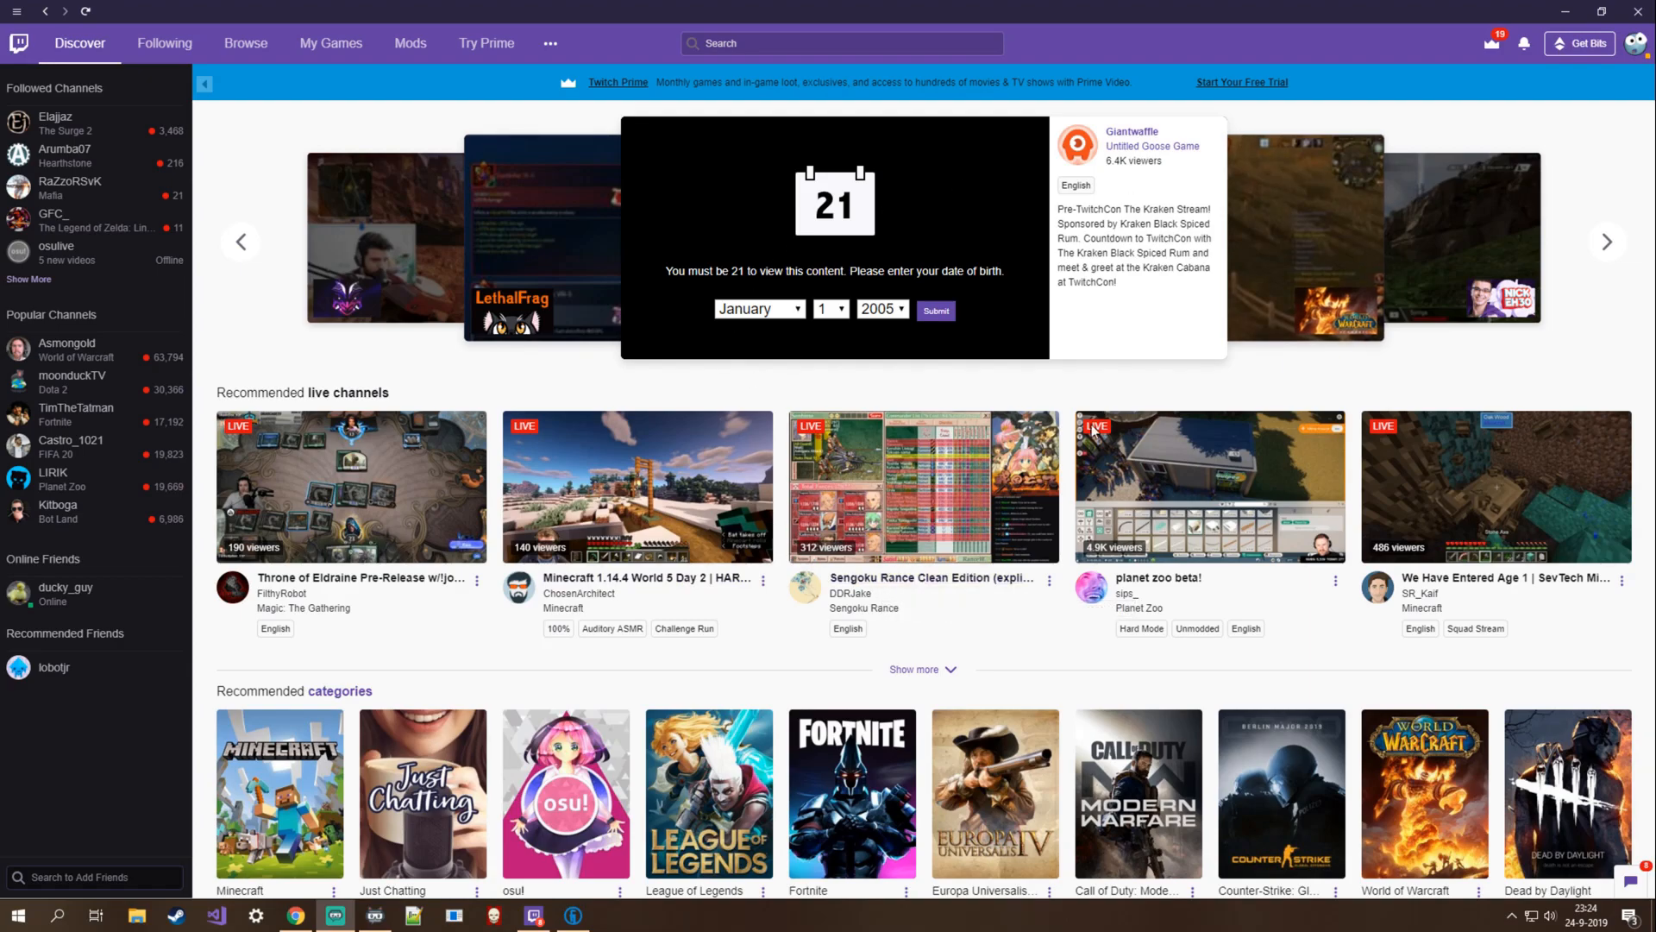
{"action": "mouse_move", "coordinate": [871, 559]}
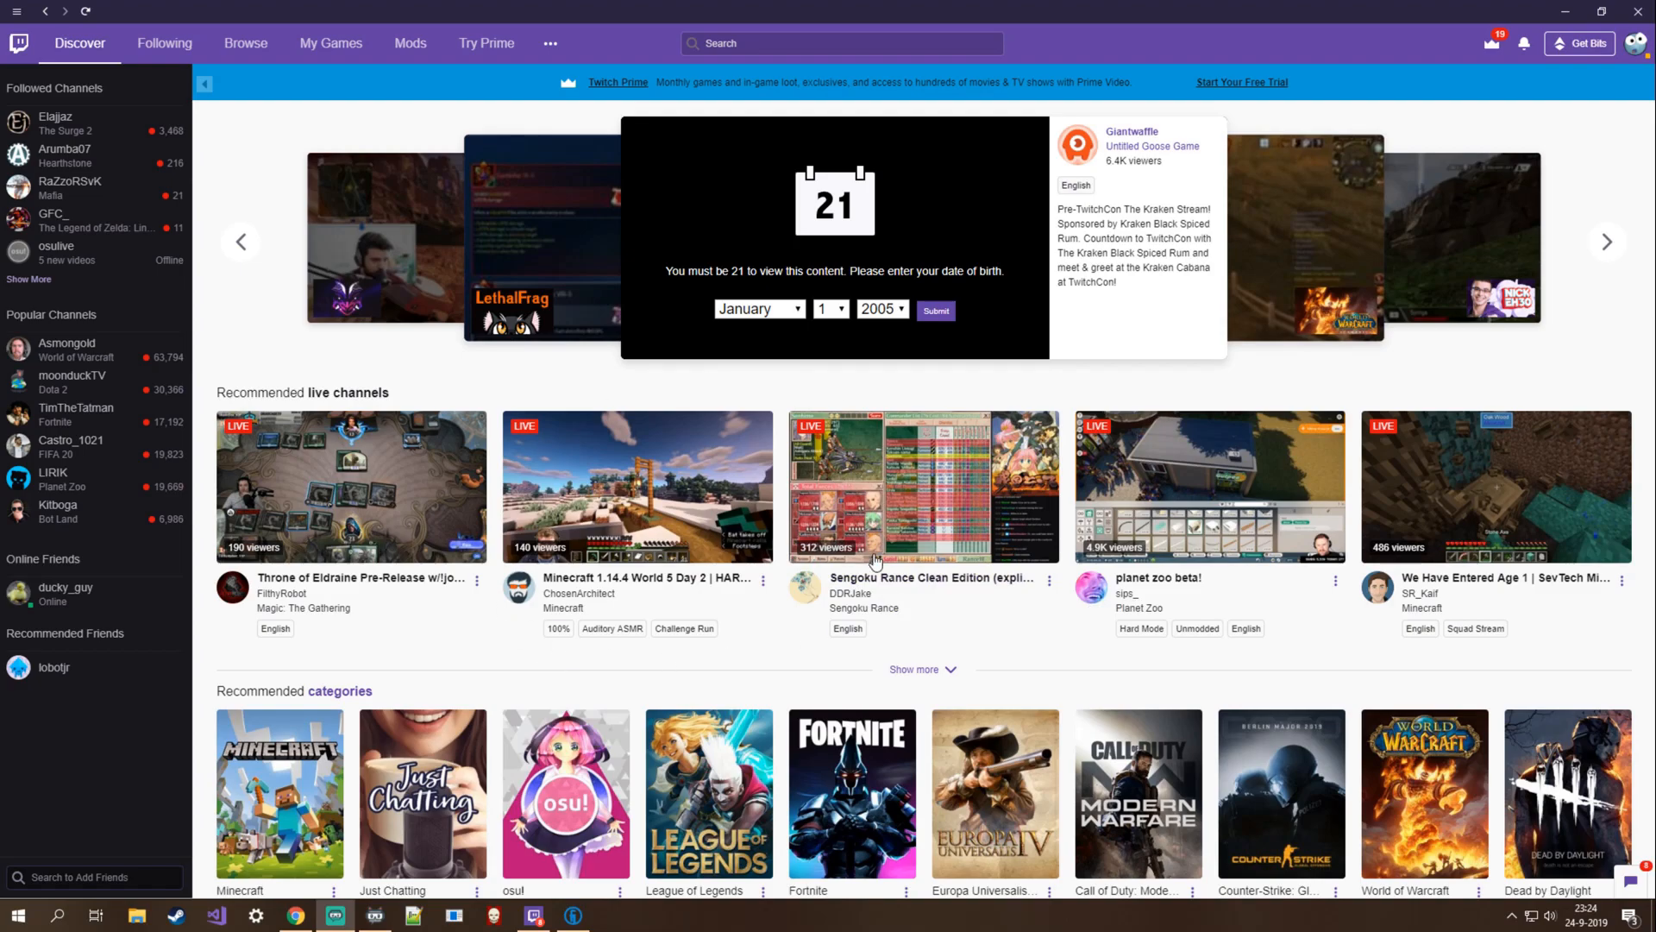
{"action": "mouse_move", "coordinate": [599, 645]}
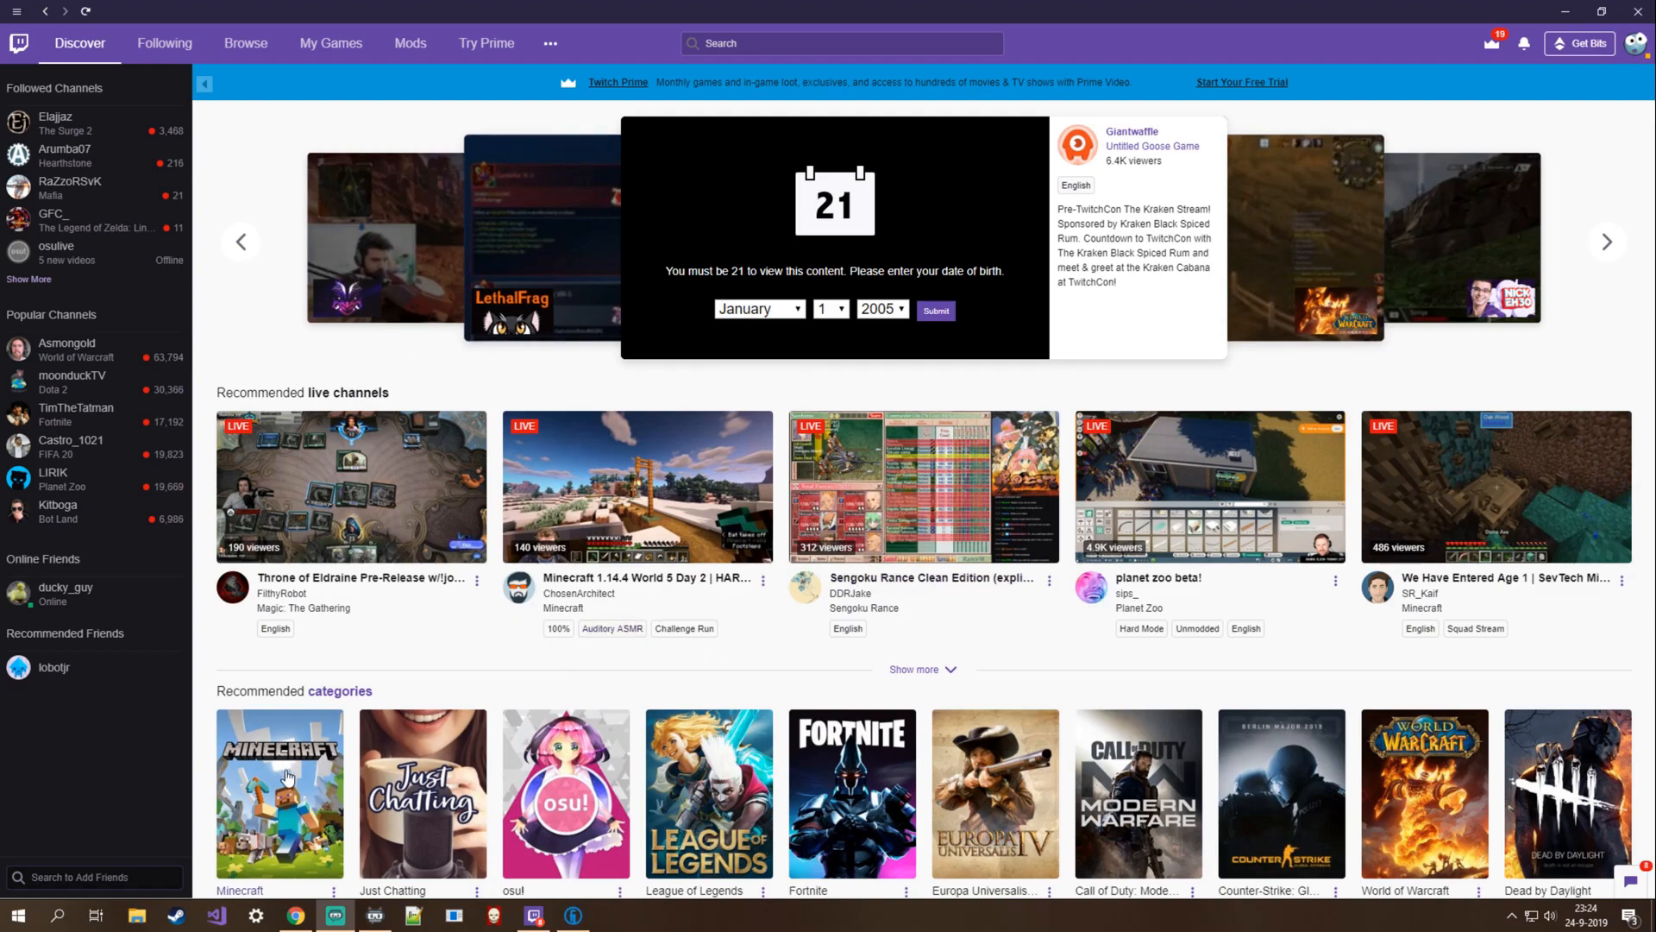
{"action": "mouse_move", "coordinate": [638, 631]}
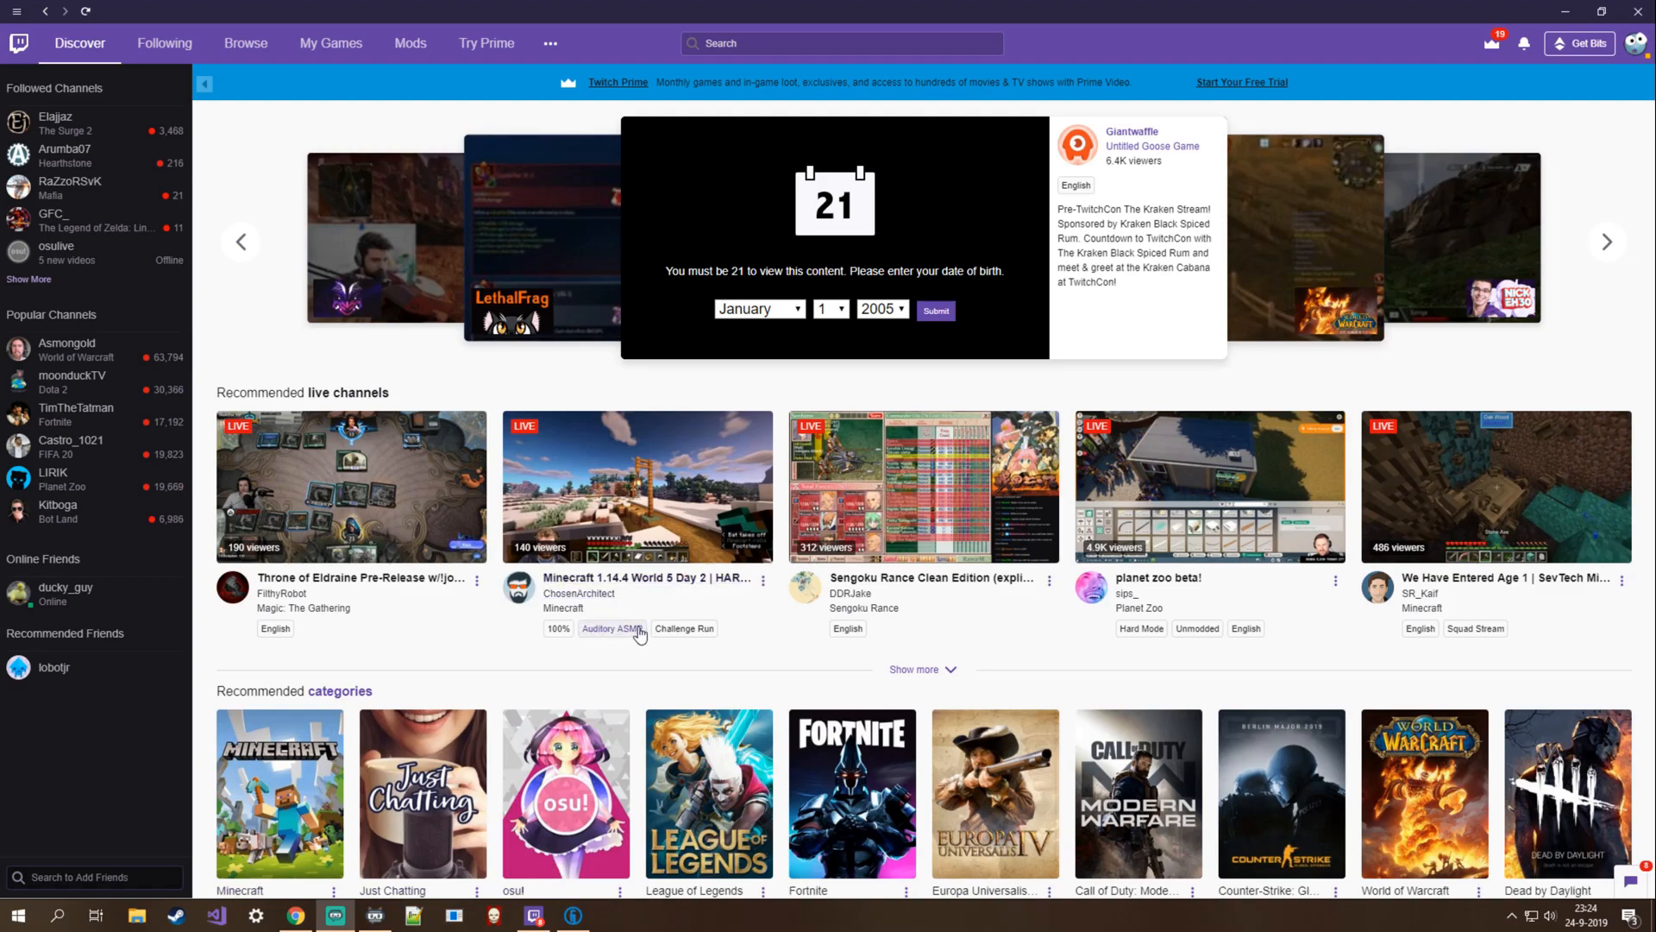
{"action": "mouse_move", "coordinate": [1145, 307]}
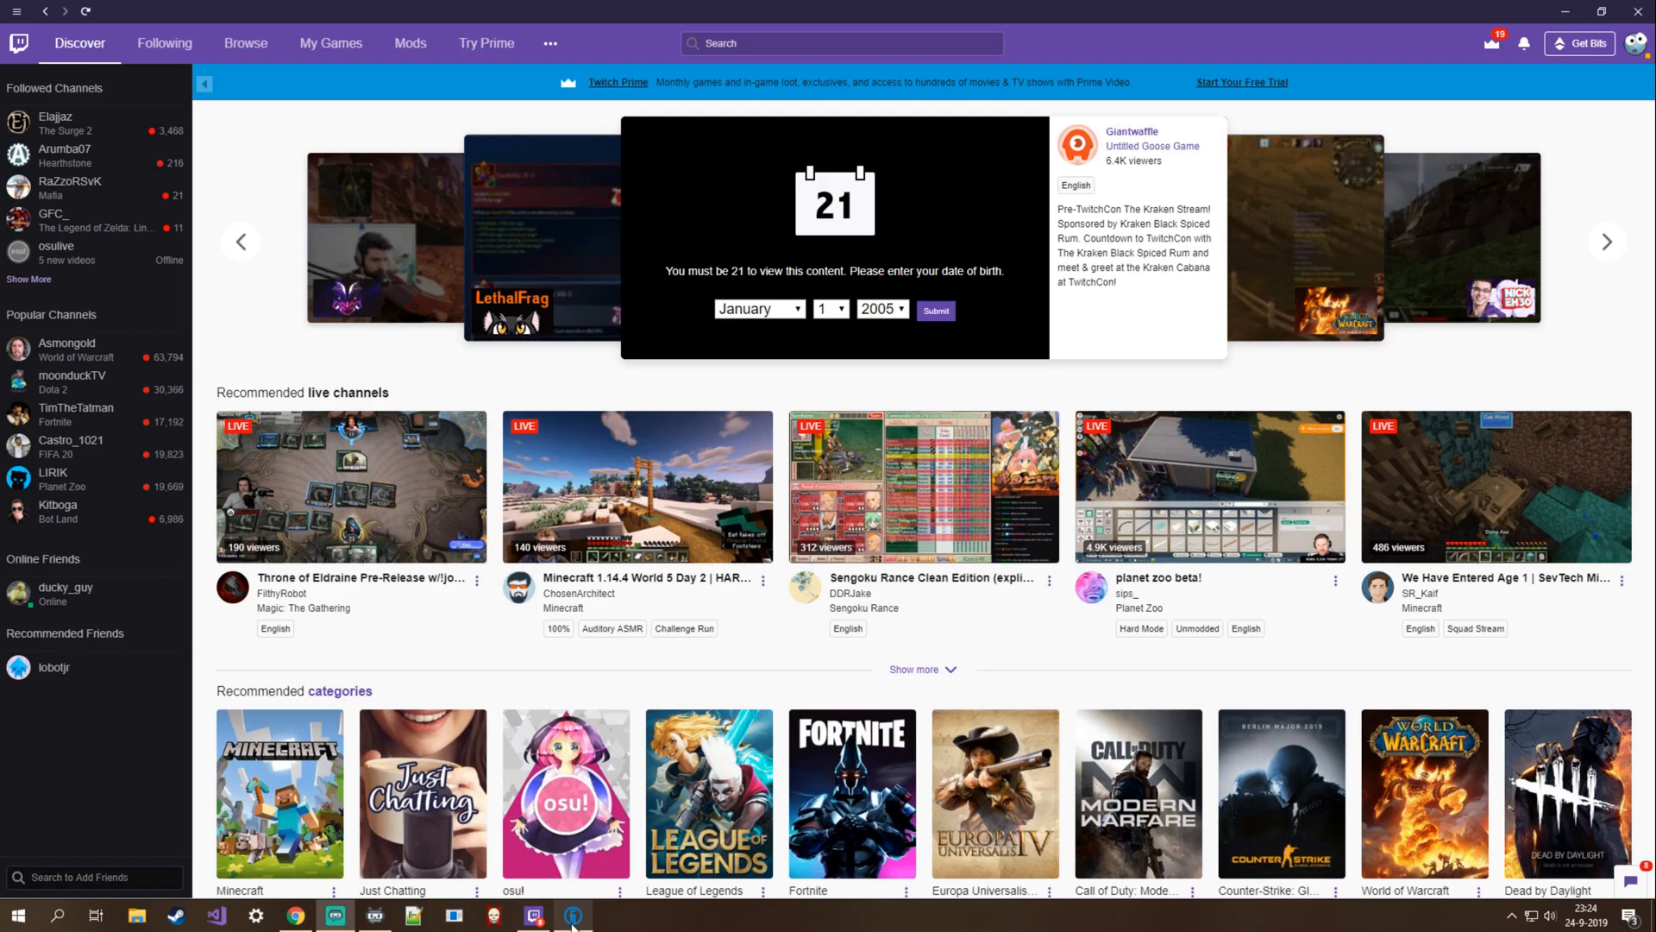
Bring up Technic Launcher showing Shivaxi RLCraft version 2.6.3 installed
{"action": "left_click", "coordinate": [573, 915]}
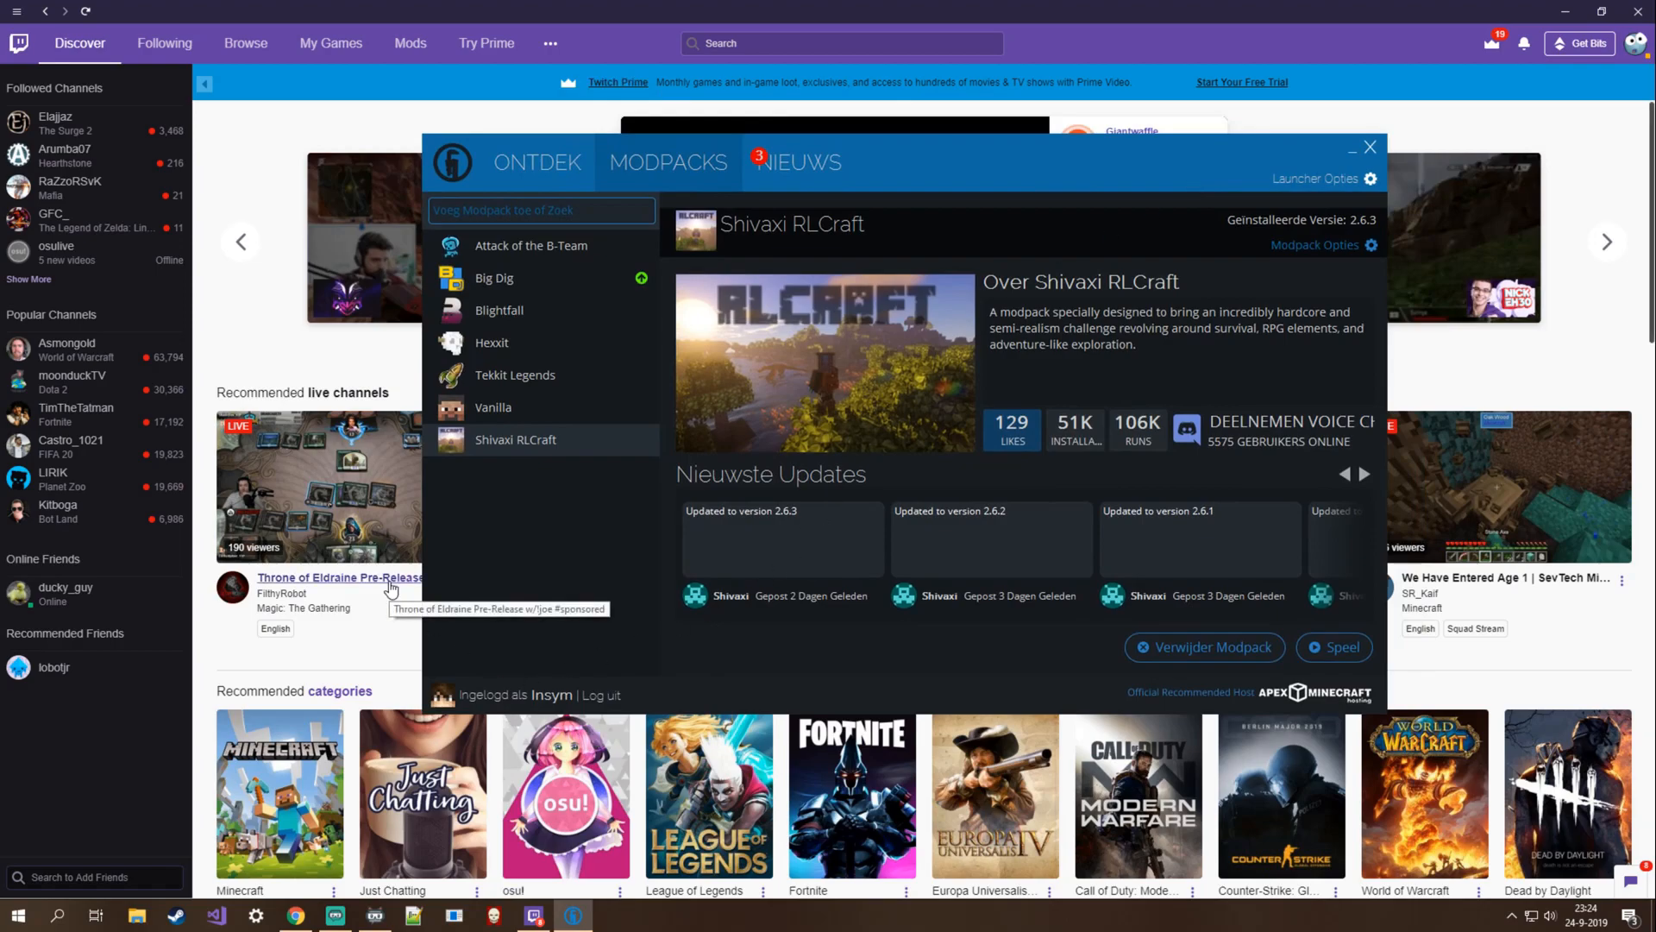
{"action": "mouse_move", "coordinate": [927, 166]}
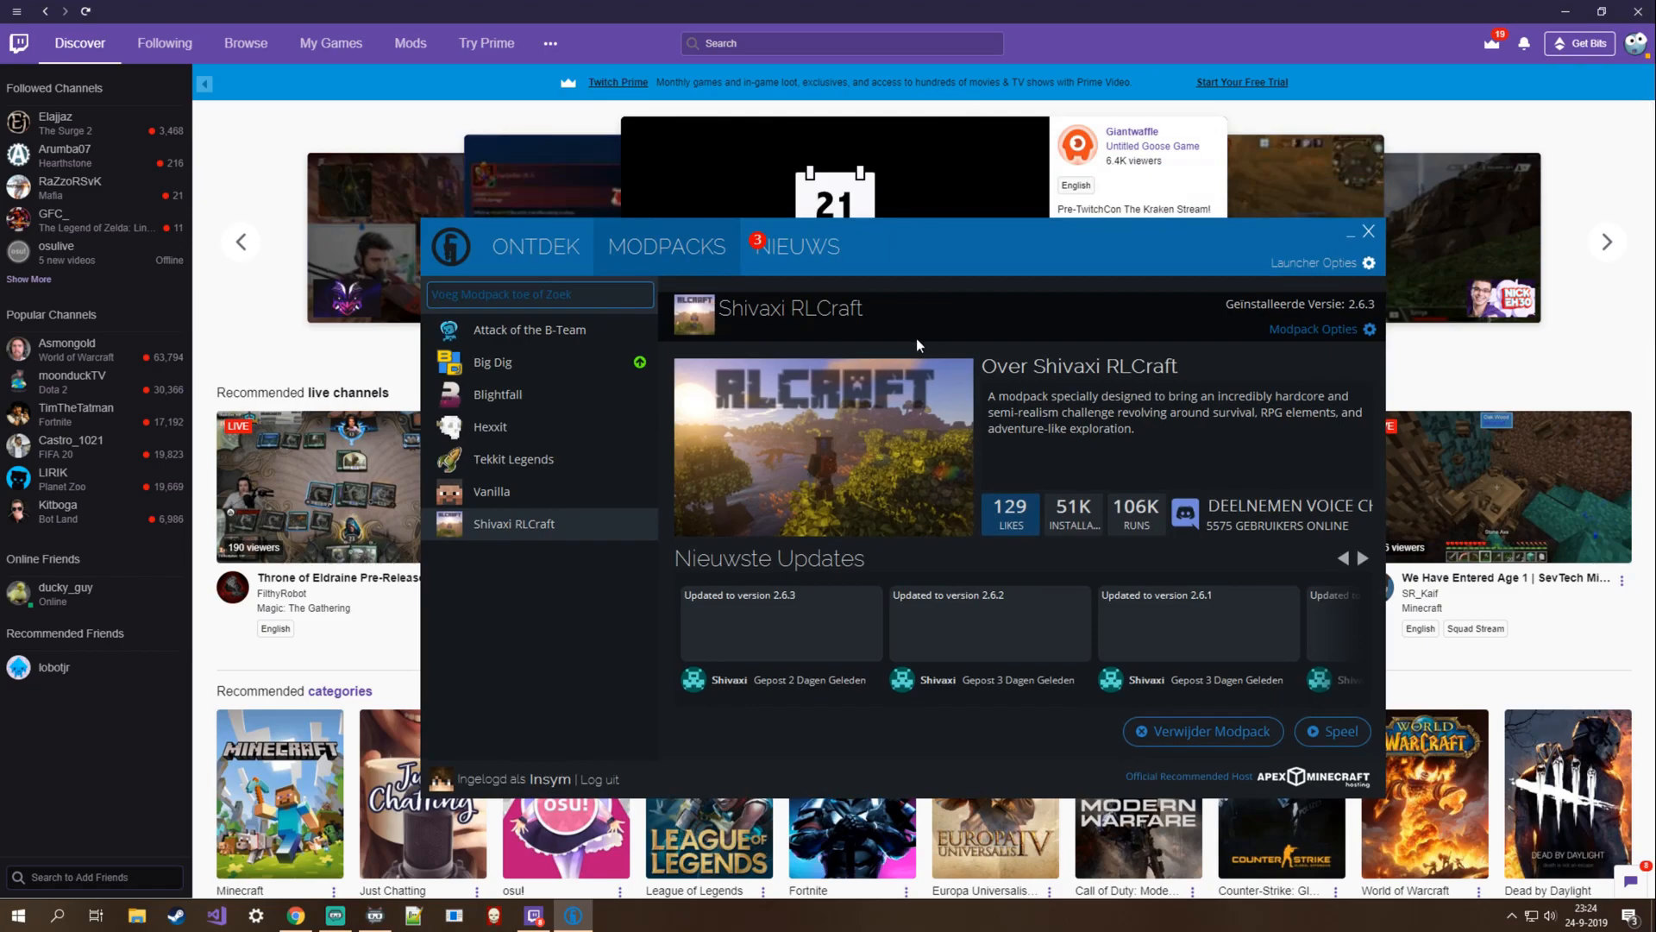
{"action": "mouse_move", "coordinate": [1156, 367]}
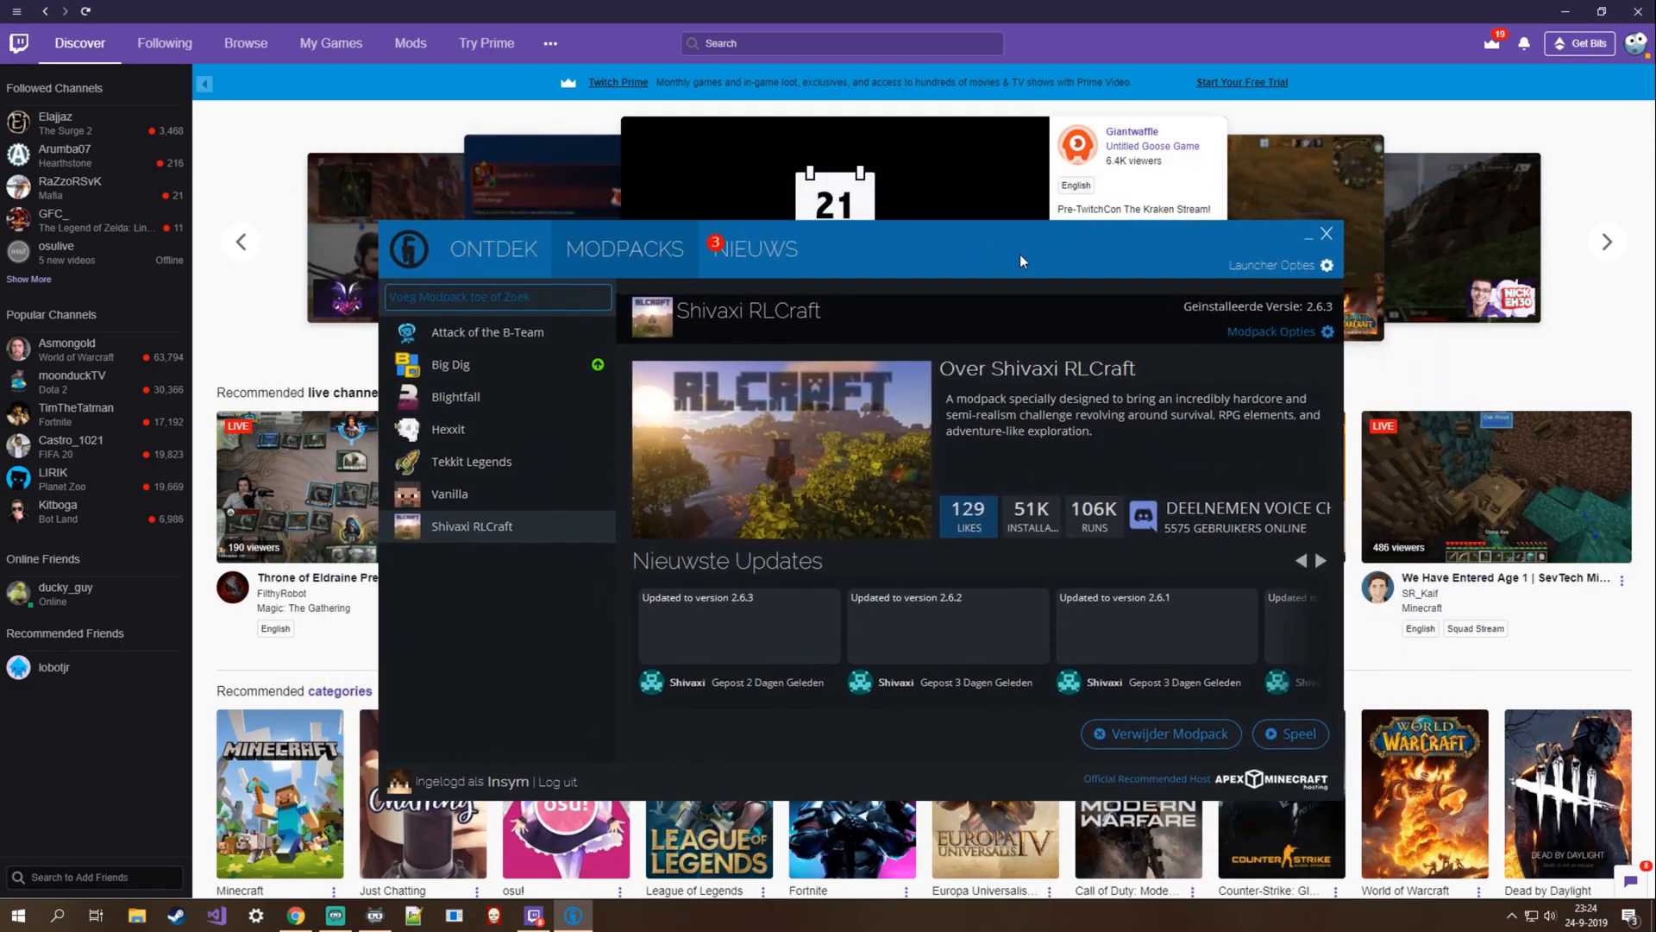
{"action": "mouse_move", "coordinate": [792, 350]}
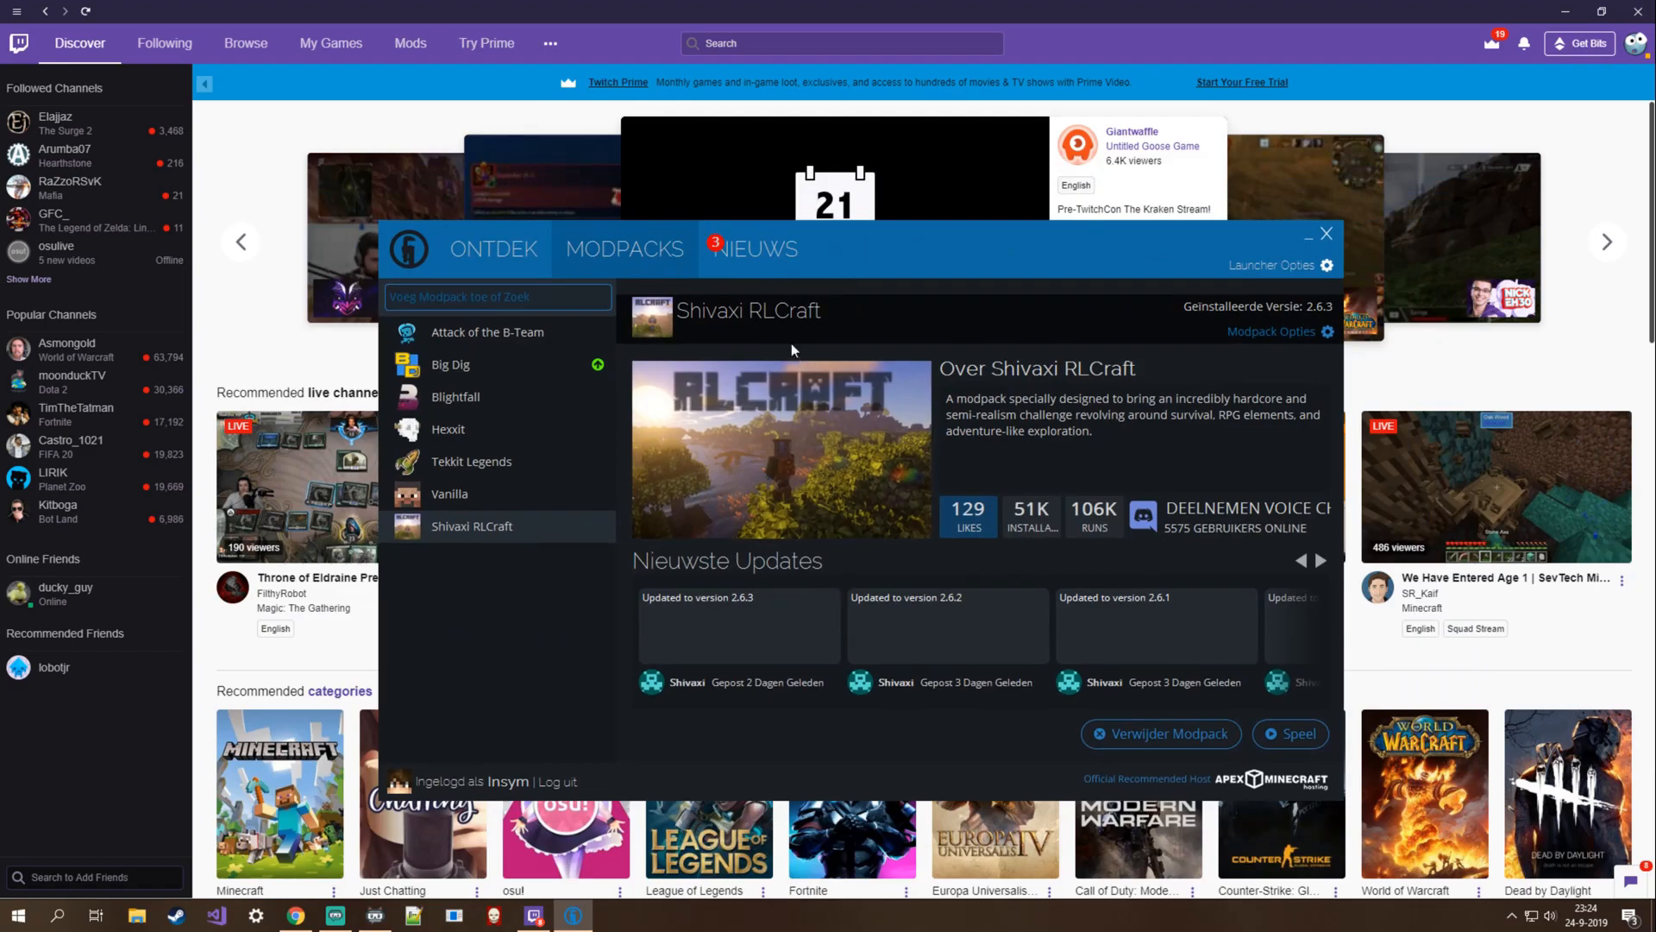
{"action": "mouse_move", "coordinate": [628, 215]}
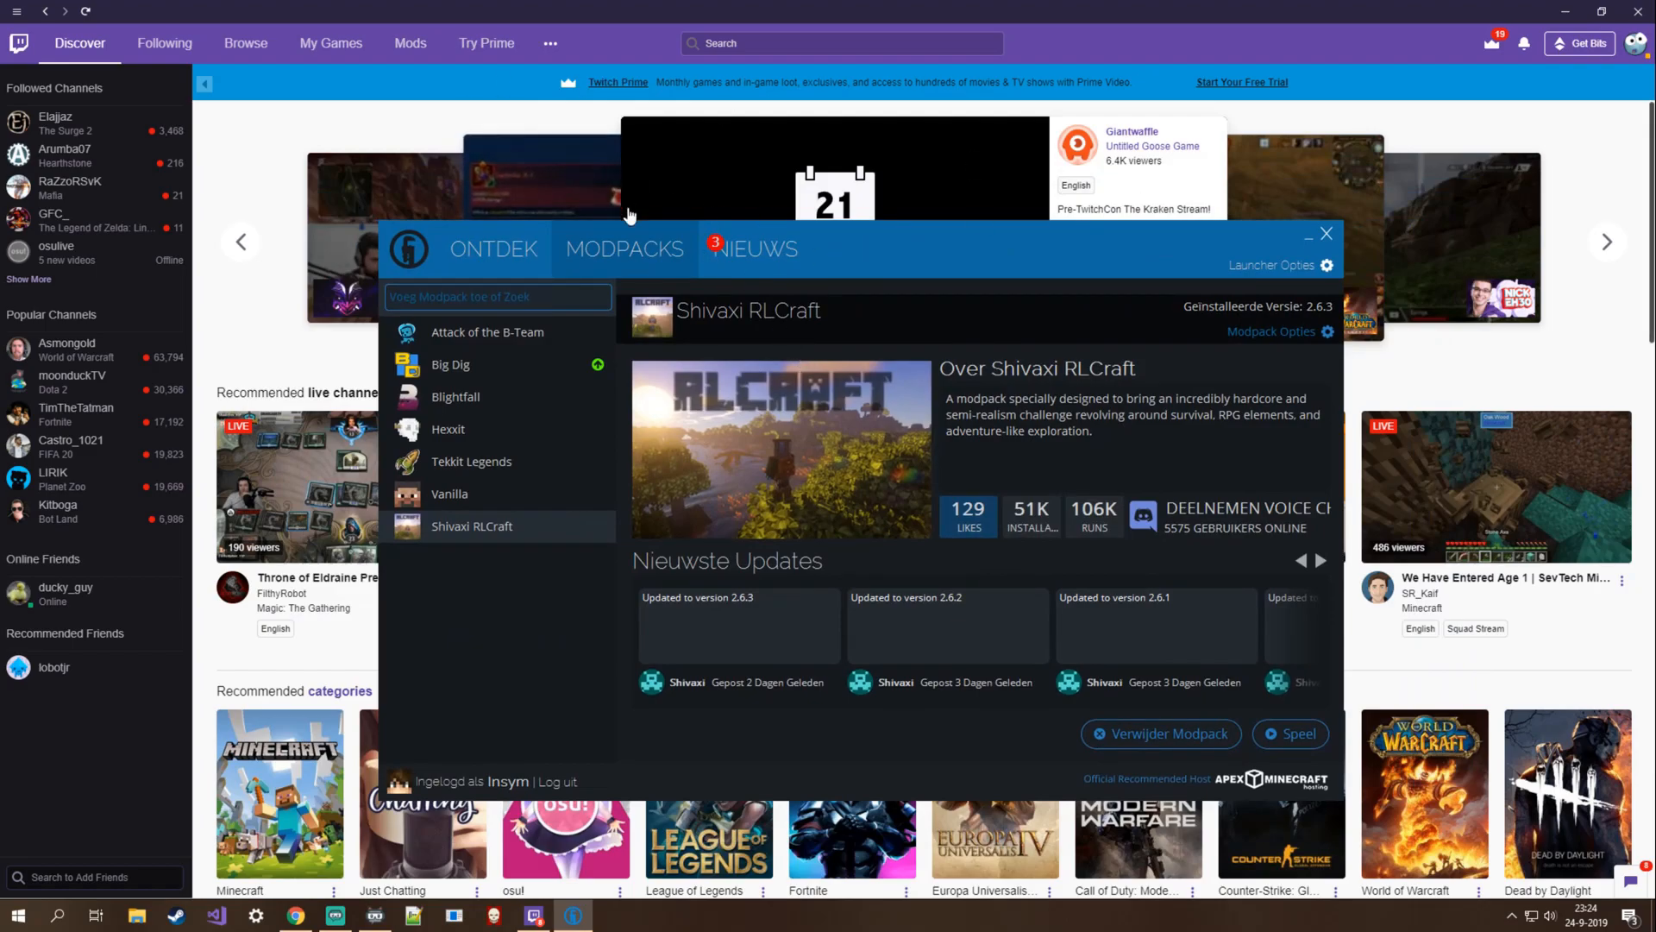
Return to Twitch and go to the Minecraft section of the Mods area
{"action": "left_click", "coordinate": [1327, 233]}
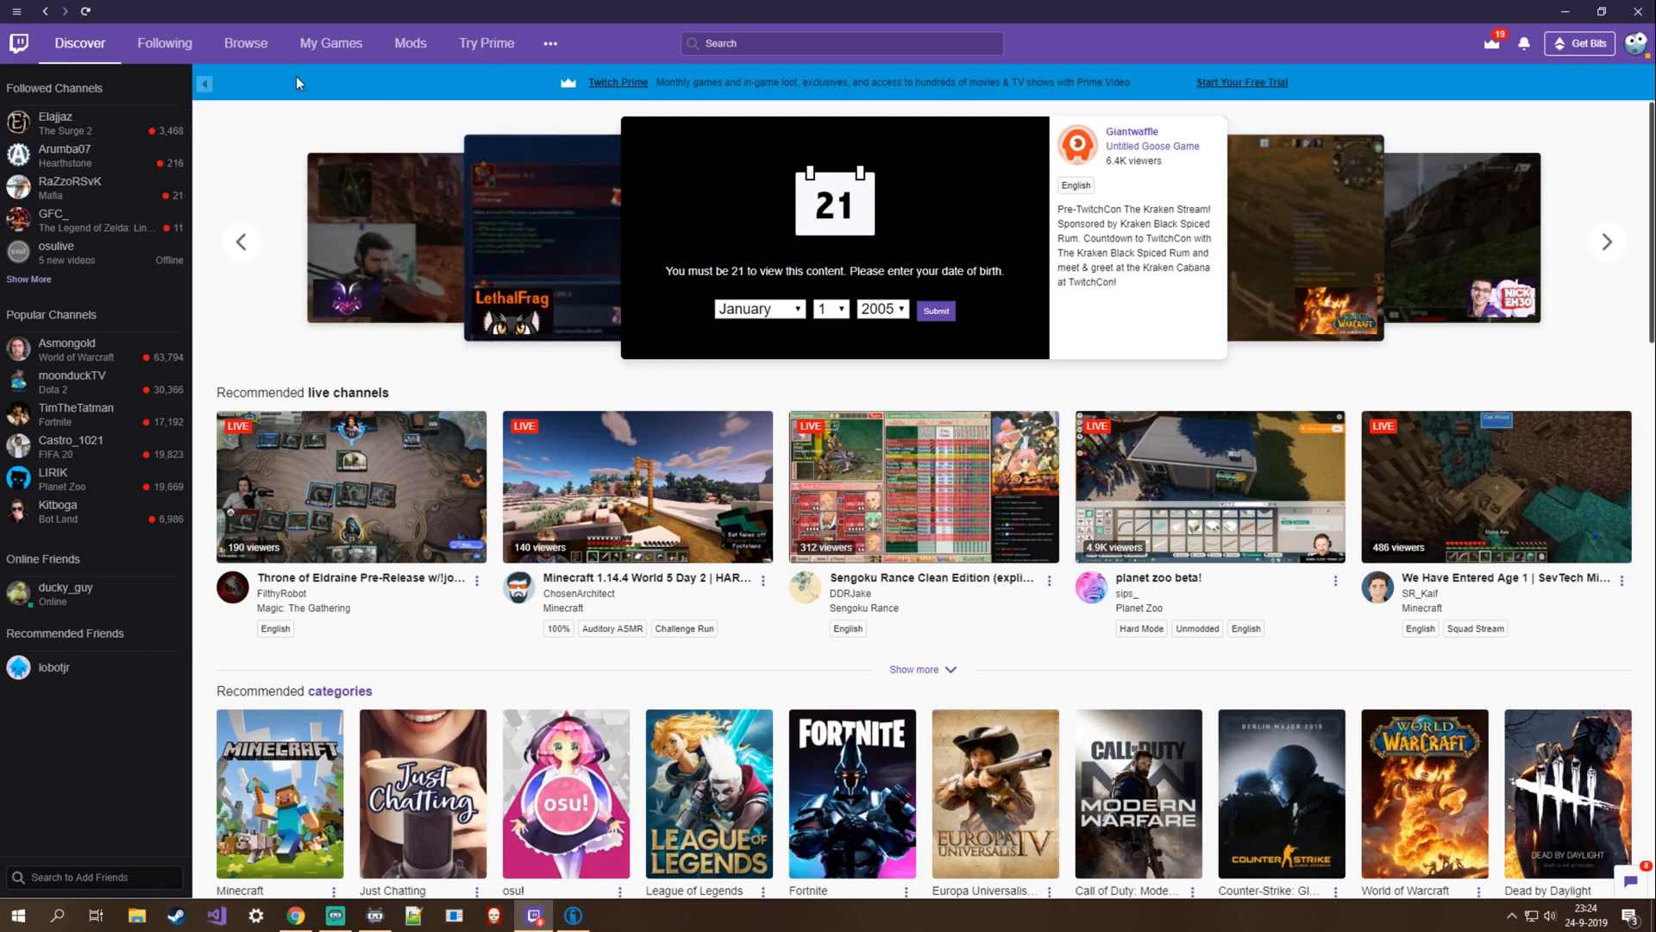
{"action": "mouse_move", "coordinate": [411, 44]}
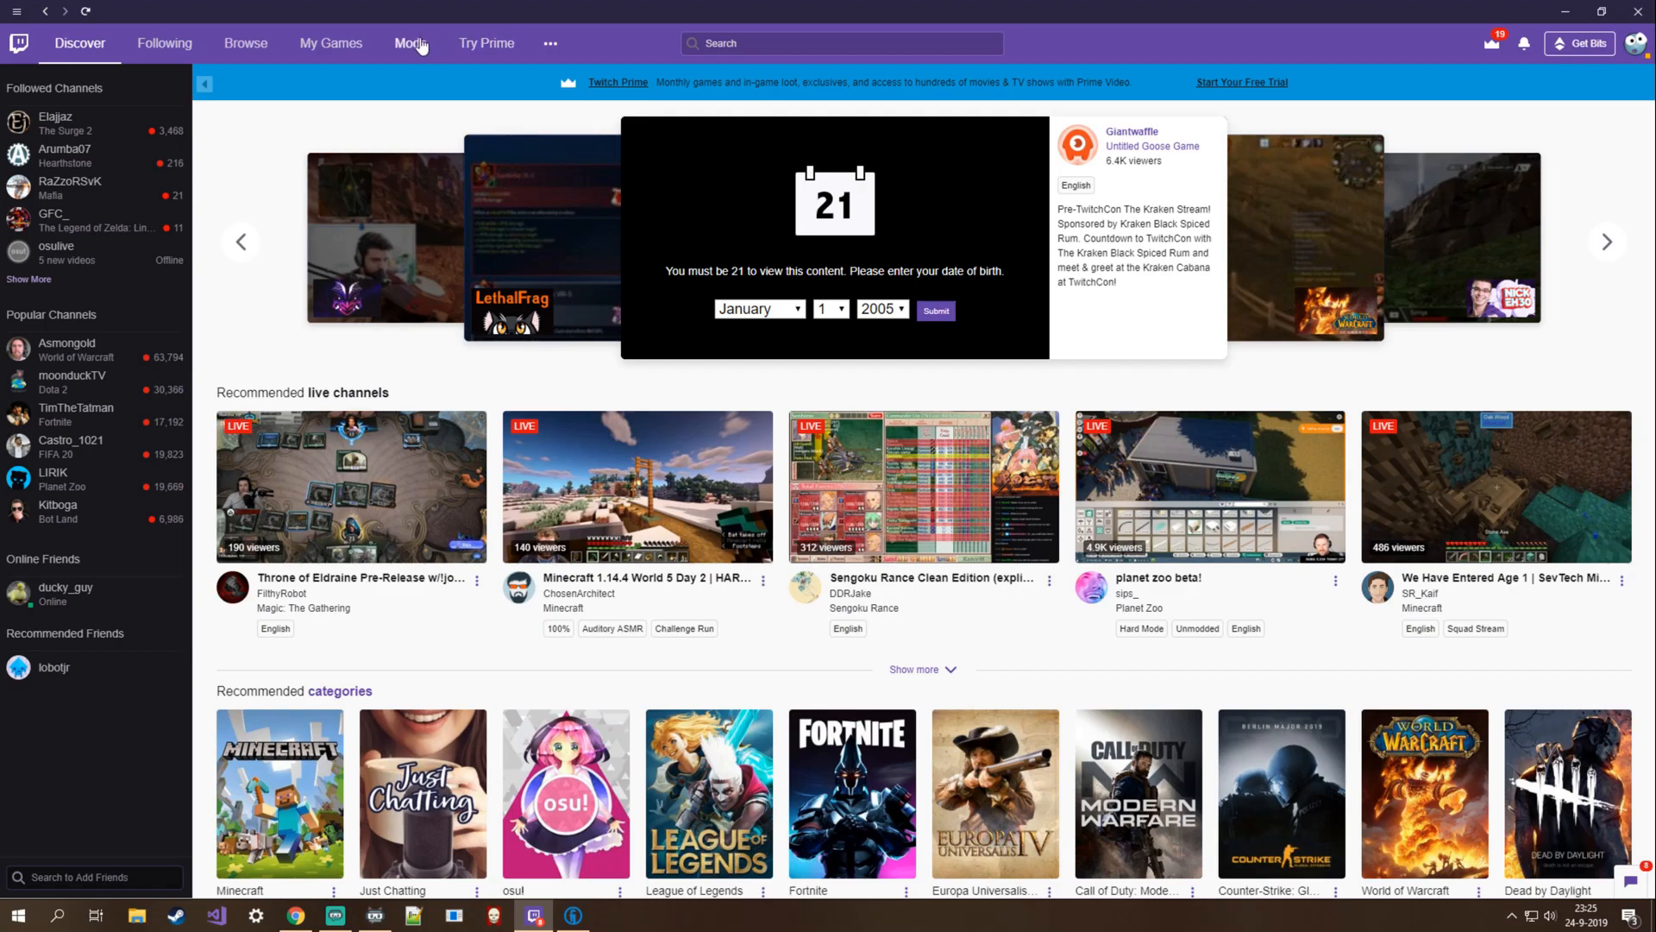
{"action": "left_click", "coordinate": [411, 43]}
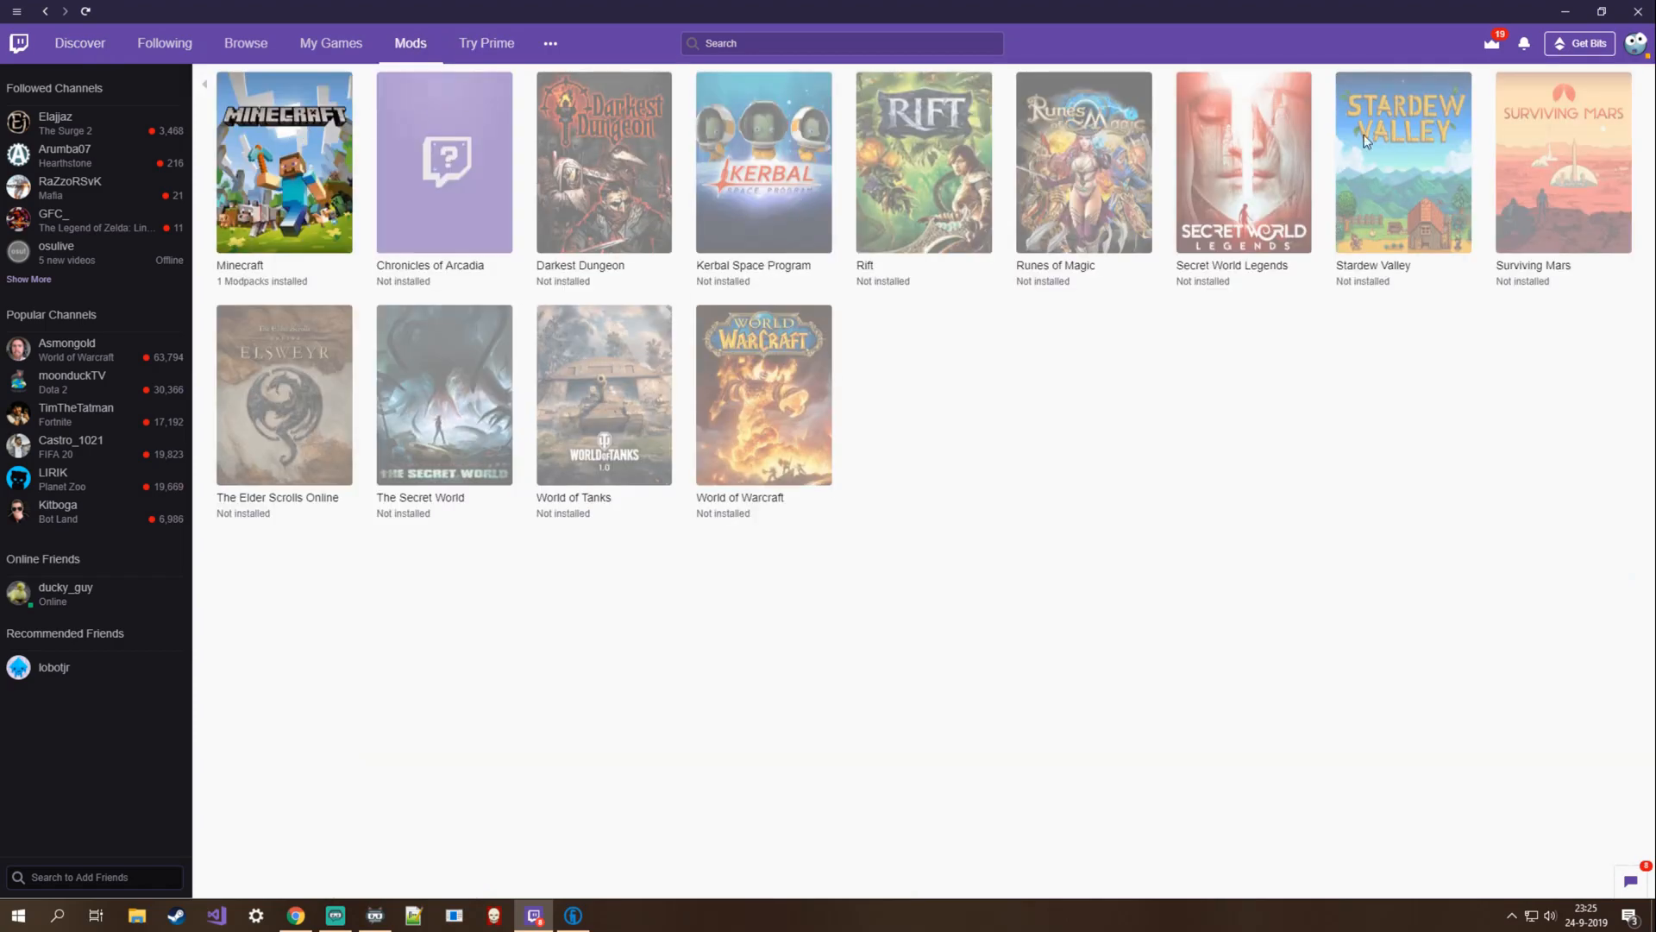
{"action": "mouse_move", "coordinate": [666, 514]}
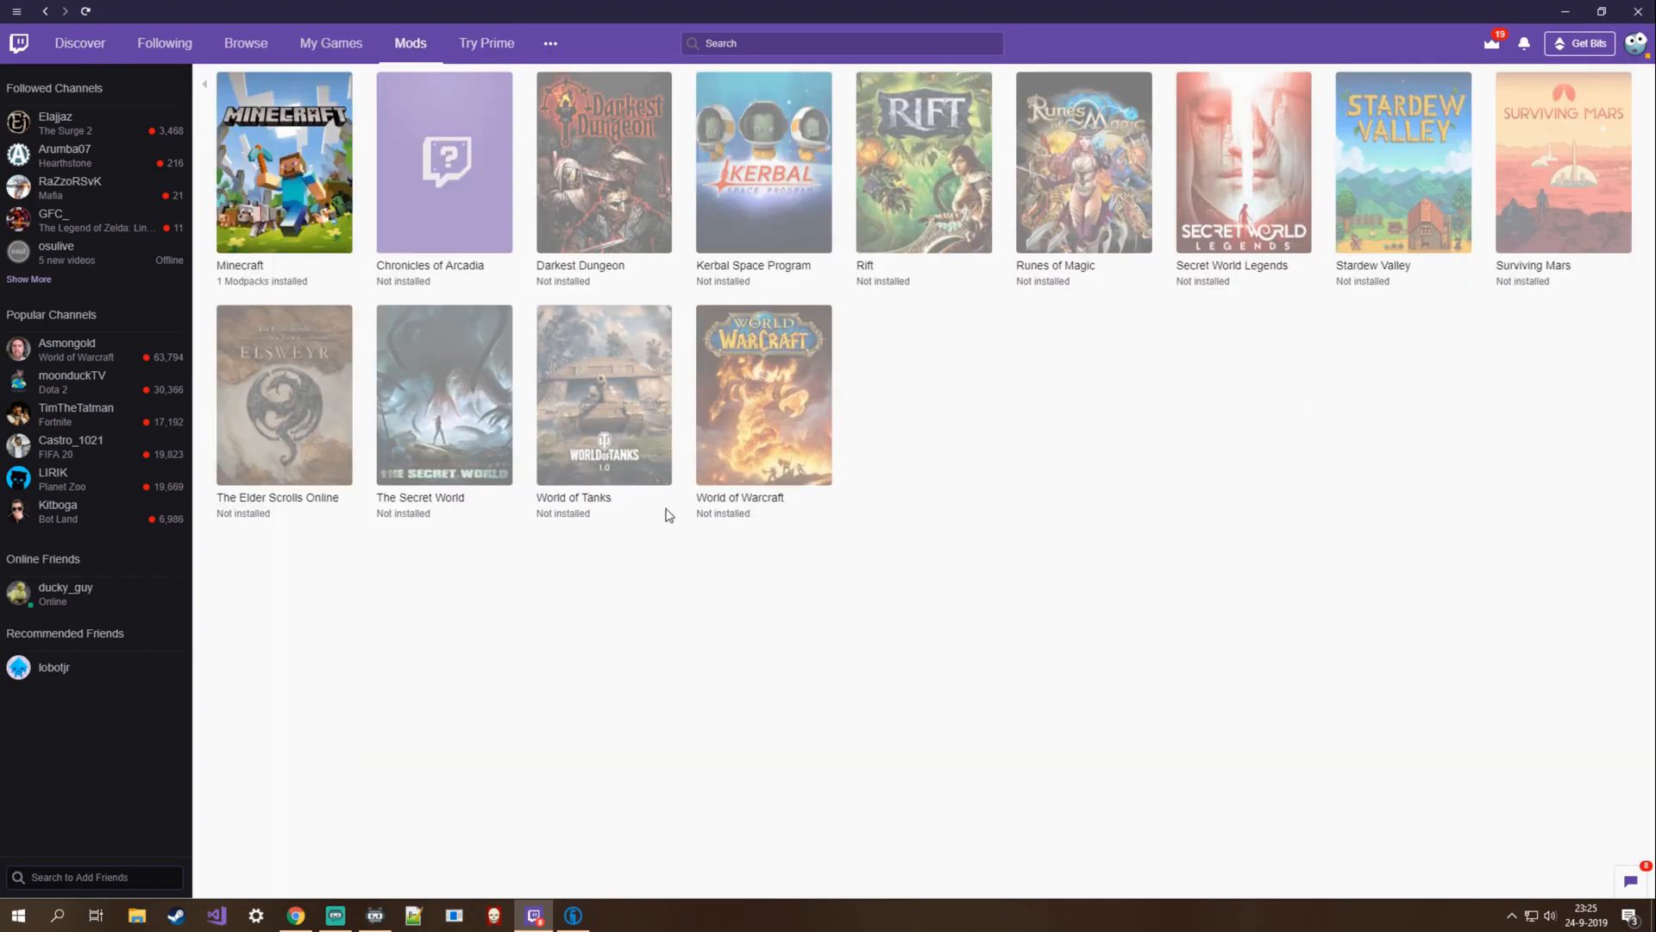
{"action": "mouse_move", "coordinate": [257, 236]}
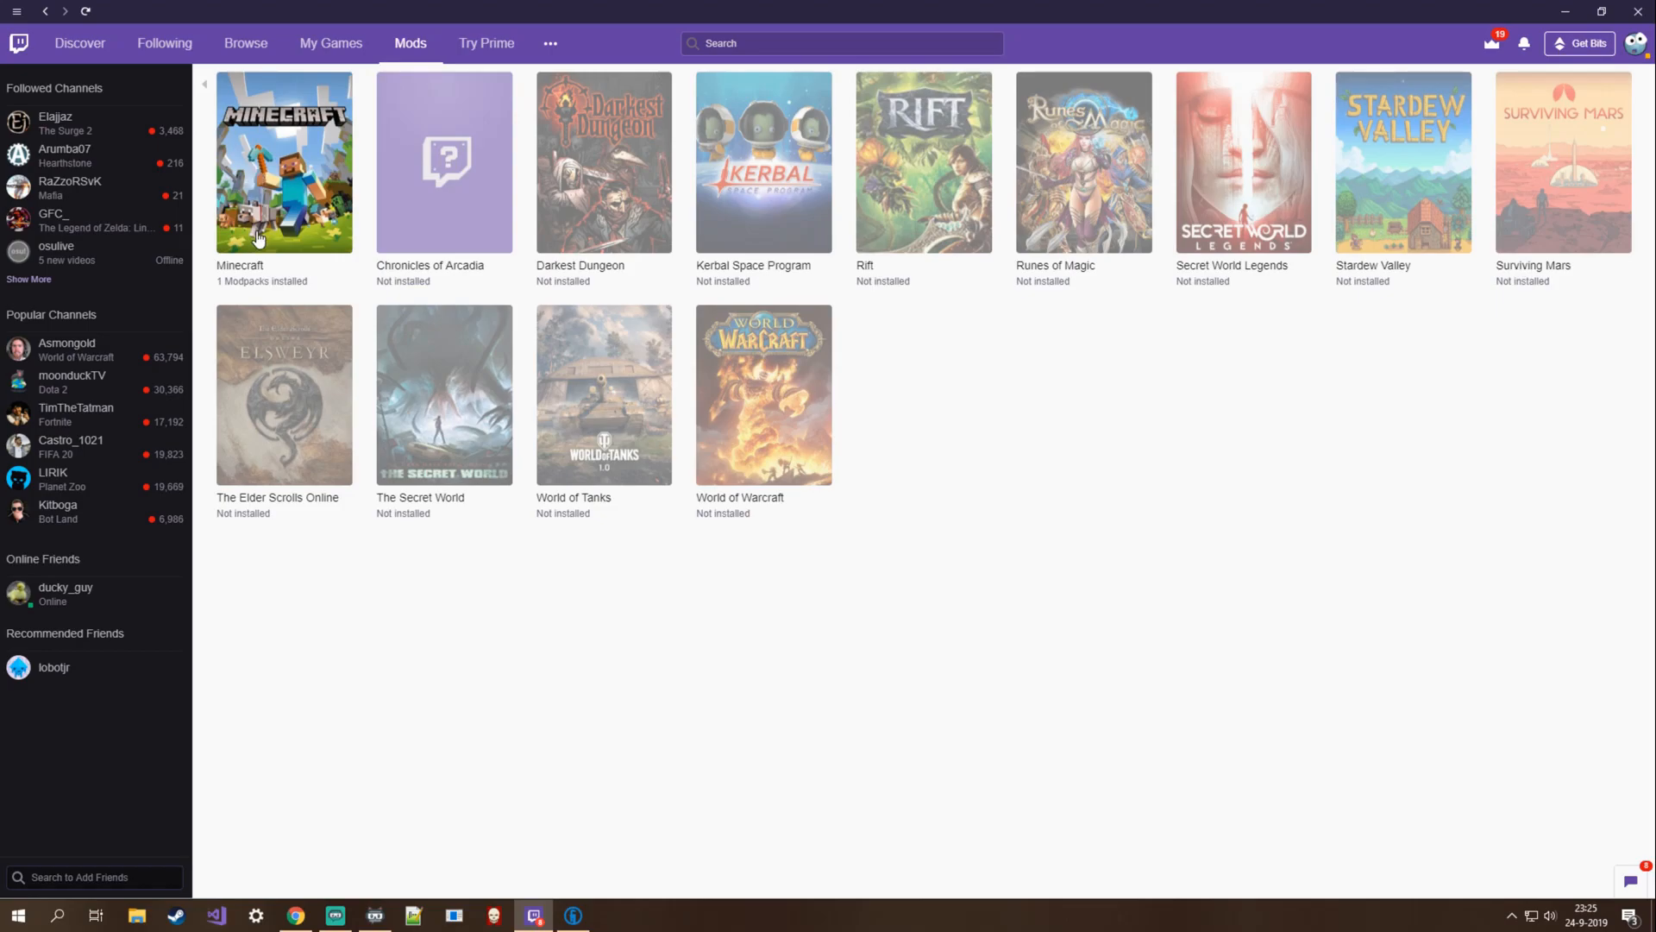
{"action": "left_click", "coordinate": [283, 162]}
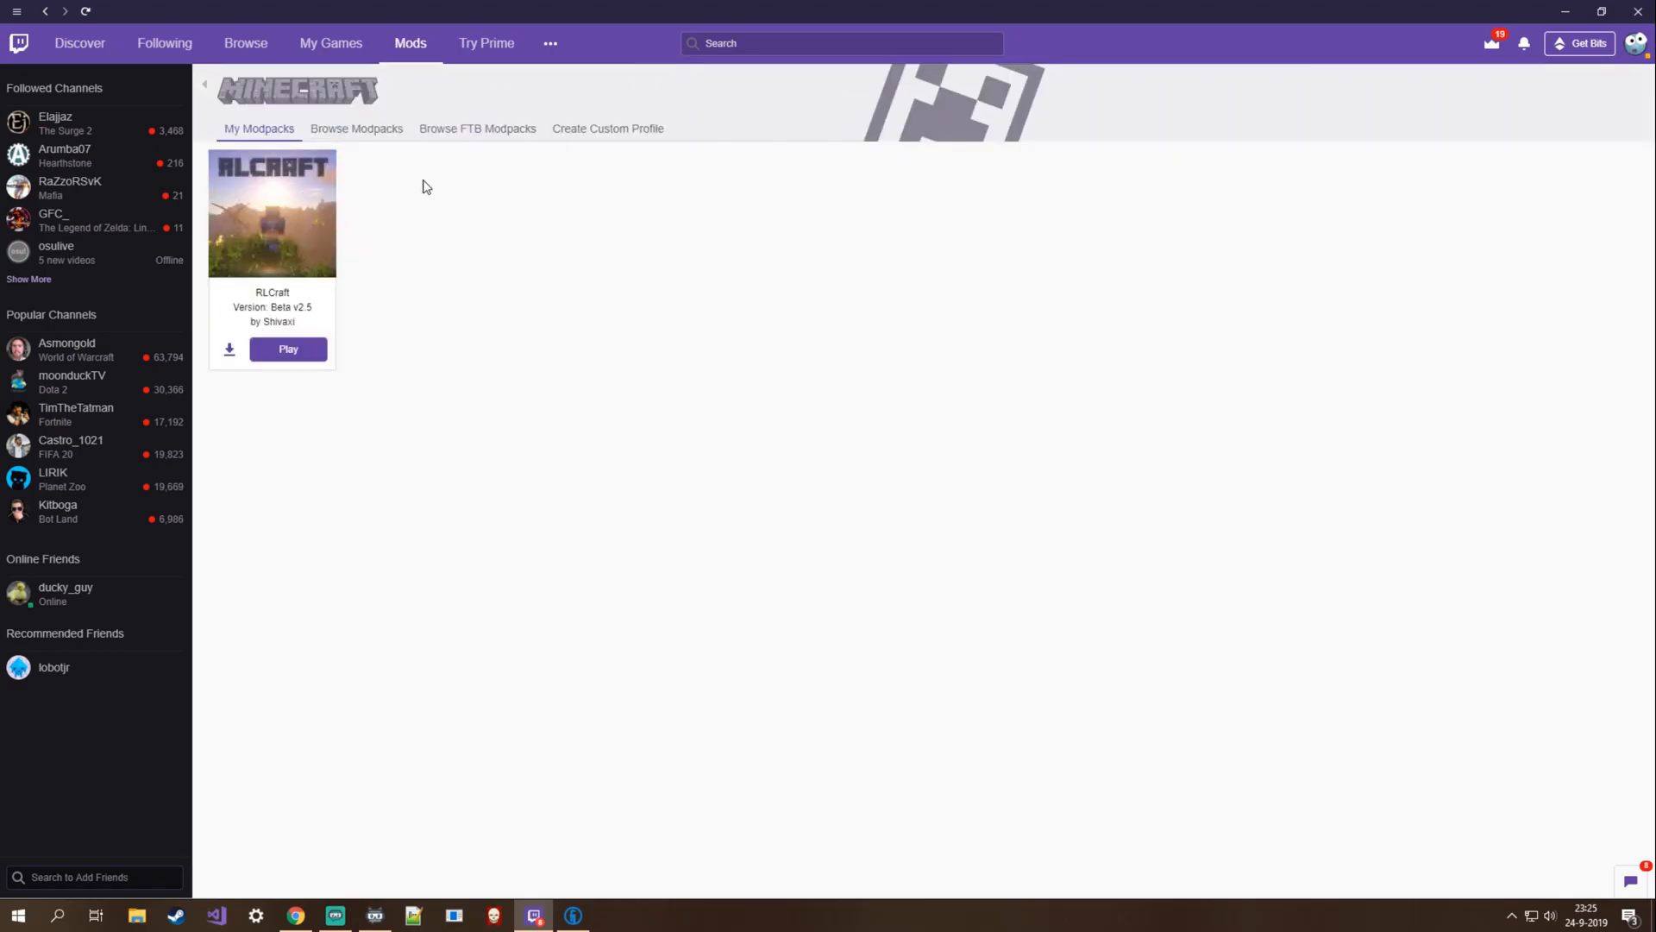
{"action": "mouse_move", "coordinate": [360, 219]}
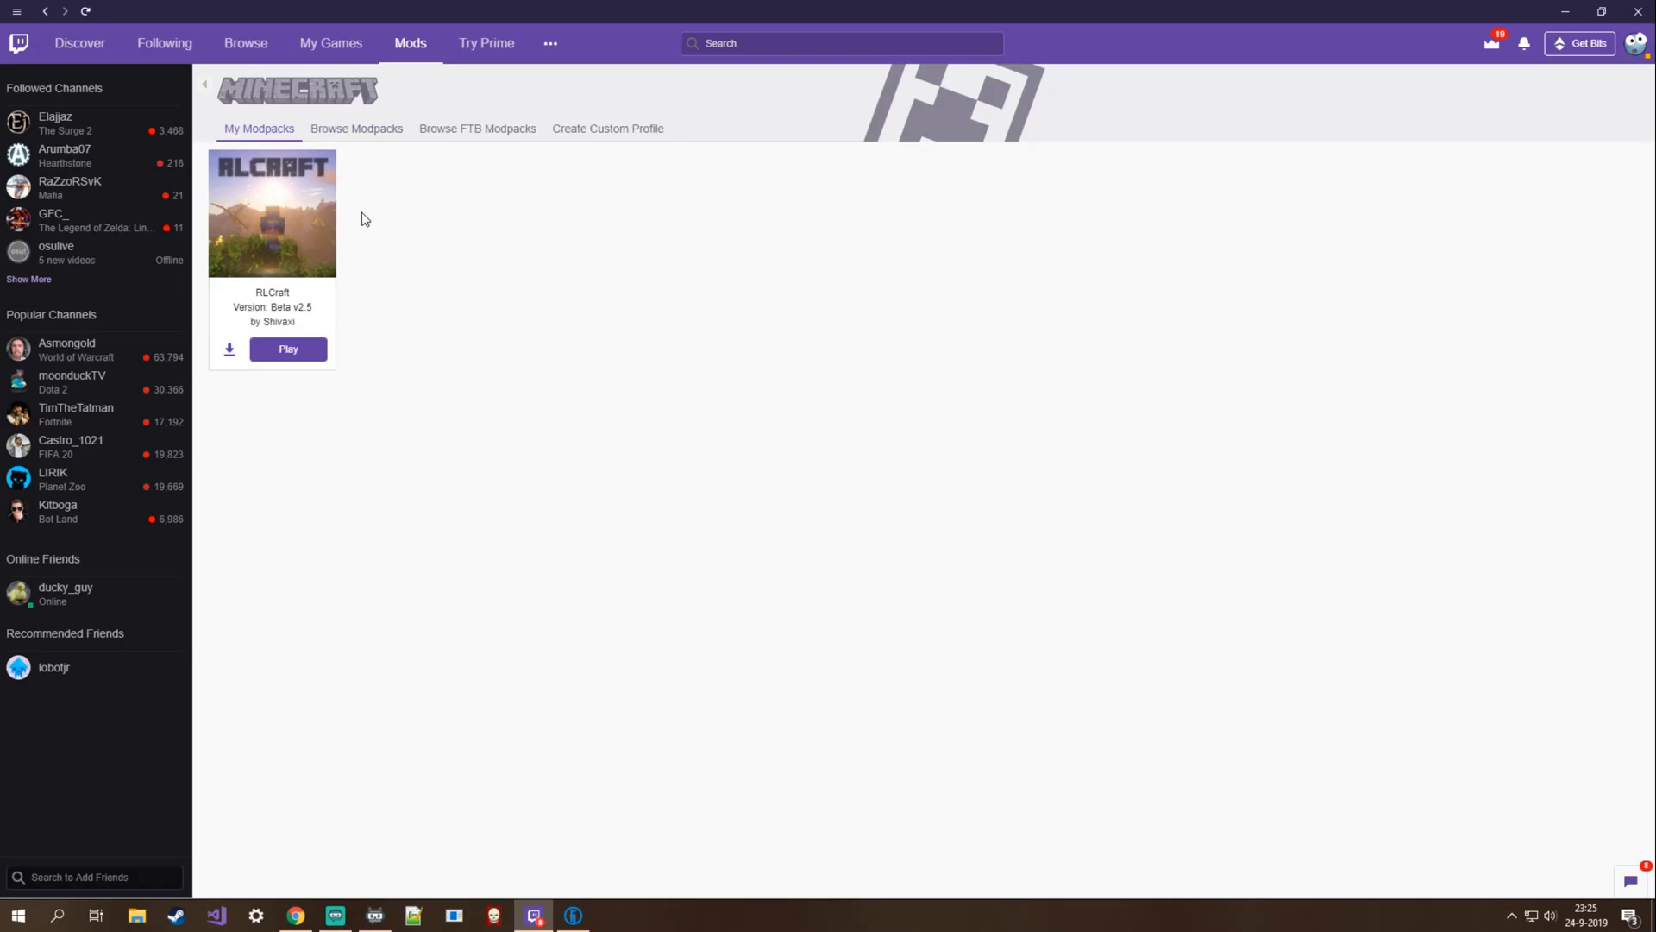
Search the modpack browser for 'rlcraft', then return to the installed packs showing RLCraft Beta v2.5
{"action": "left_click", "coordinate": [356, 127]}
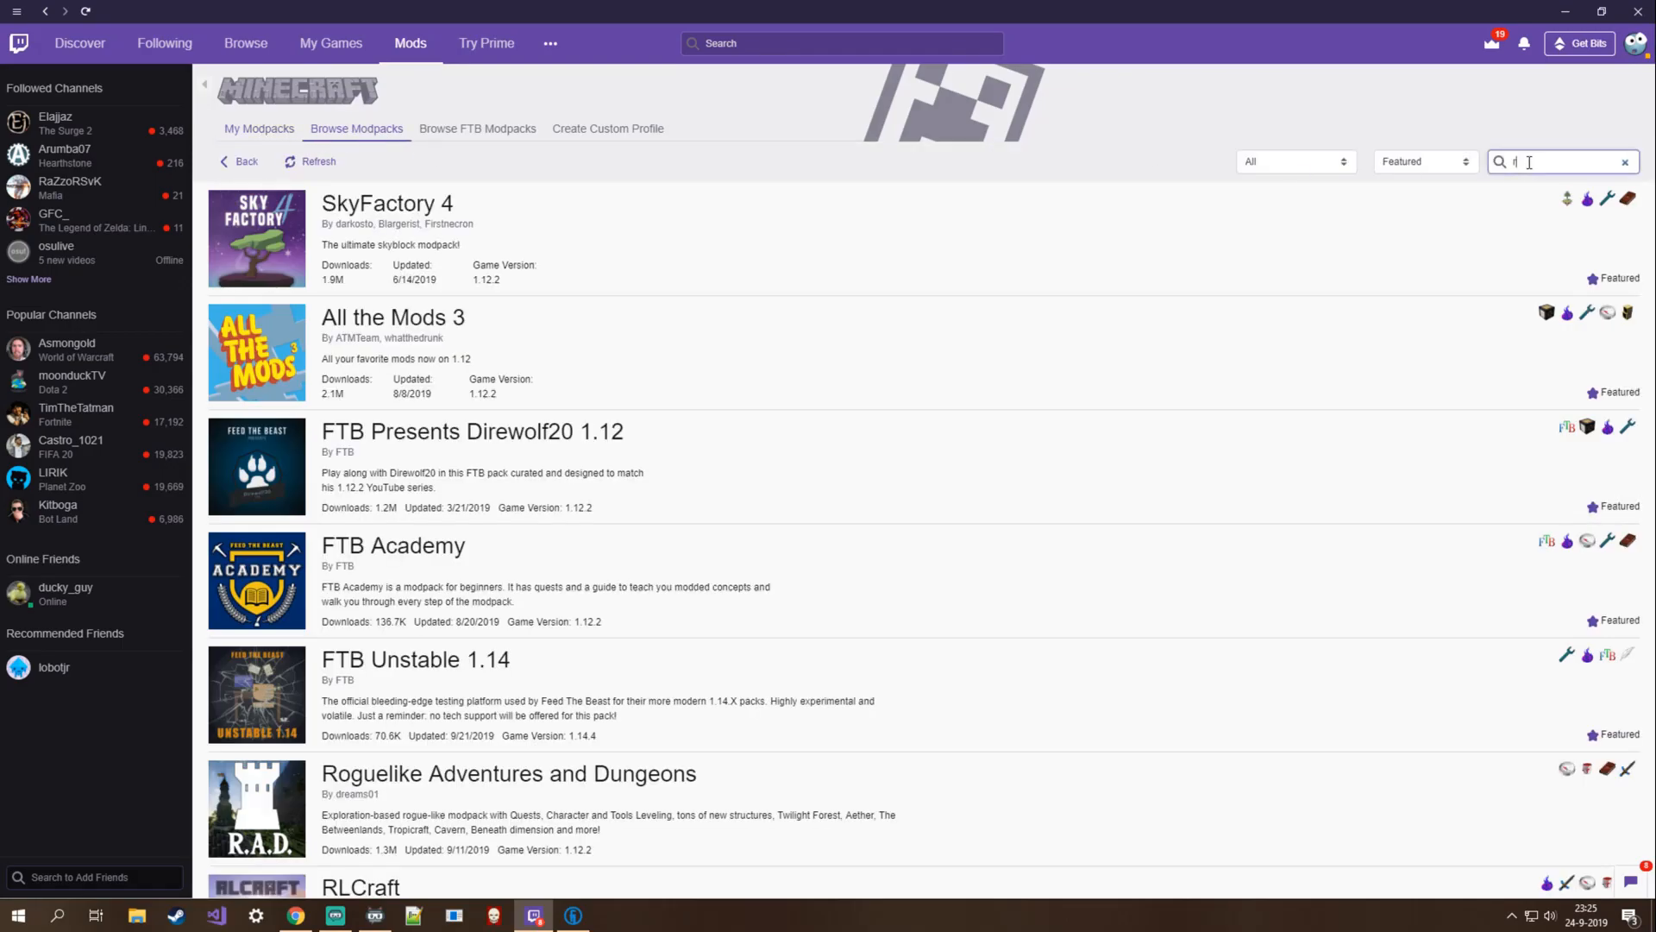
{"action": "type", "text": "rlcraft"}
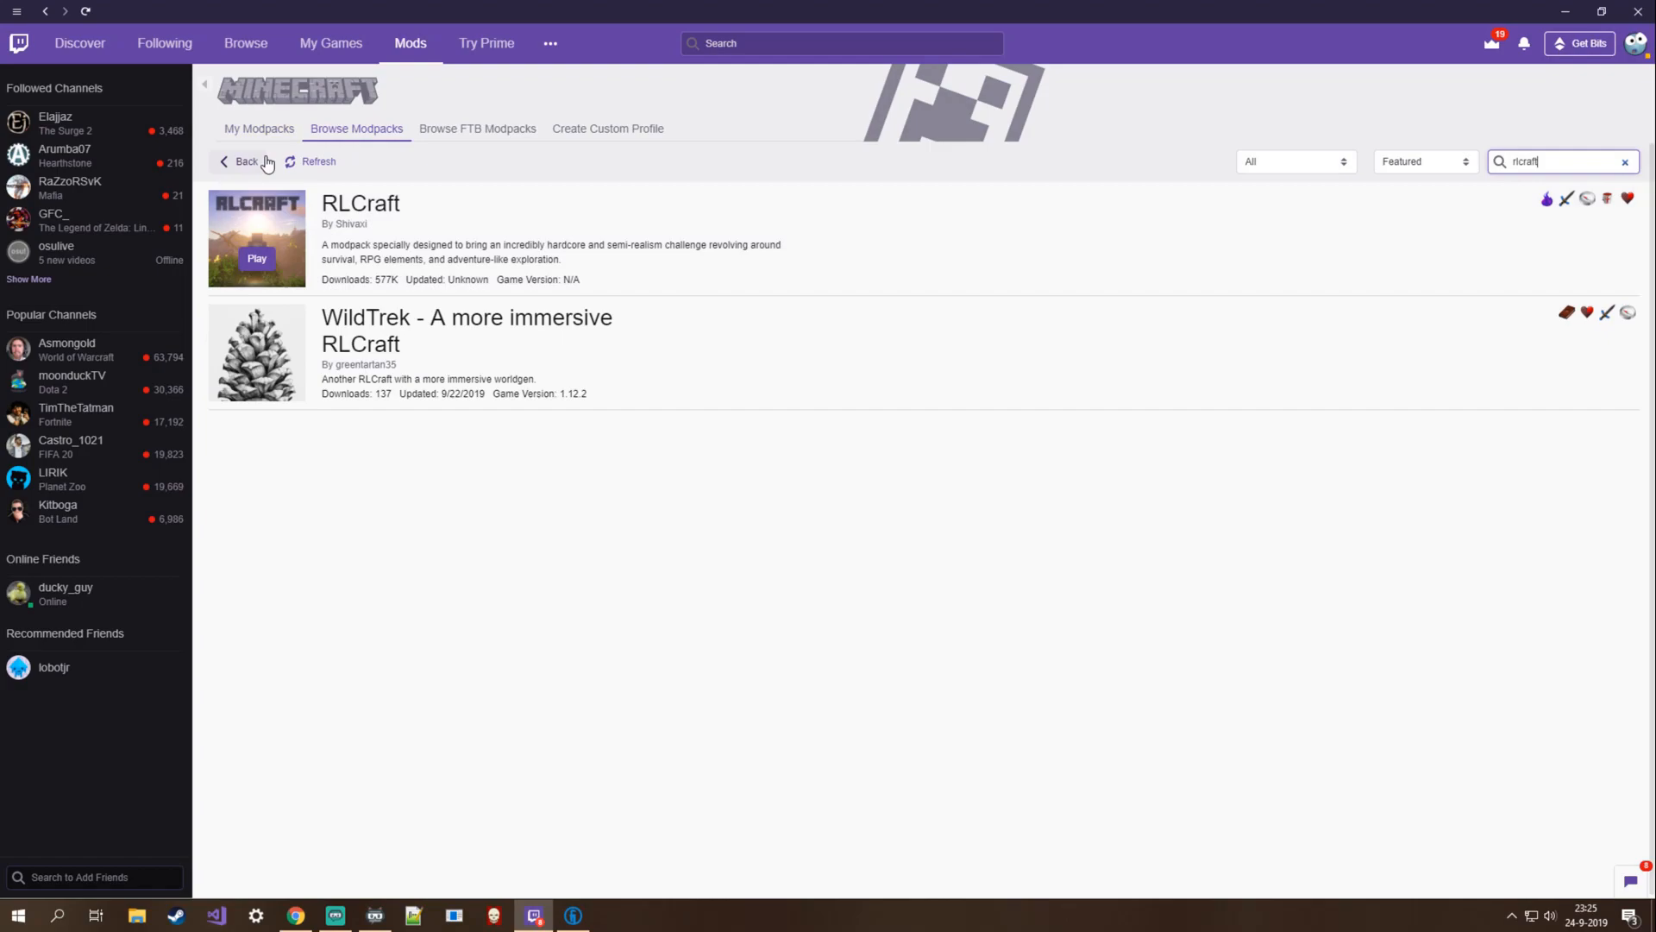
{"action": "left_click", "coordinate": [259, 127]}
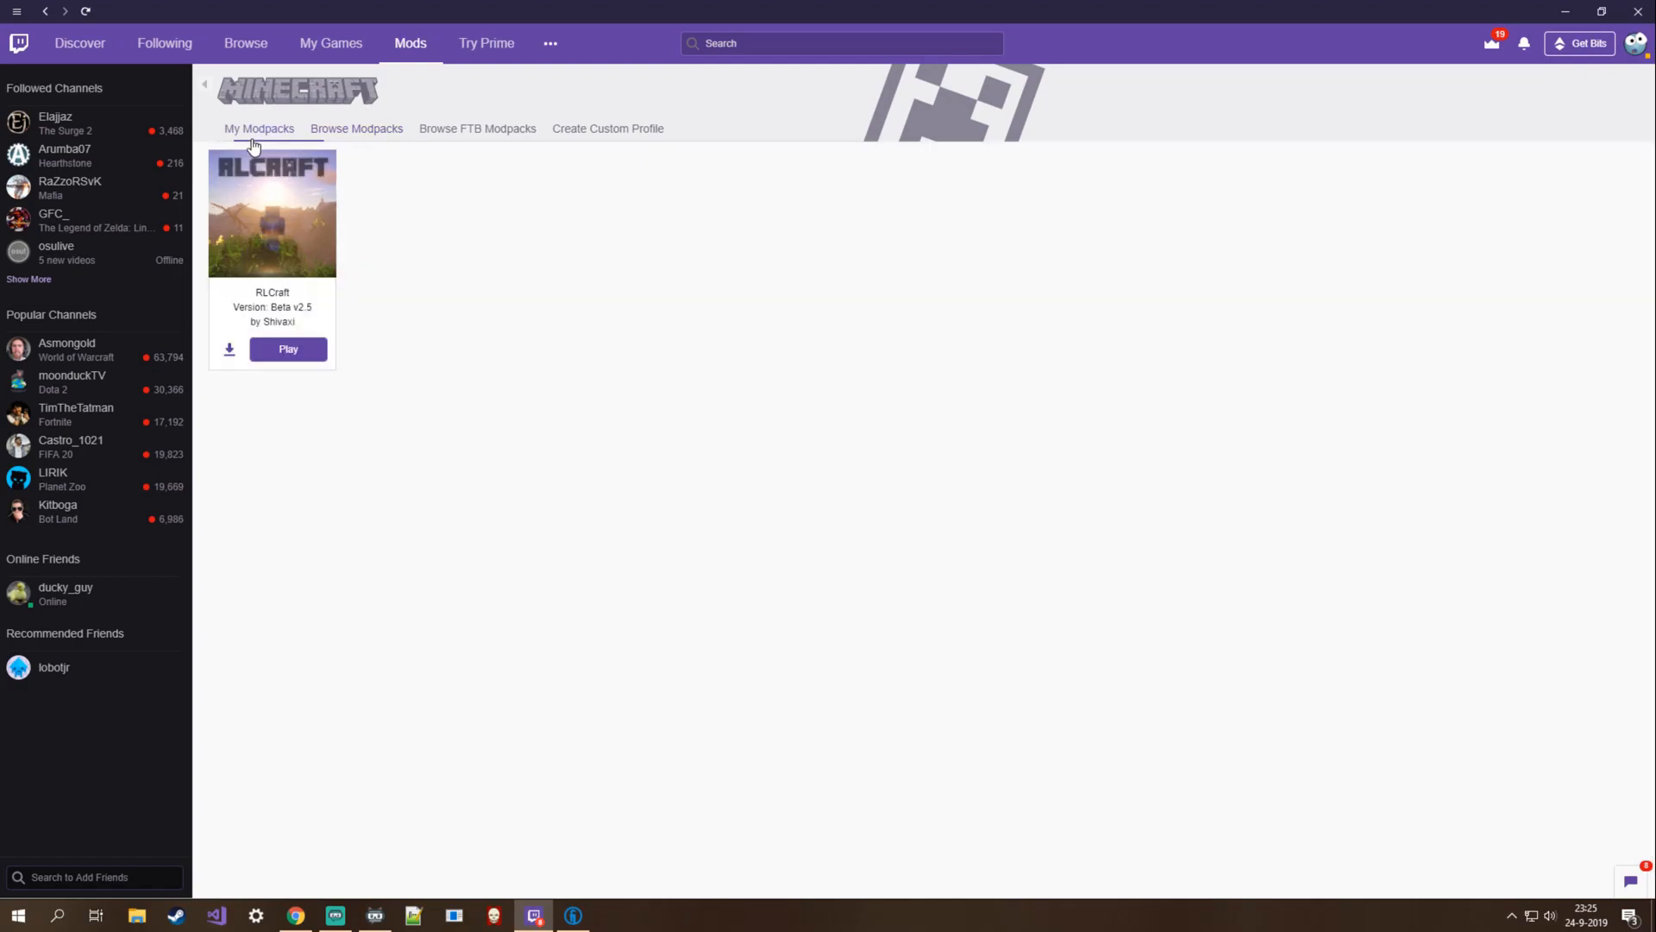
{"action": "mouse_move", "coordinate": [300, 359]}
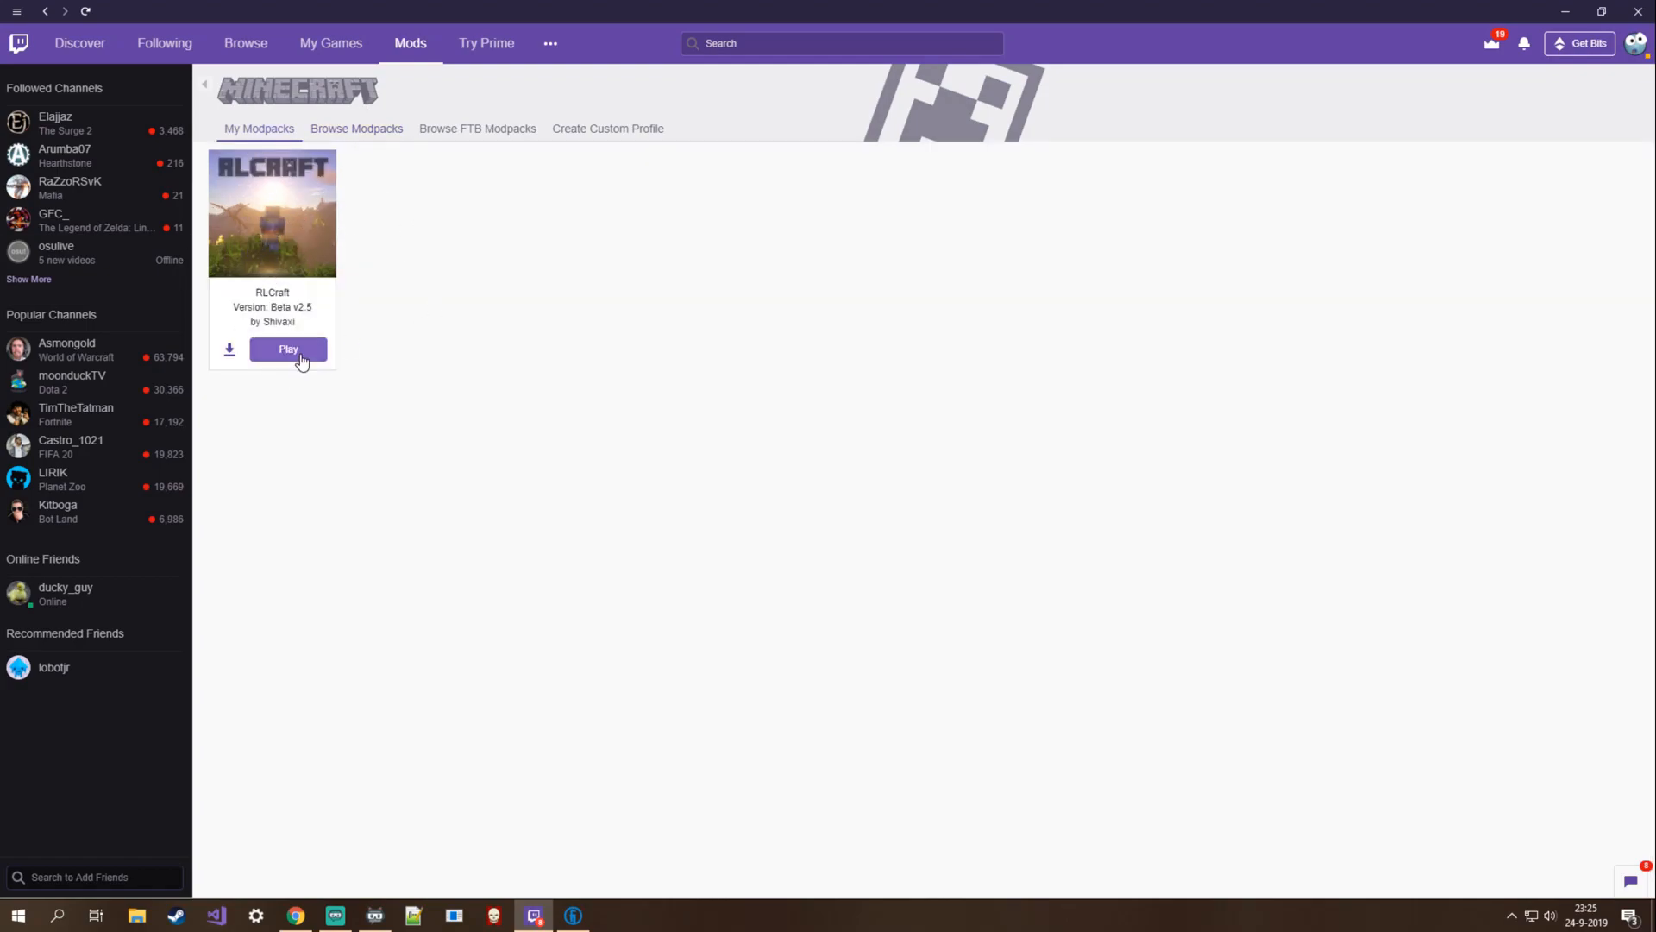
{"action": "mouse_move", "coordinate": [369, 242]}
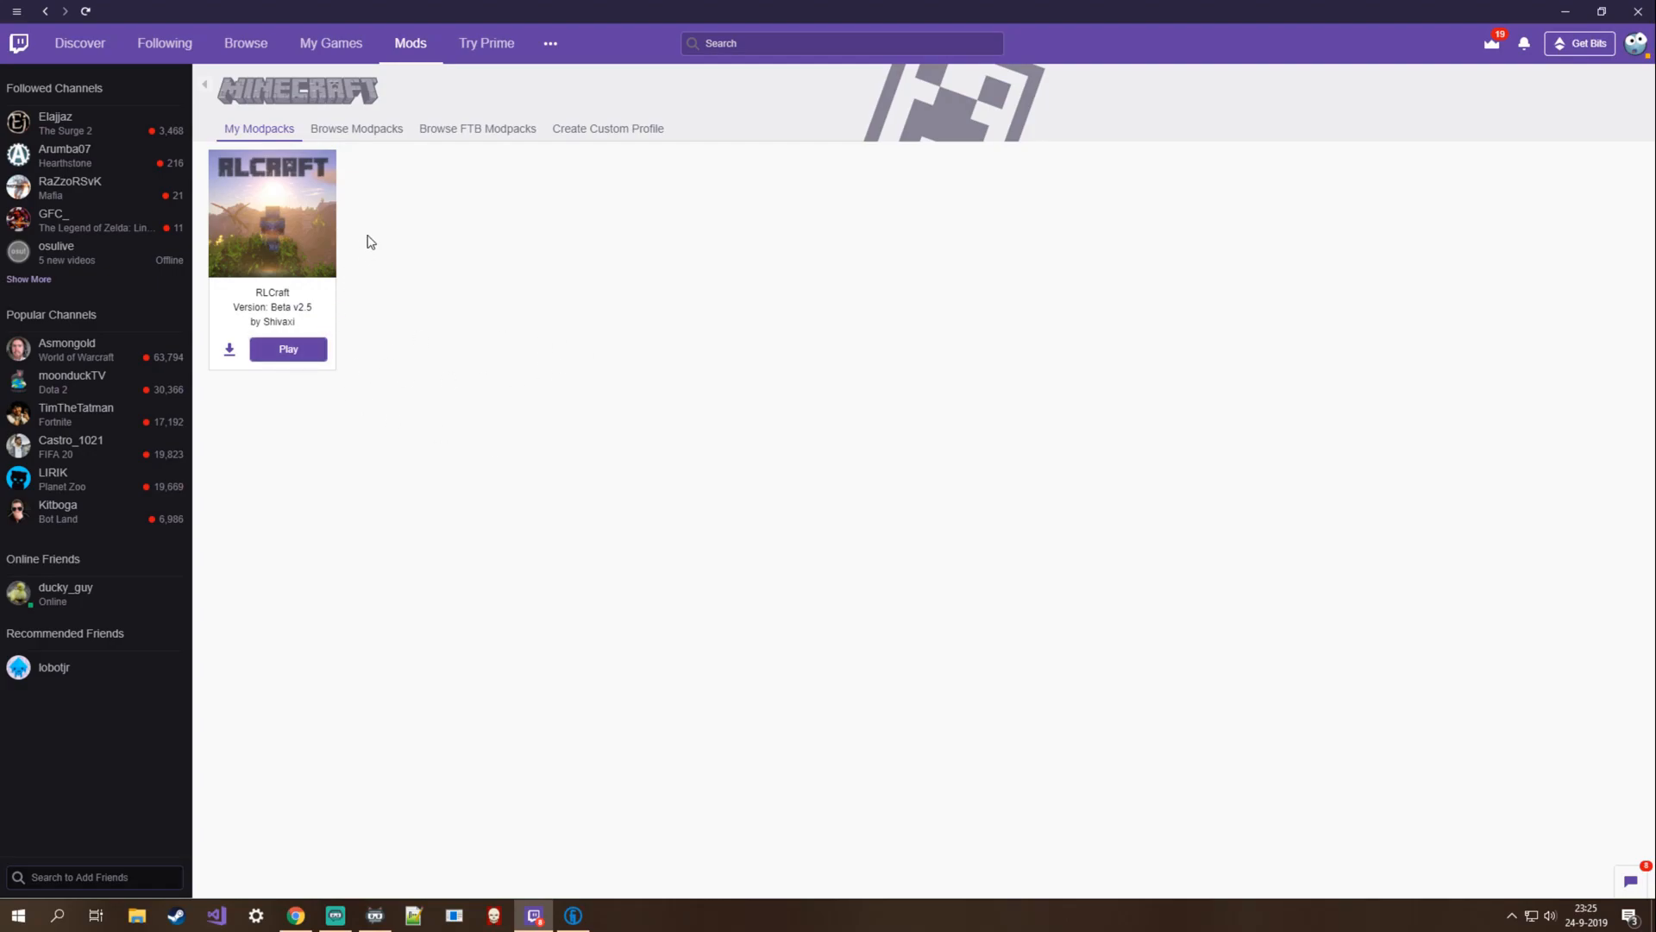
{"action": "mouse_move", "coordinate": [286, 295]}
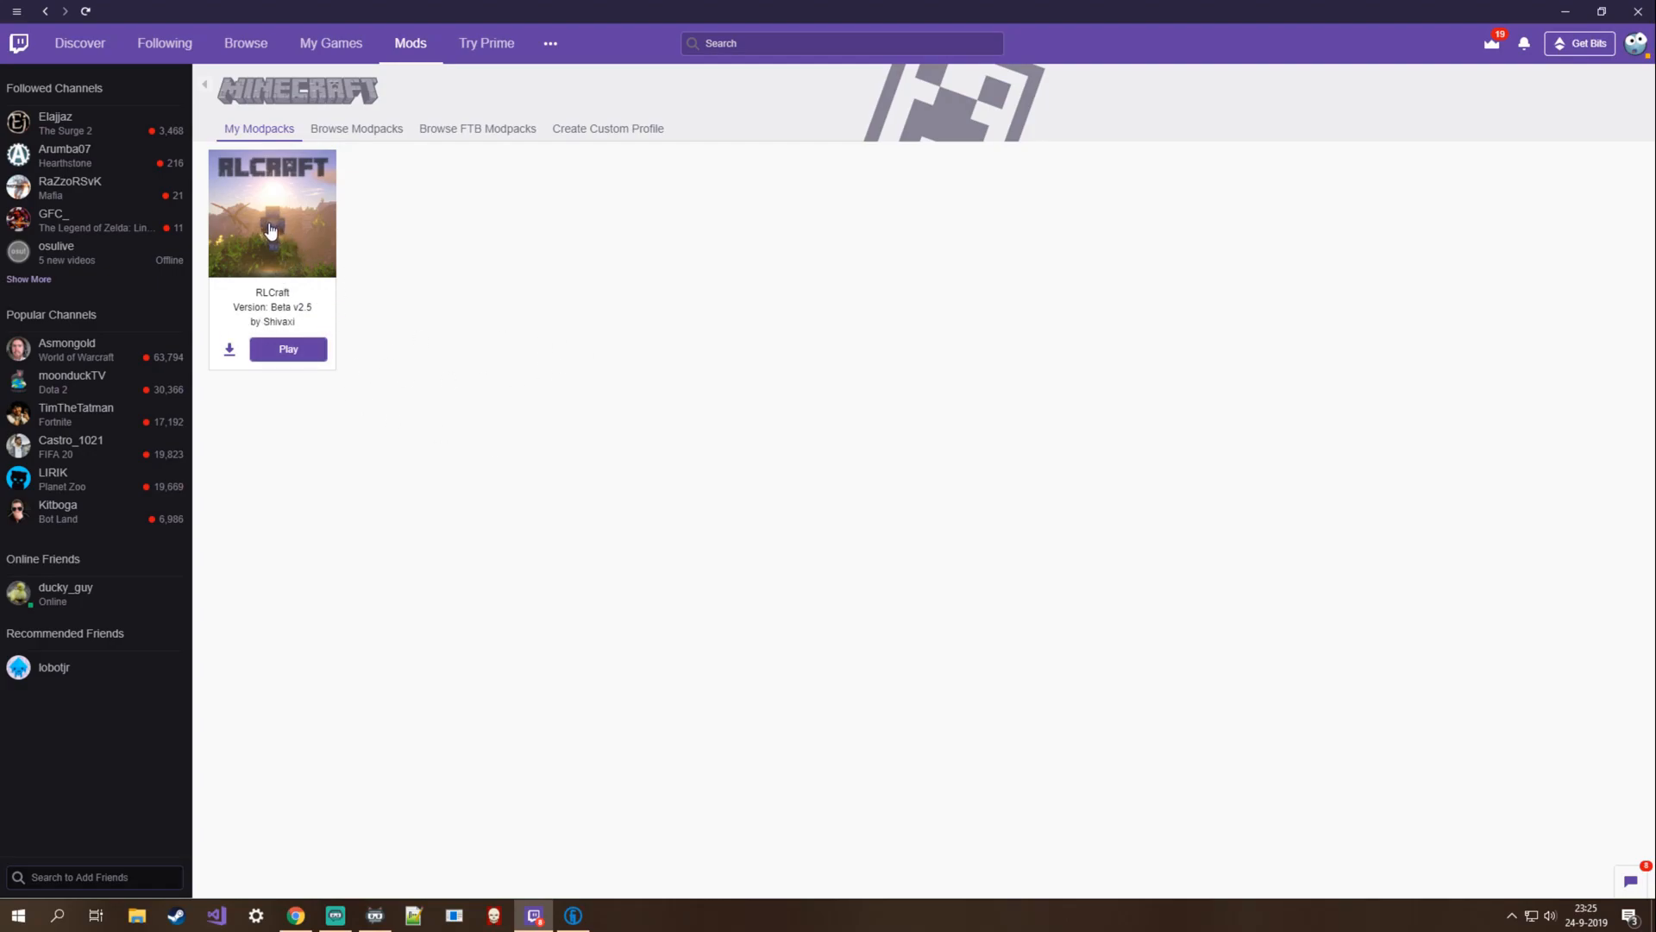
Set the RLCraft profile's memory to about 8067 MB instead of system default and confirm
{"action": "left_click", "coordinate": [270, 212]}
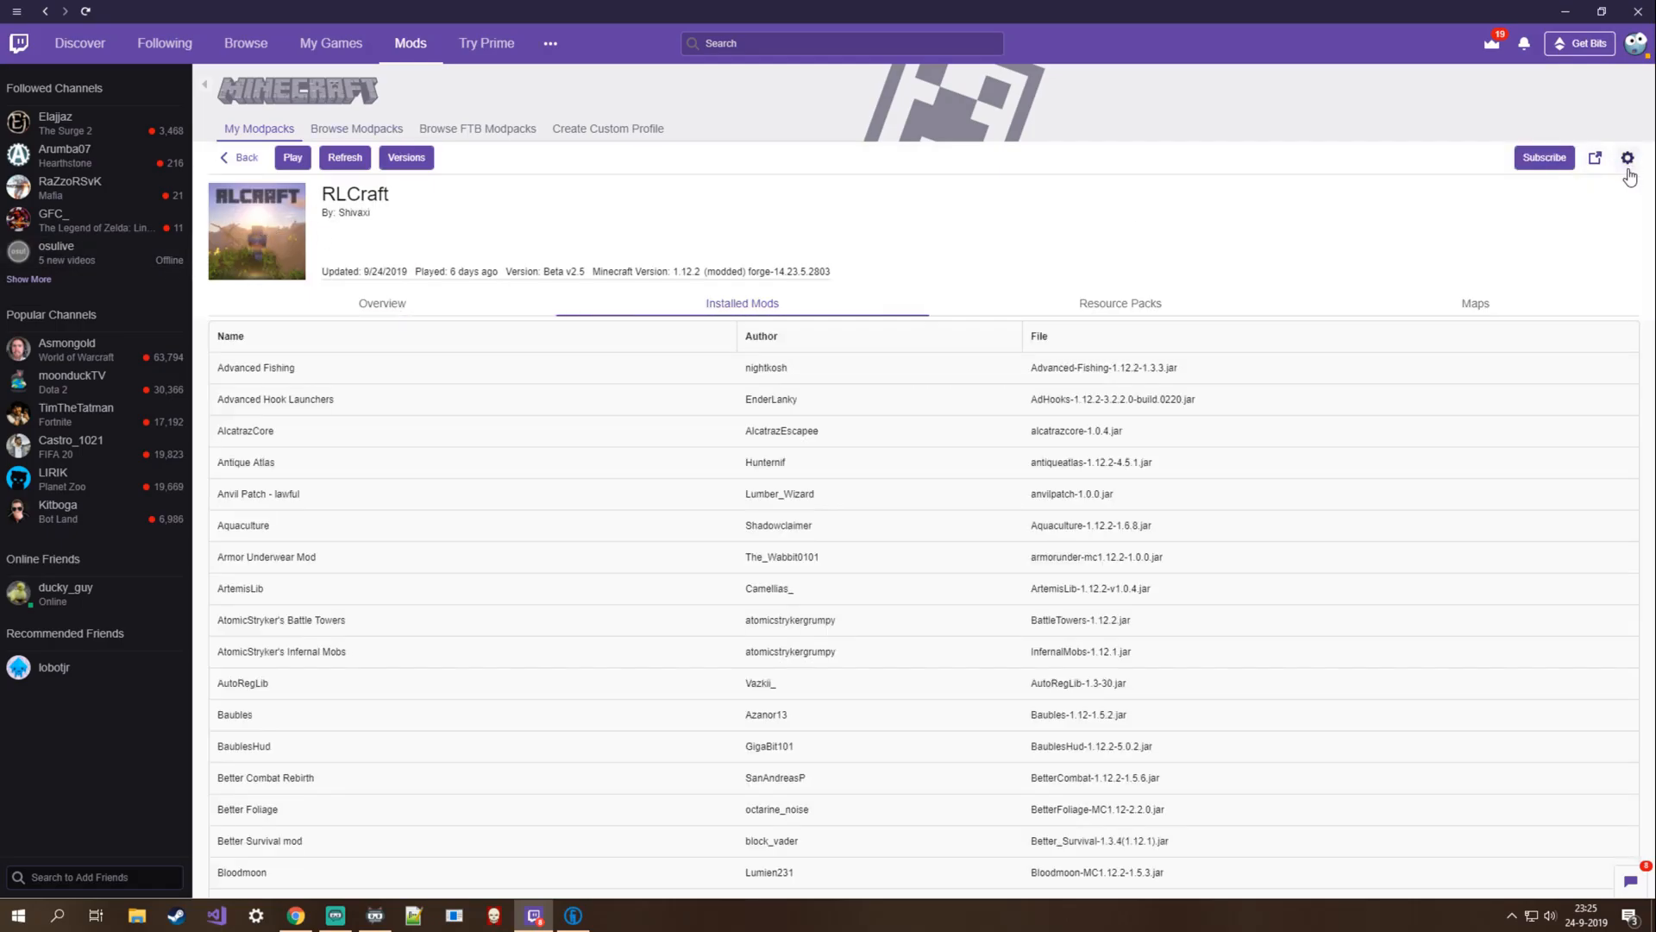
{"action": "left_click", "coordinate": [1627, 157]}
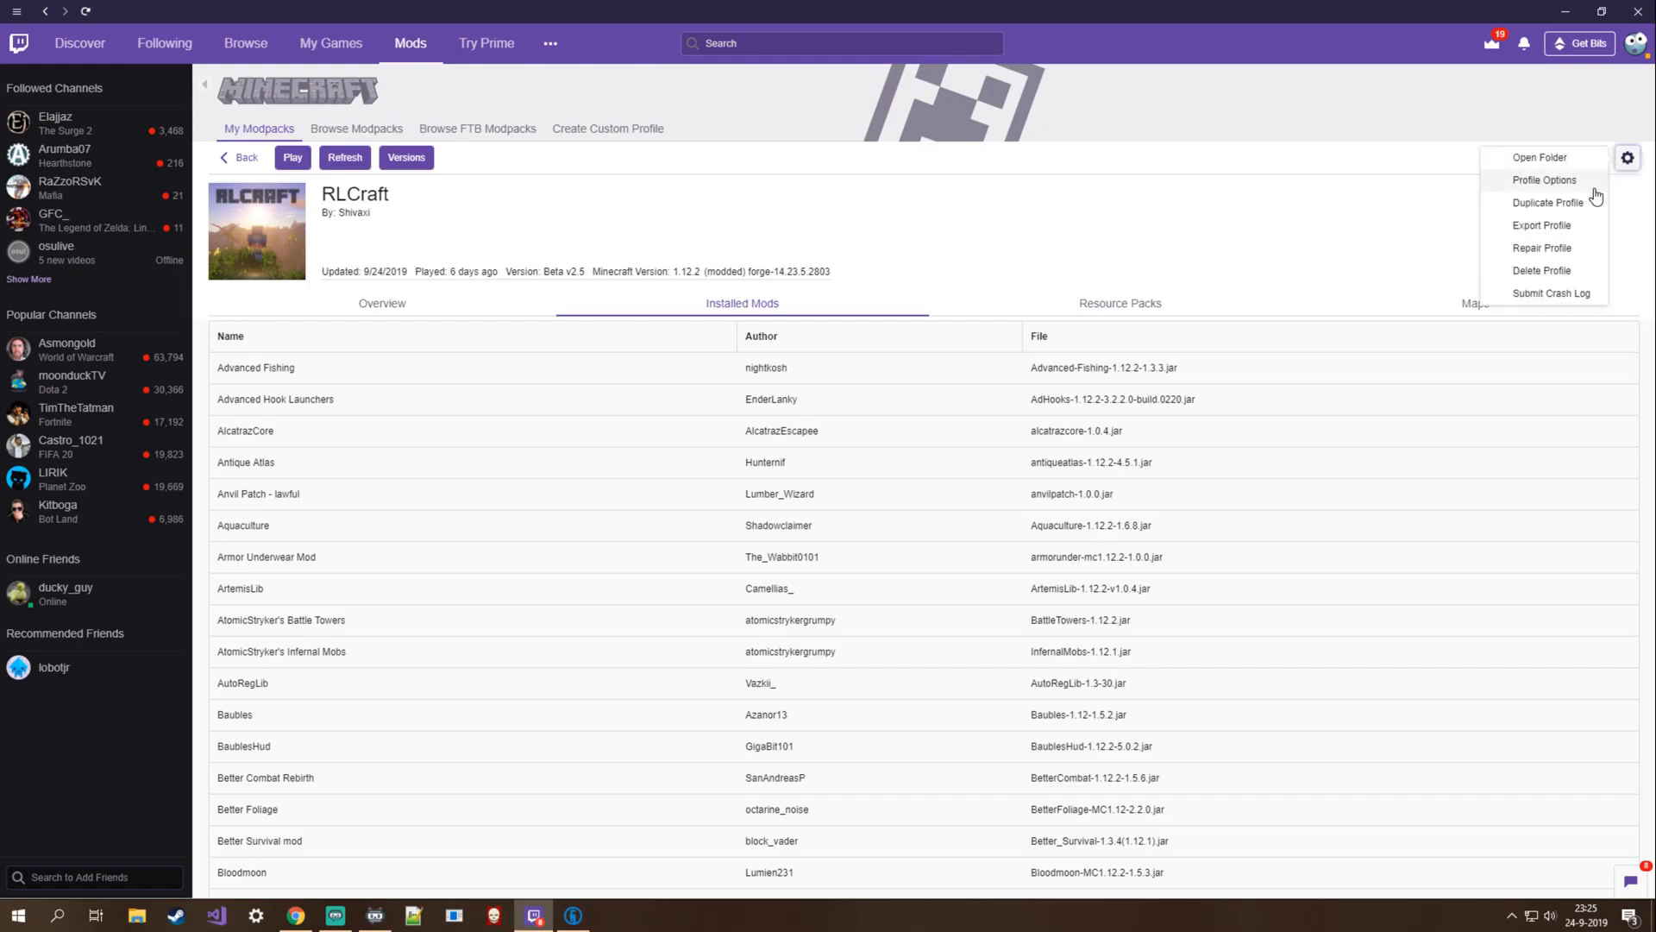
{"action": "left_click", "coordinate": [1544, 180]}
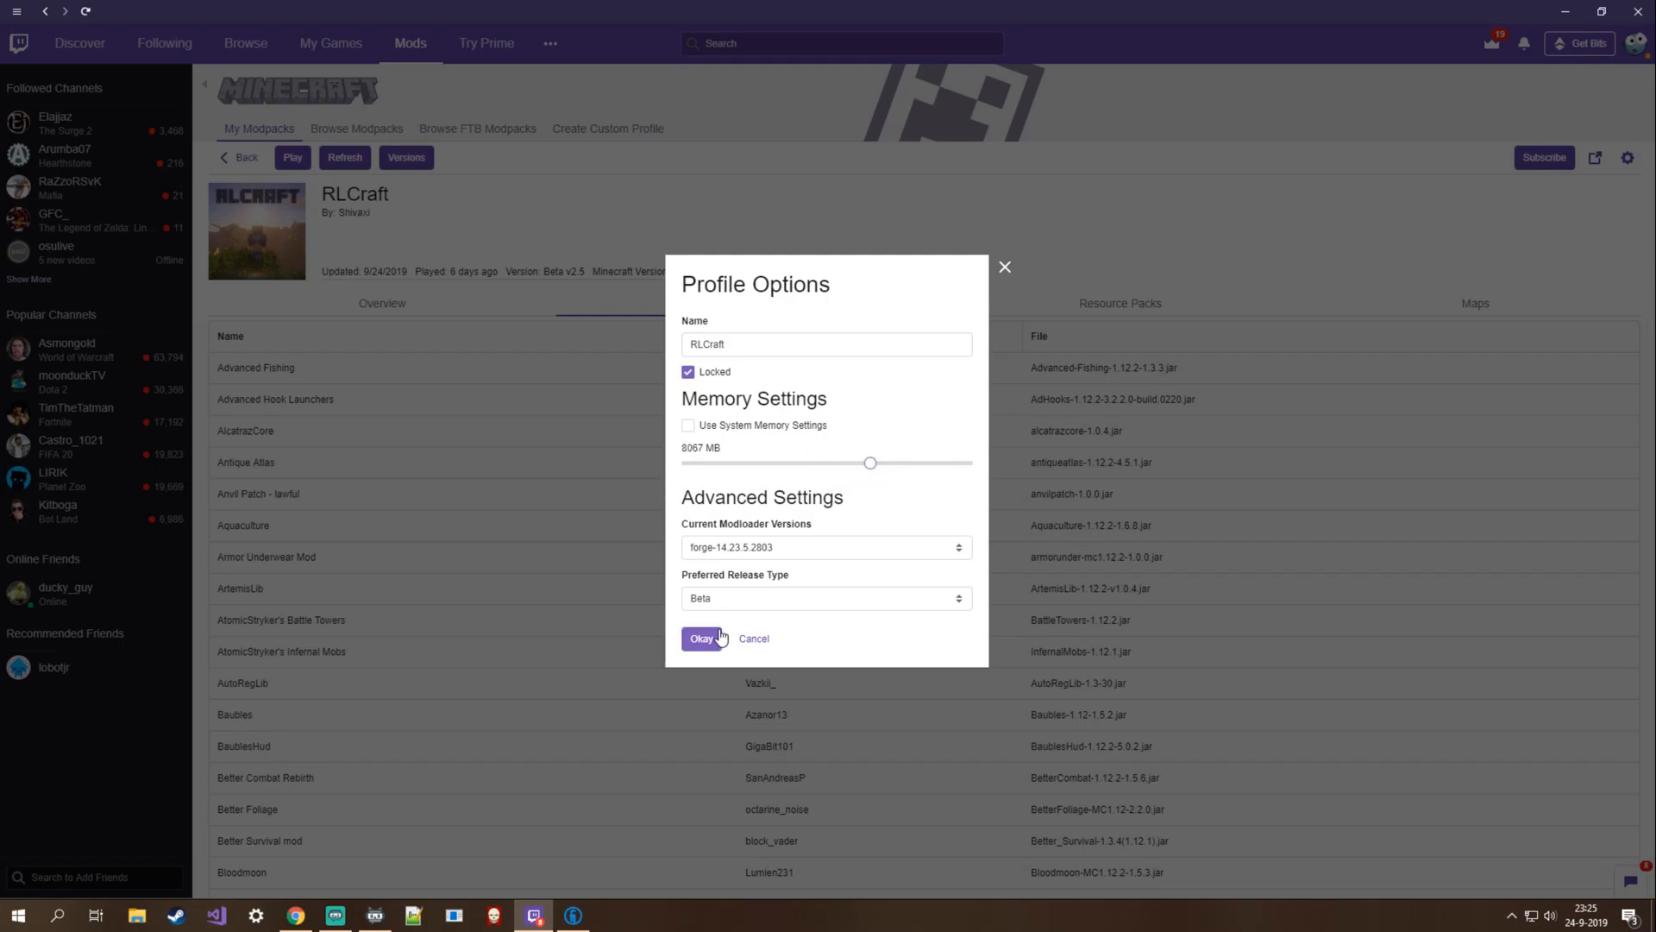
{"action": "left_click", "coordinate": [700, 638]}
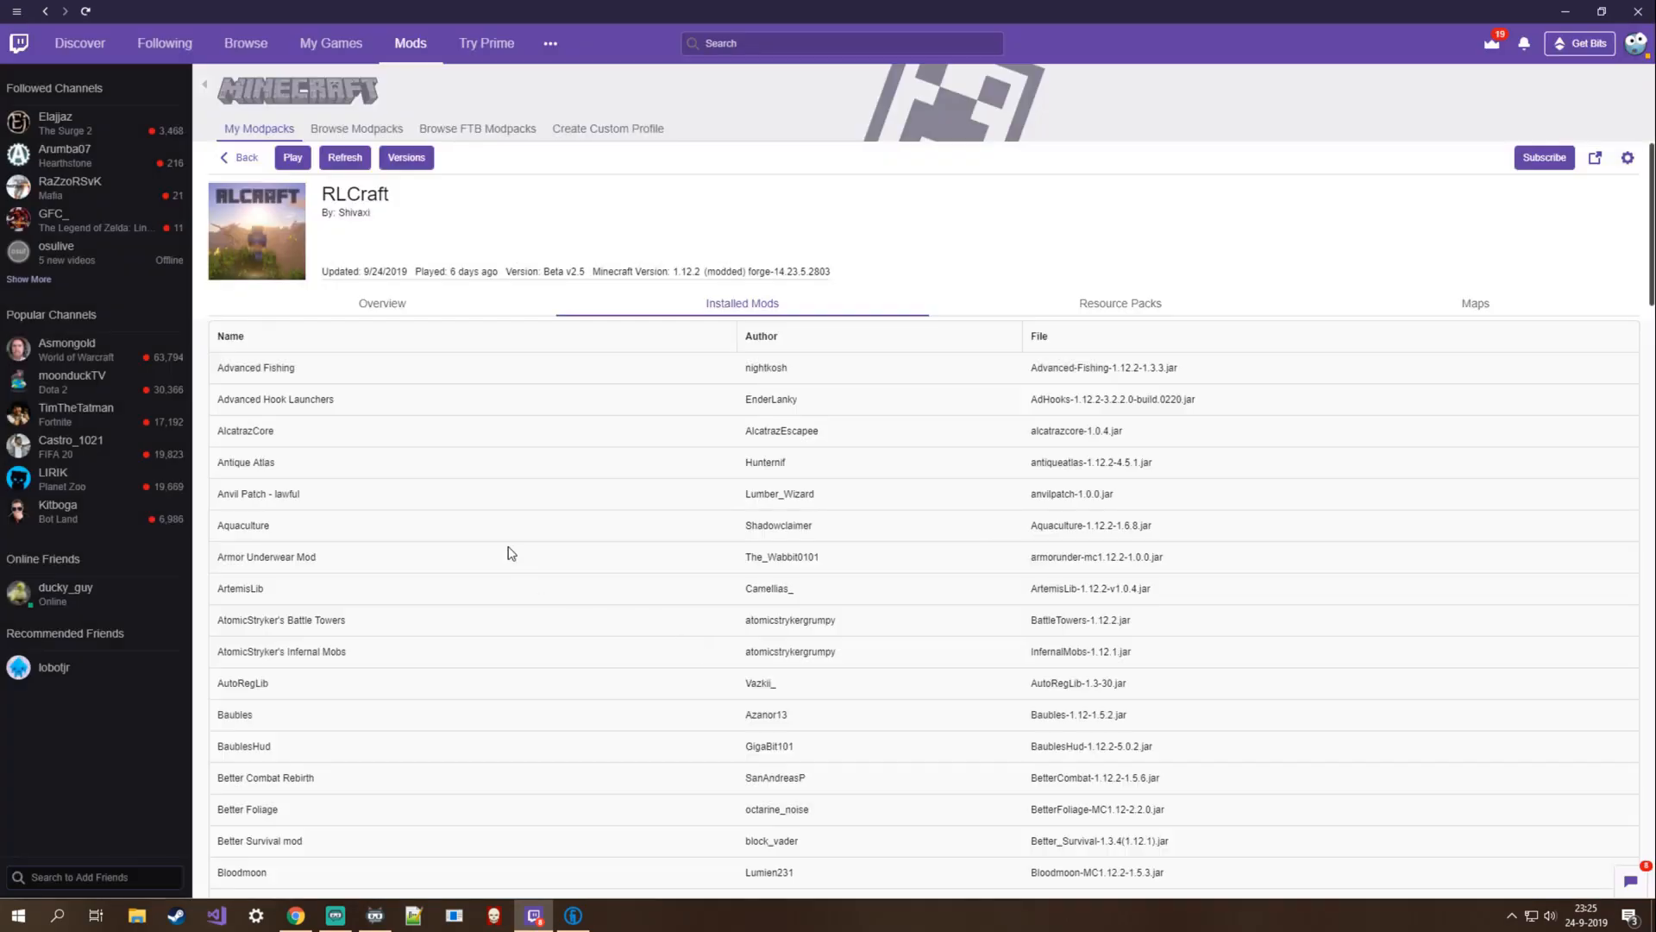
{"action": "mouse_move", "coordinate": [704, 342]}
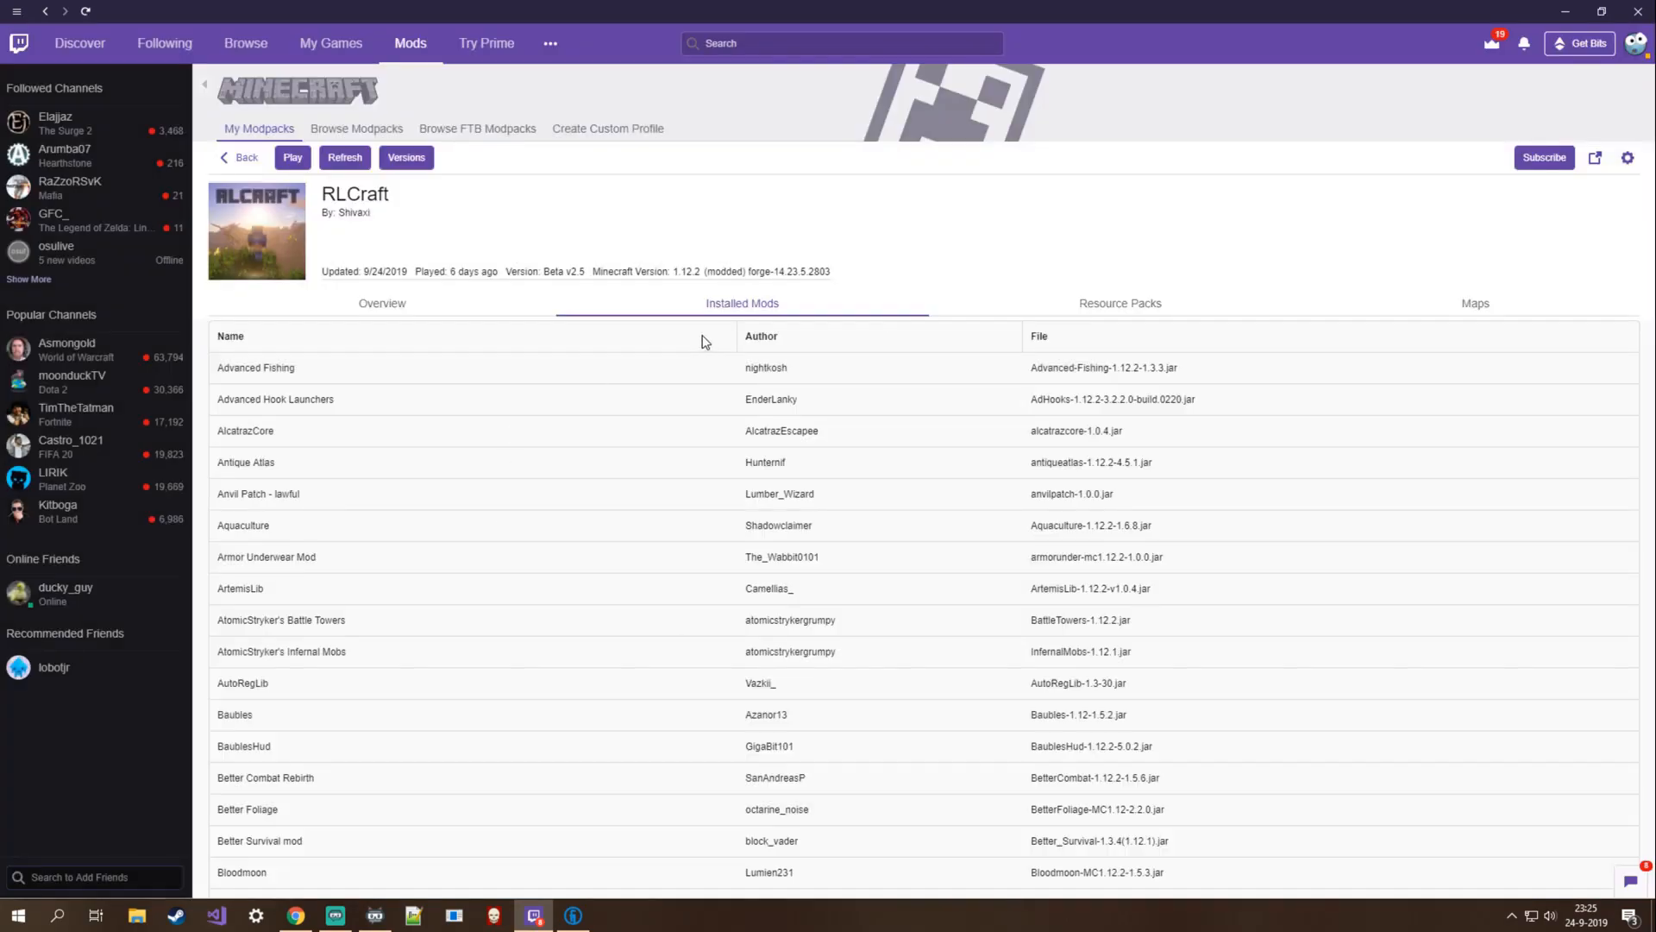
{"action": "mouse_move", "coordinate": [270, 547]}
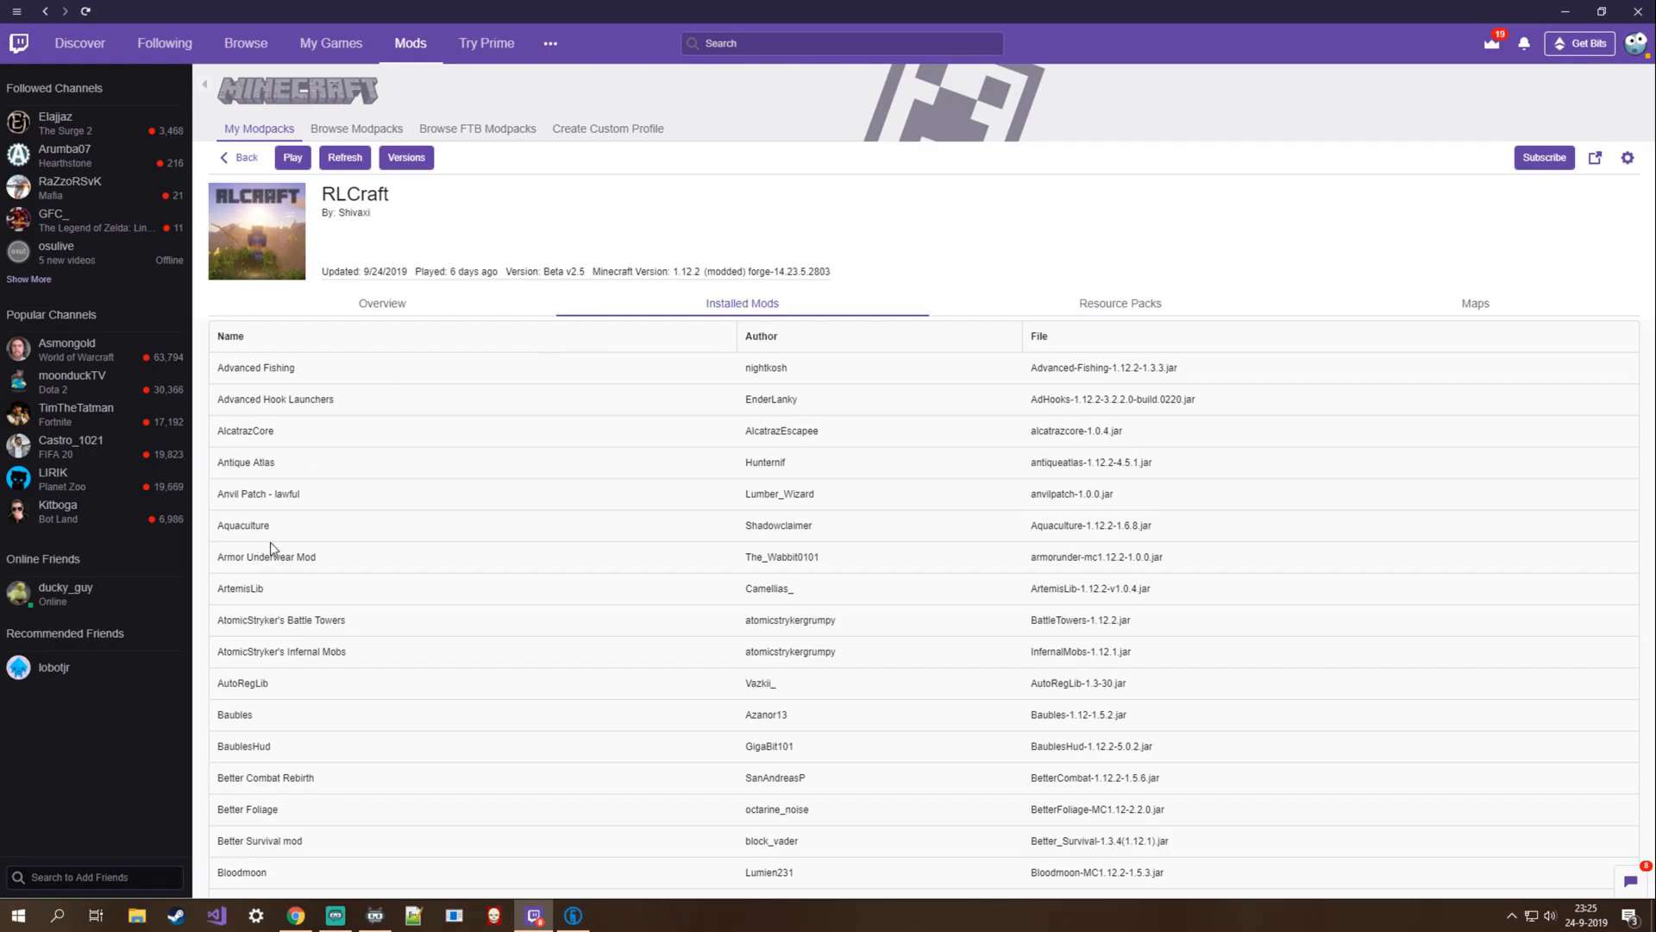
{"action": "mouse_move", "coordinate": [272, 285]}
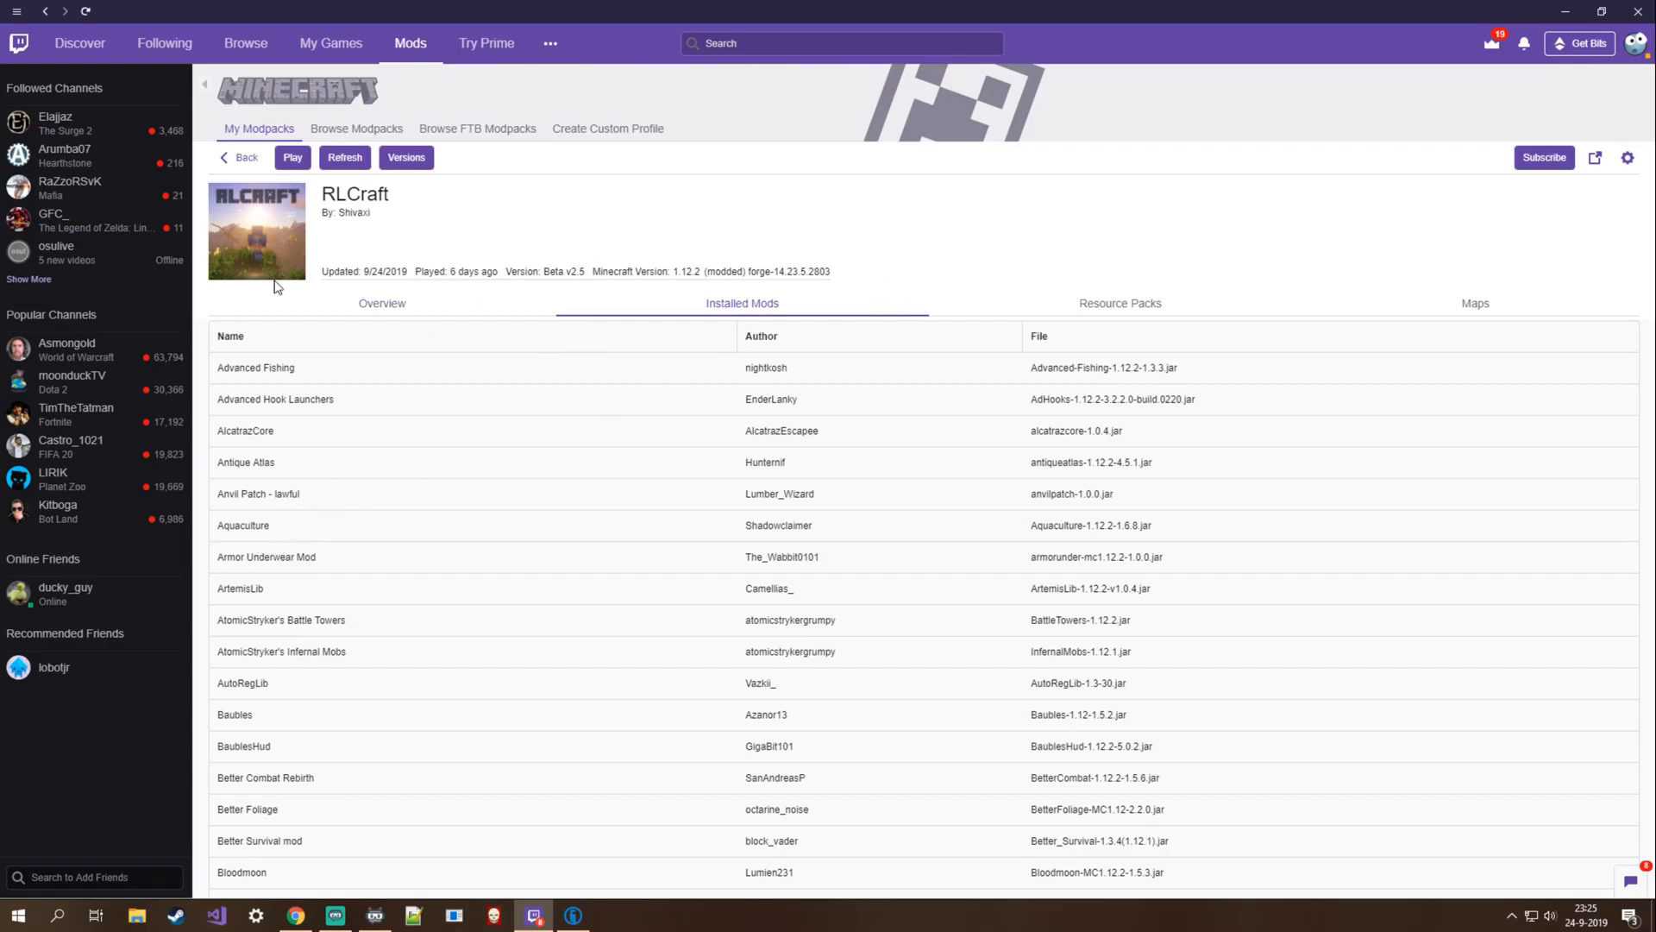
{"action": "mouse_move", "coordinate": [828, 414]}
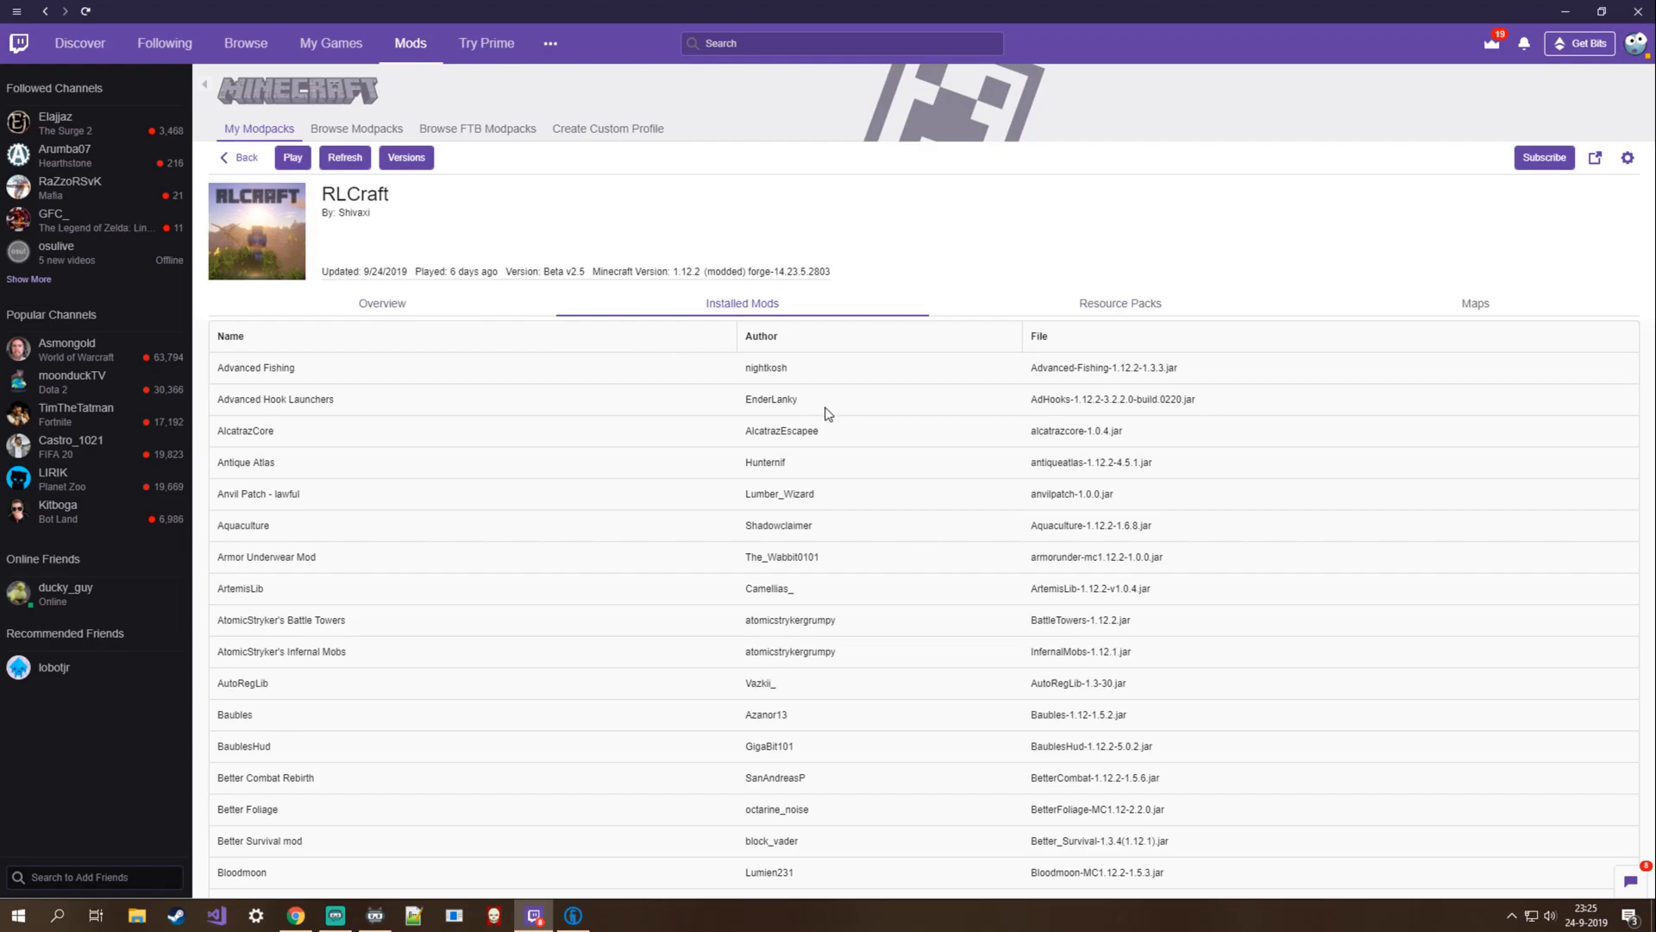
{"action": "mouse_move", "coordinate": [1434, 335]}
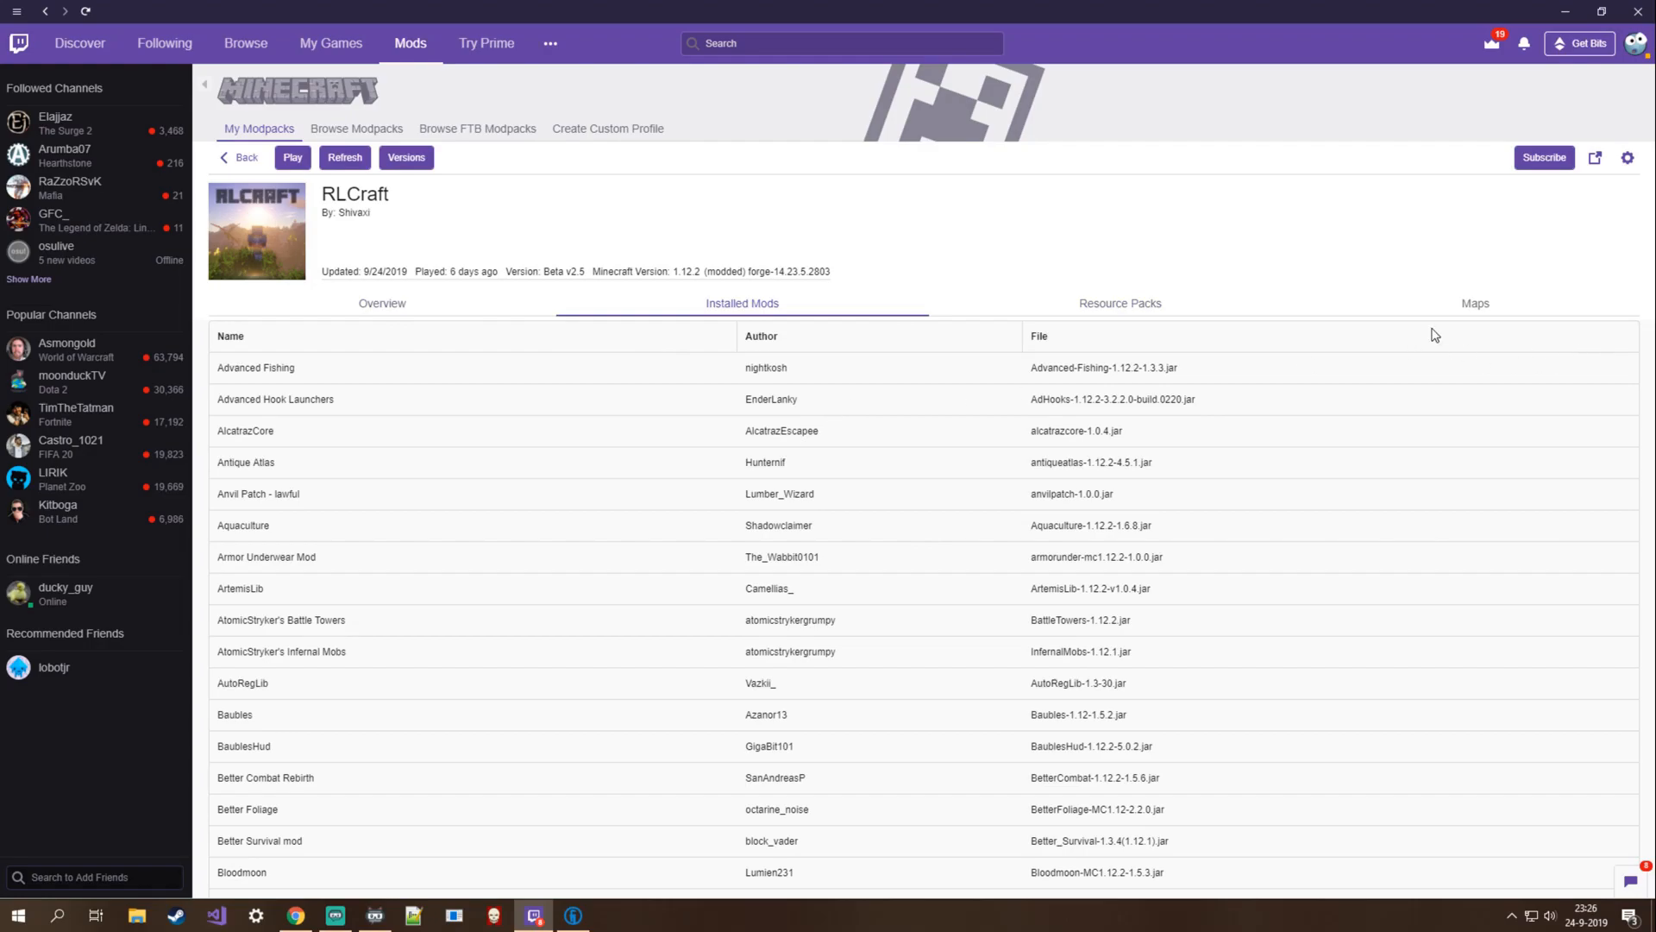
{"action": "mouse_move", "coordinate": [1475, 303]}
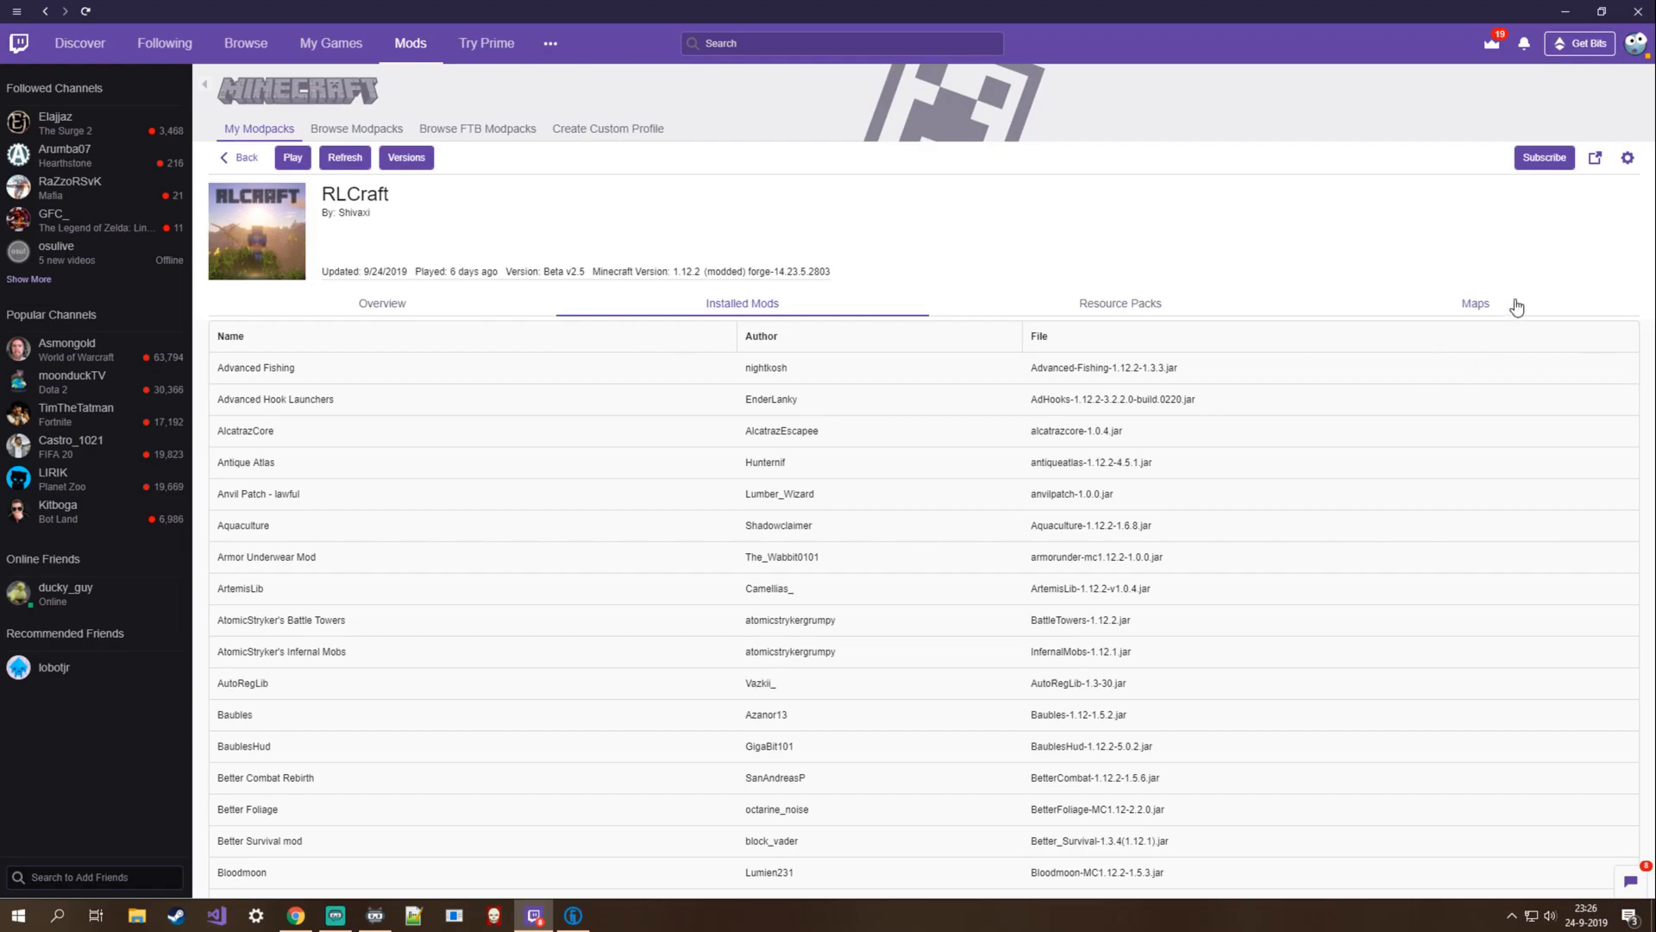
{"action": "mouse_move", "coordinate": [1468, 323]}
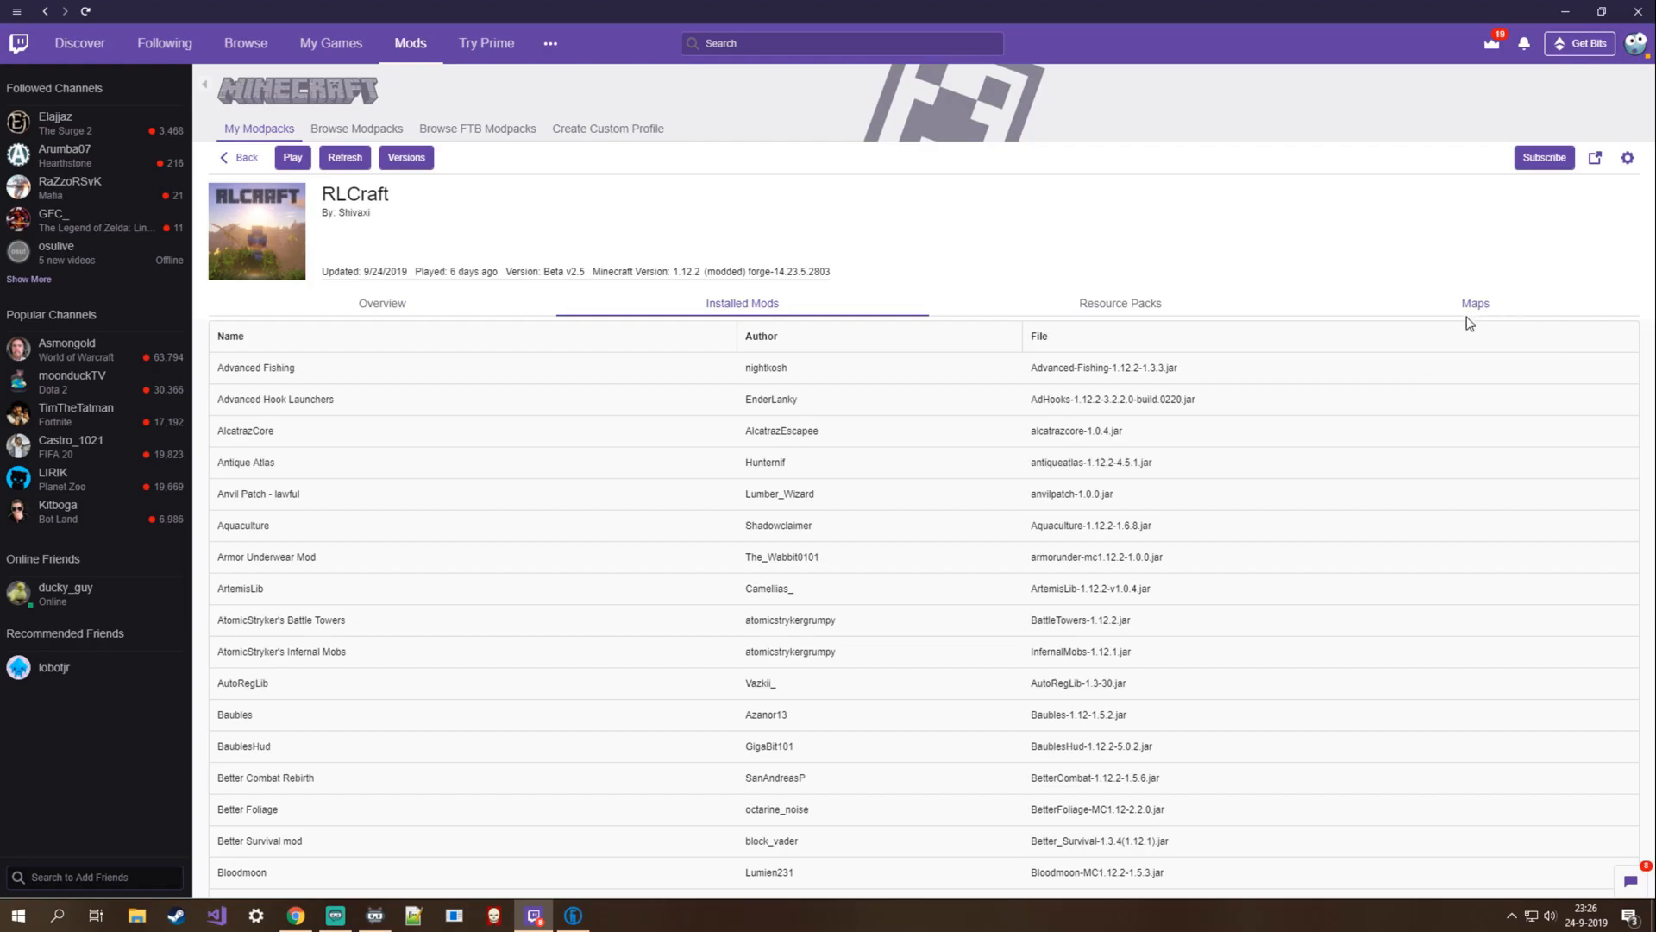
{"action": "mouse_move", "coordinate": [1627, 158]}
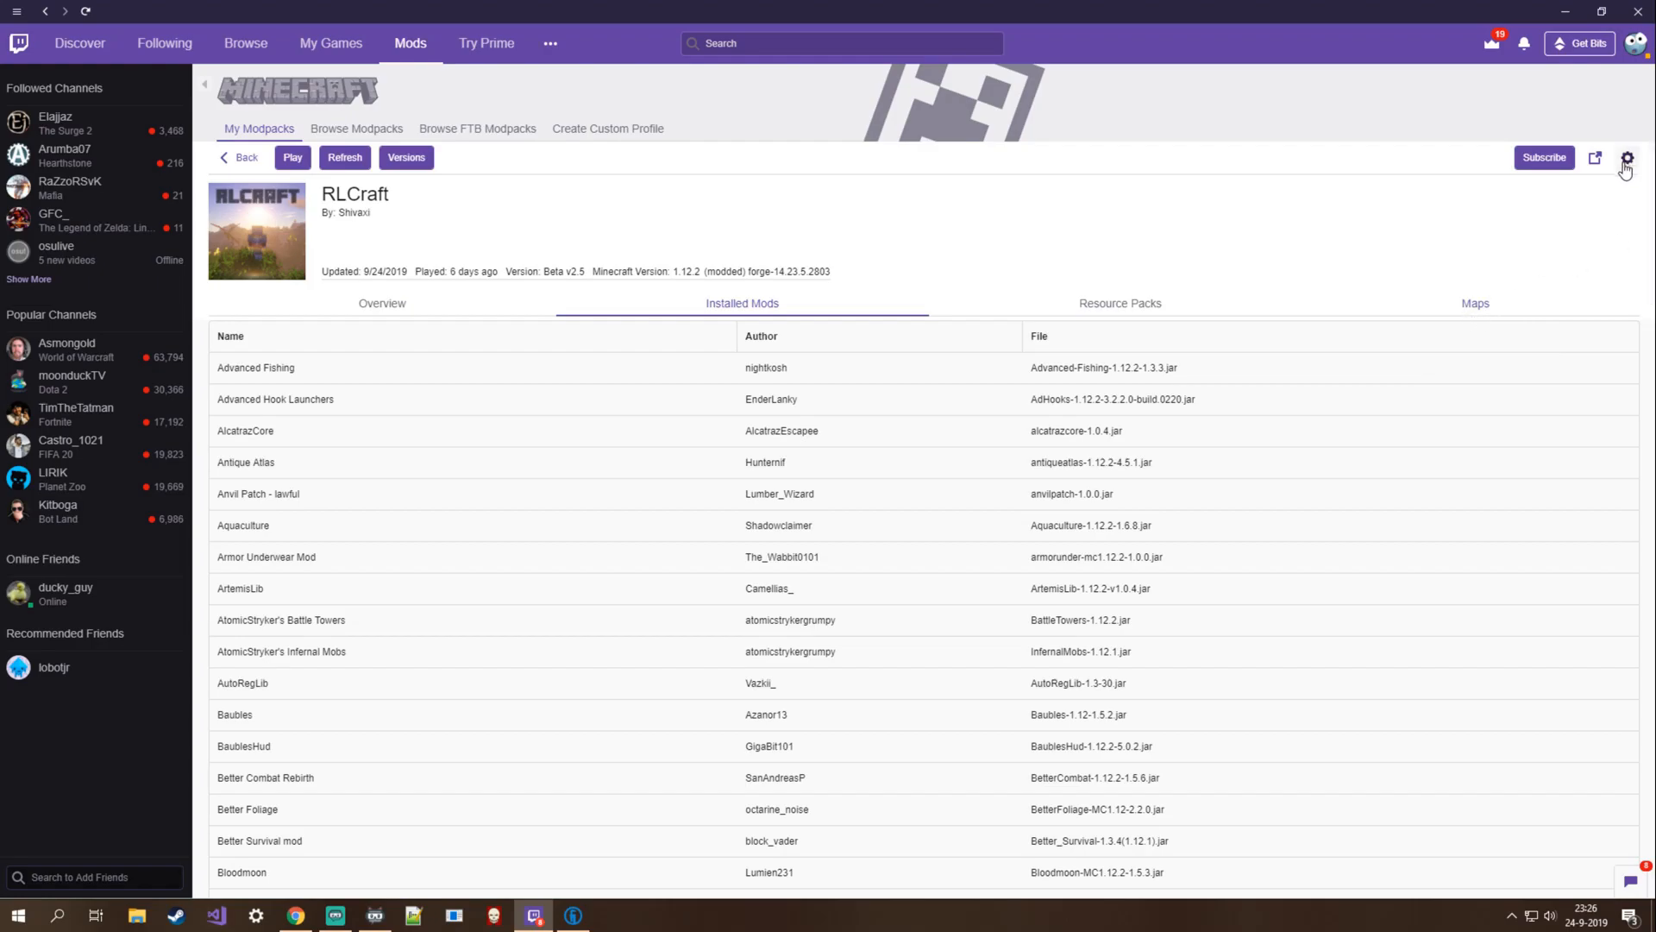
{"action": "mouse_move", "coordinate": [1625, 176]}
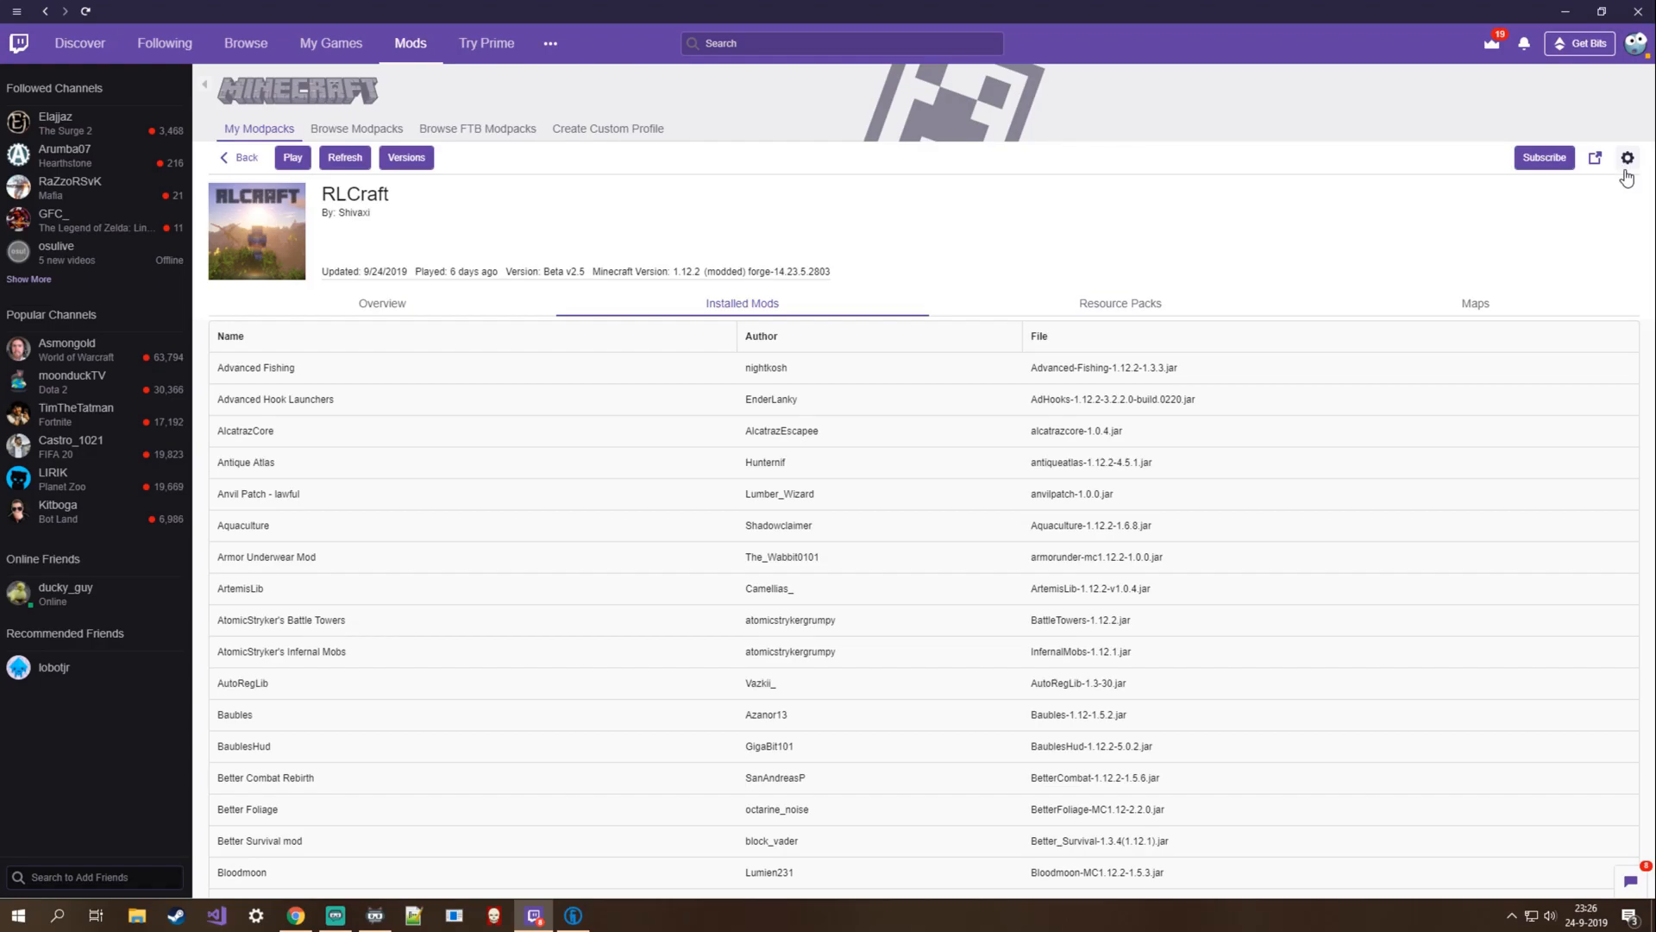
{"action": "mouse_move", "coordinate": [328, 234]}
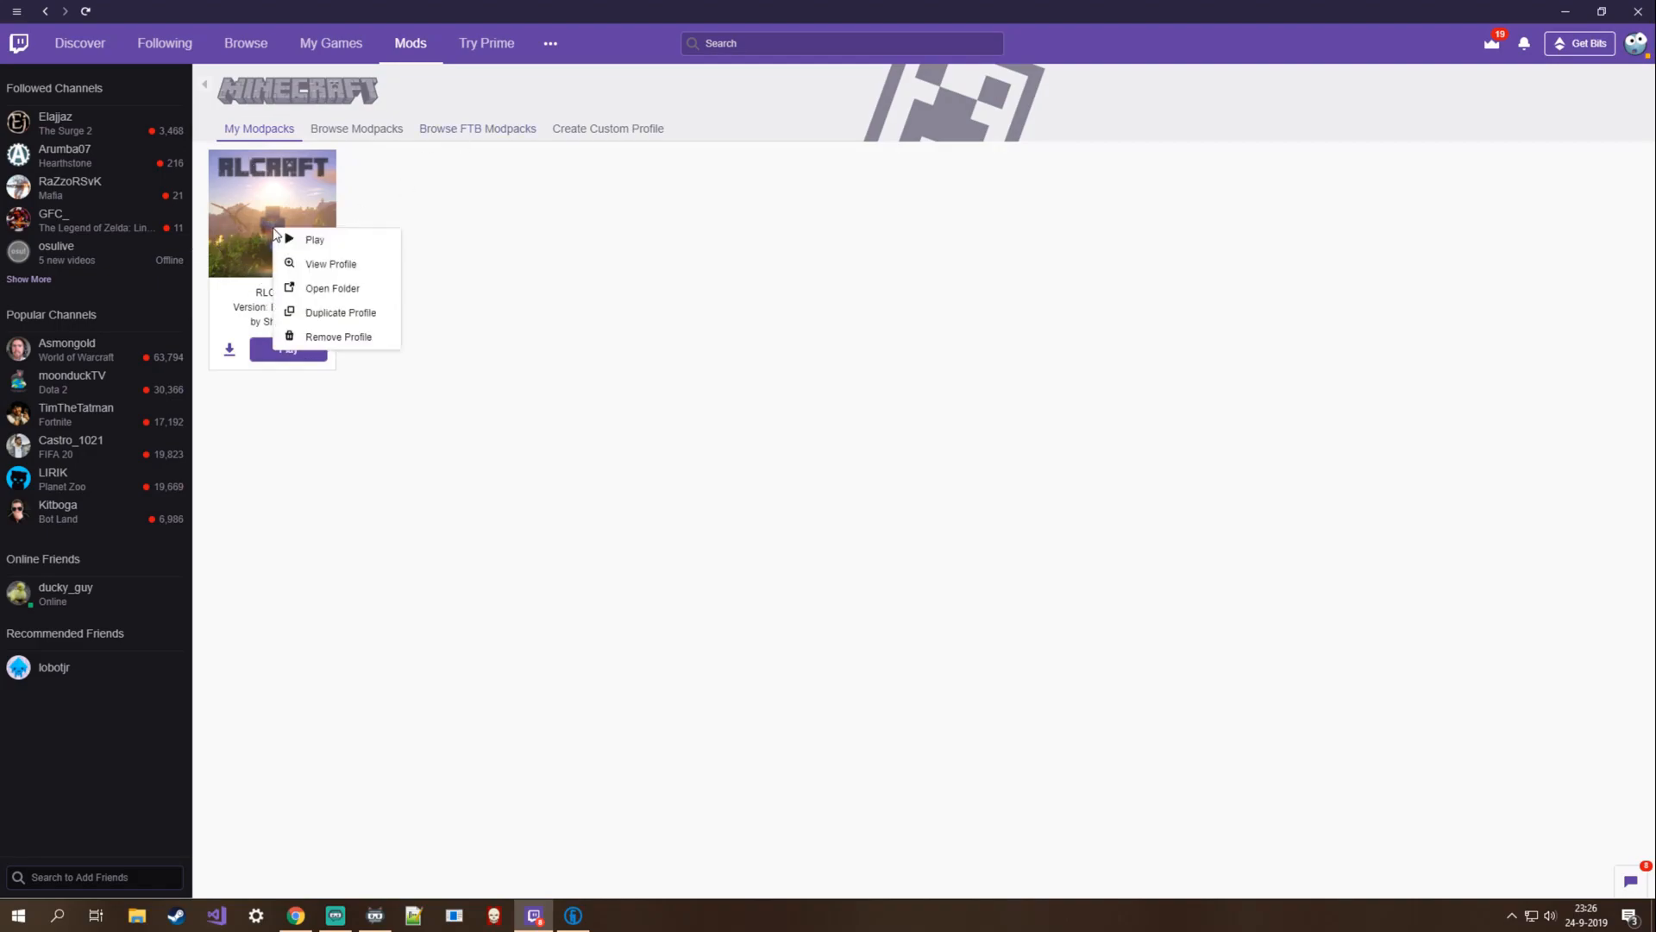
{"action": "mouse_move", "coordinate": [307, 240]}
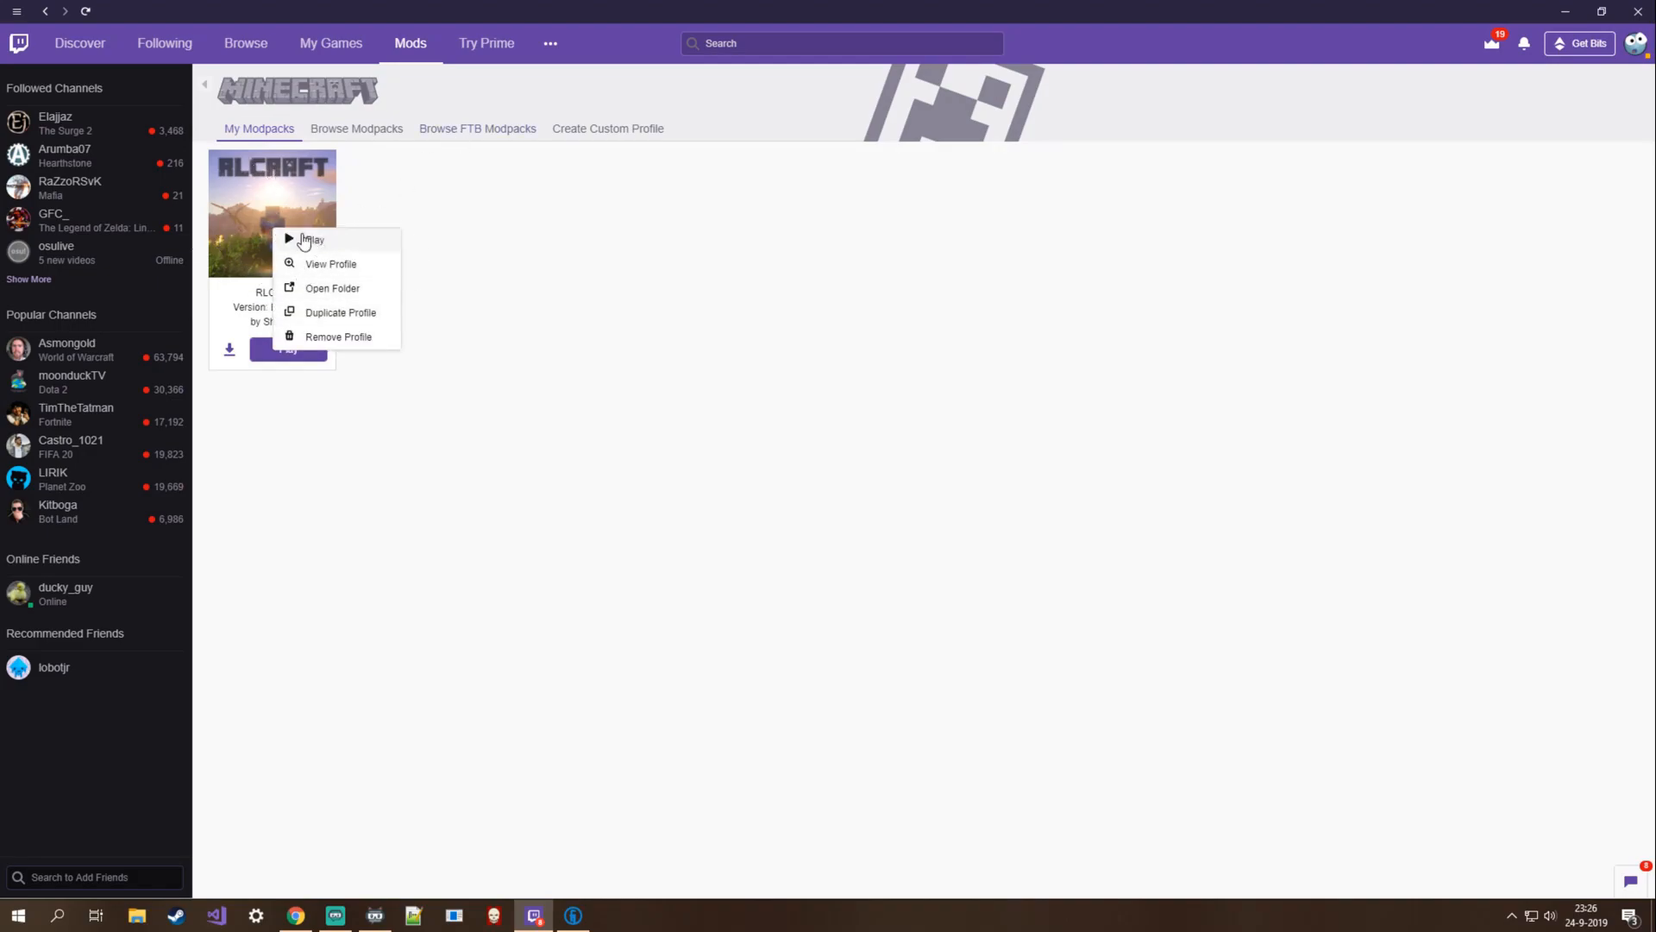
{"action": "left_click", "coordinate": [333, 288]}
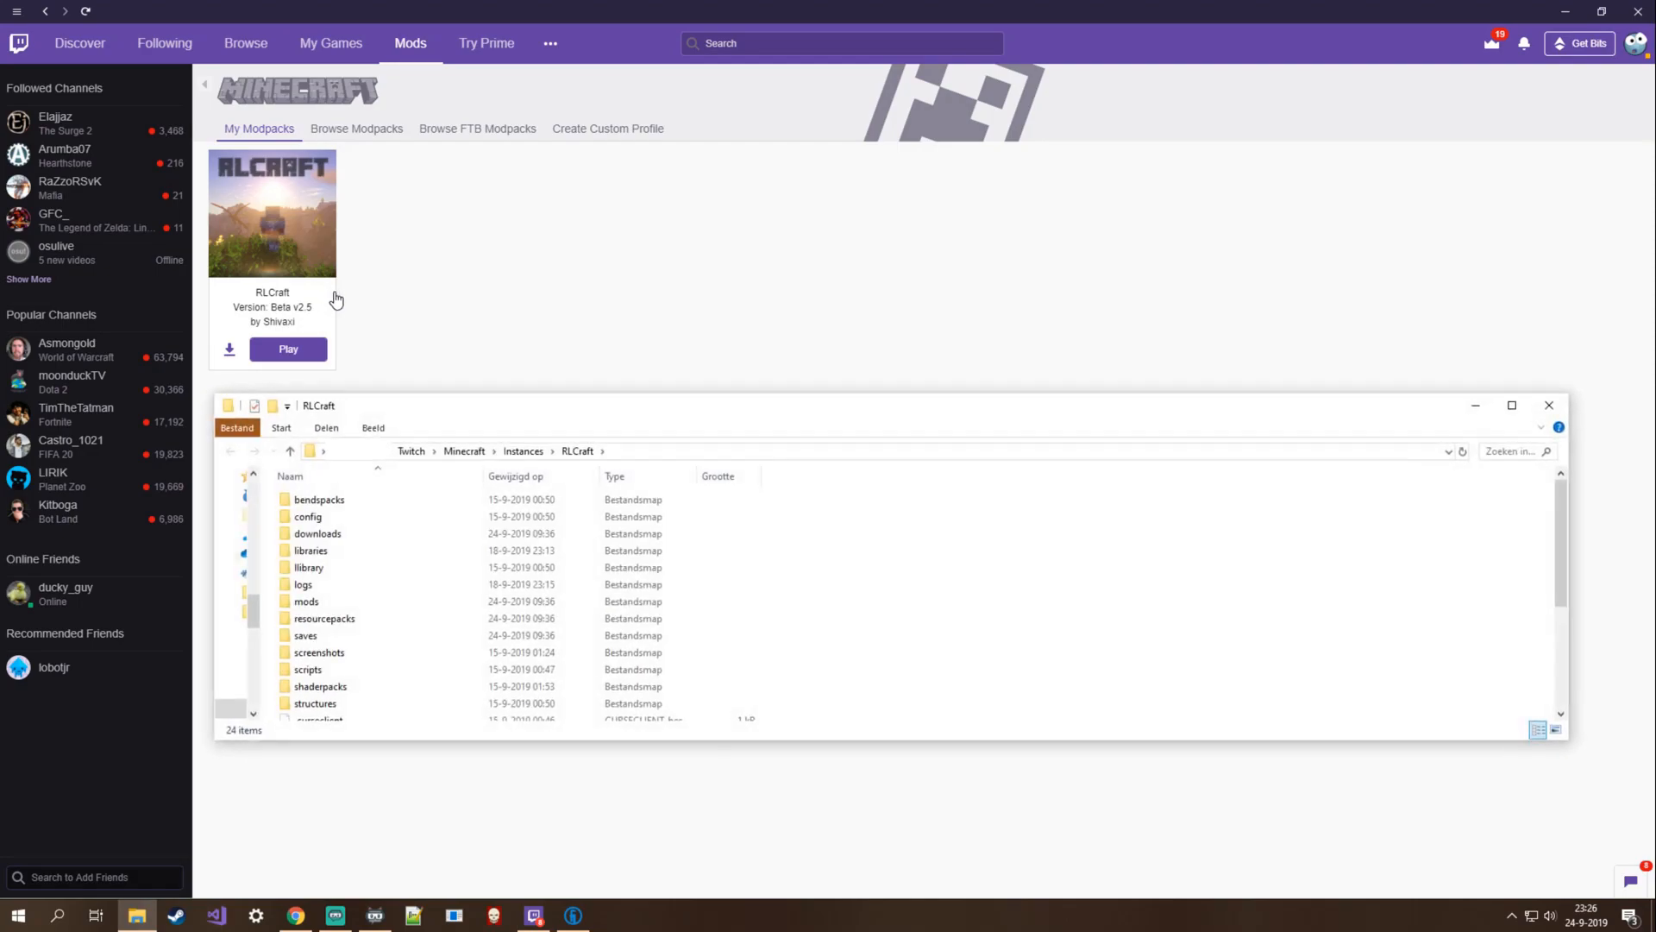
{"action": "mouse_move", "coordinate": [443, 609]}
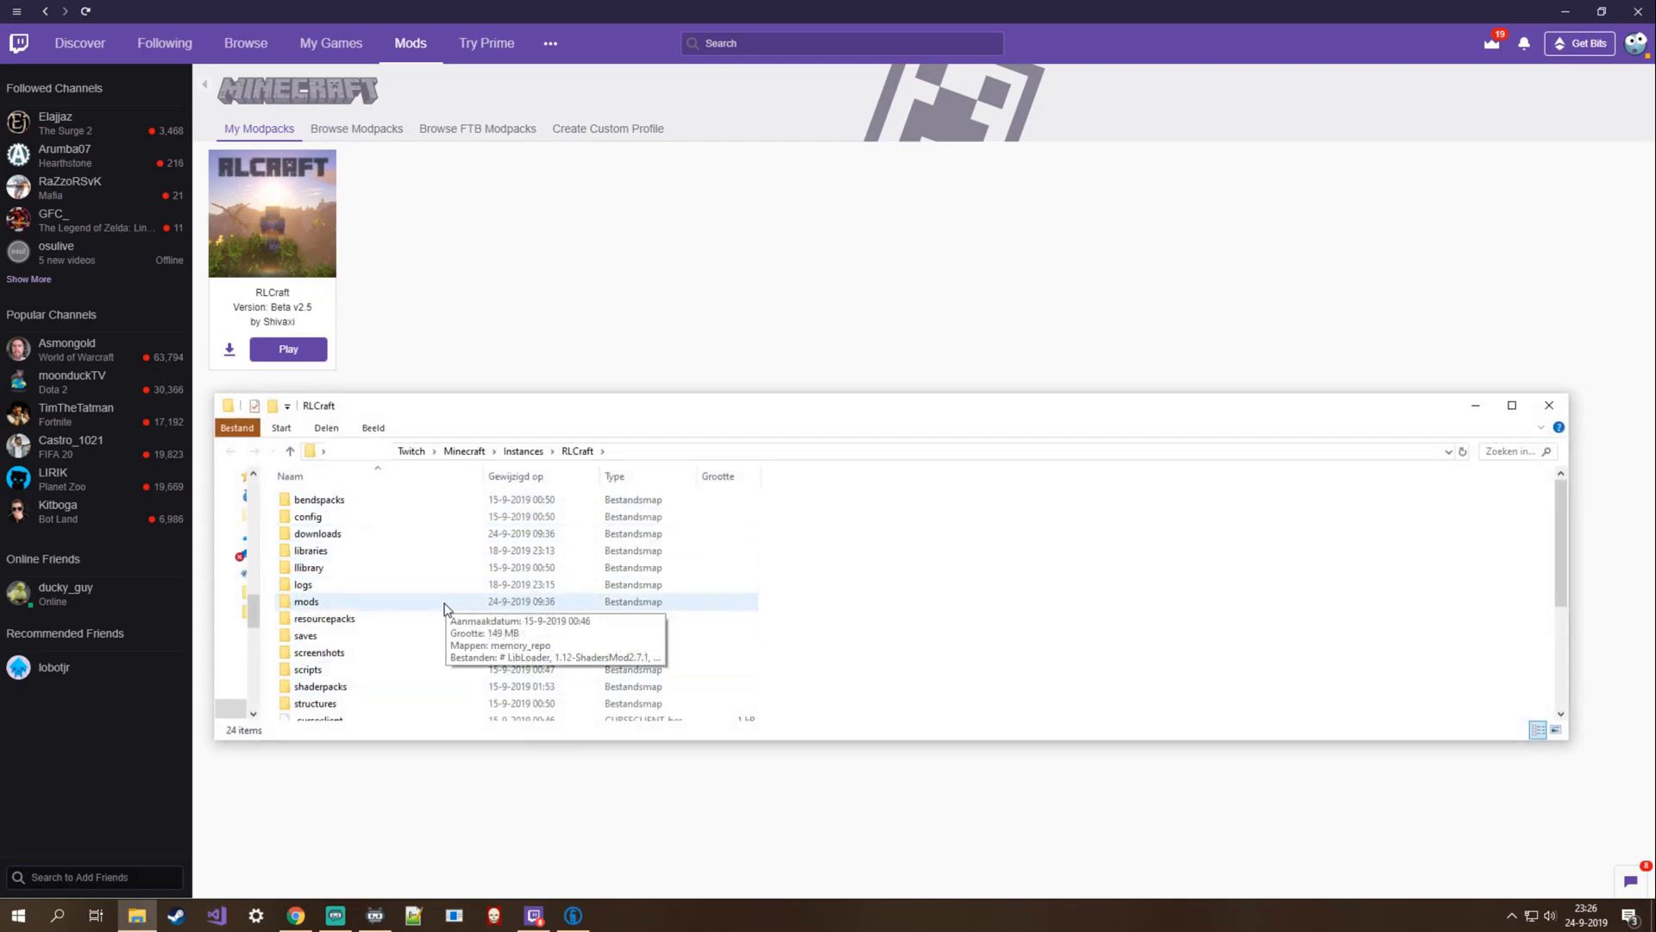
{"action": "mouse_move", "coordinate": [326, 617]}
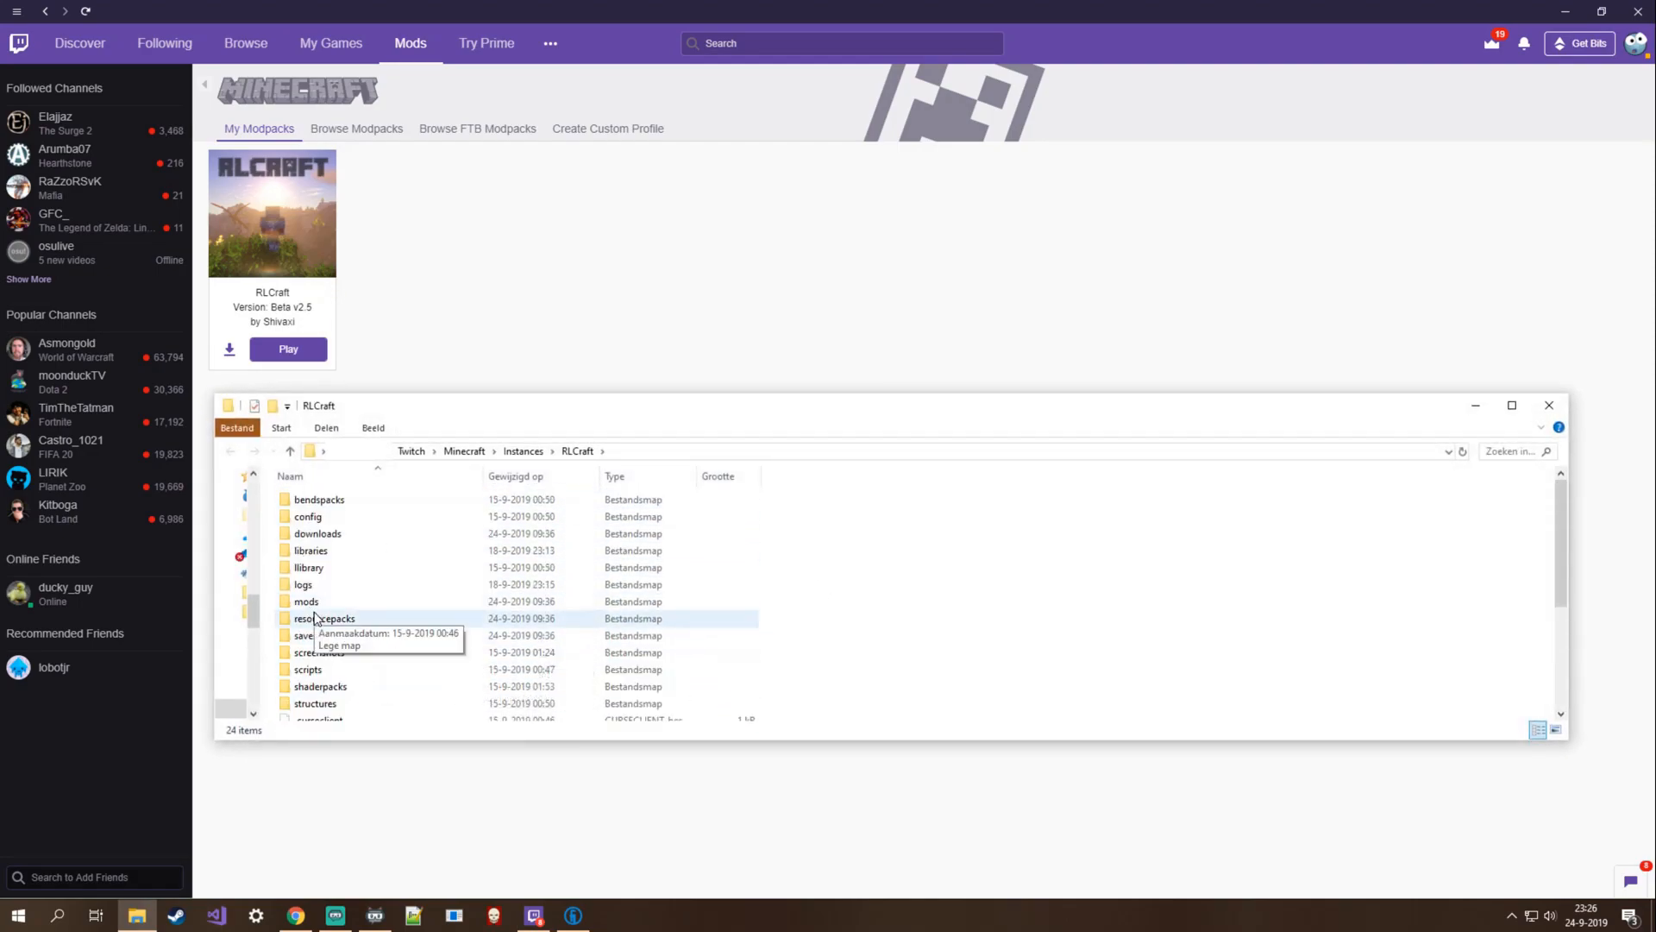
{"action": "mouse_move", "coordinate": [307, 601]}
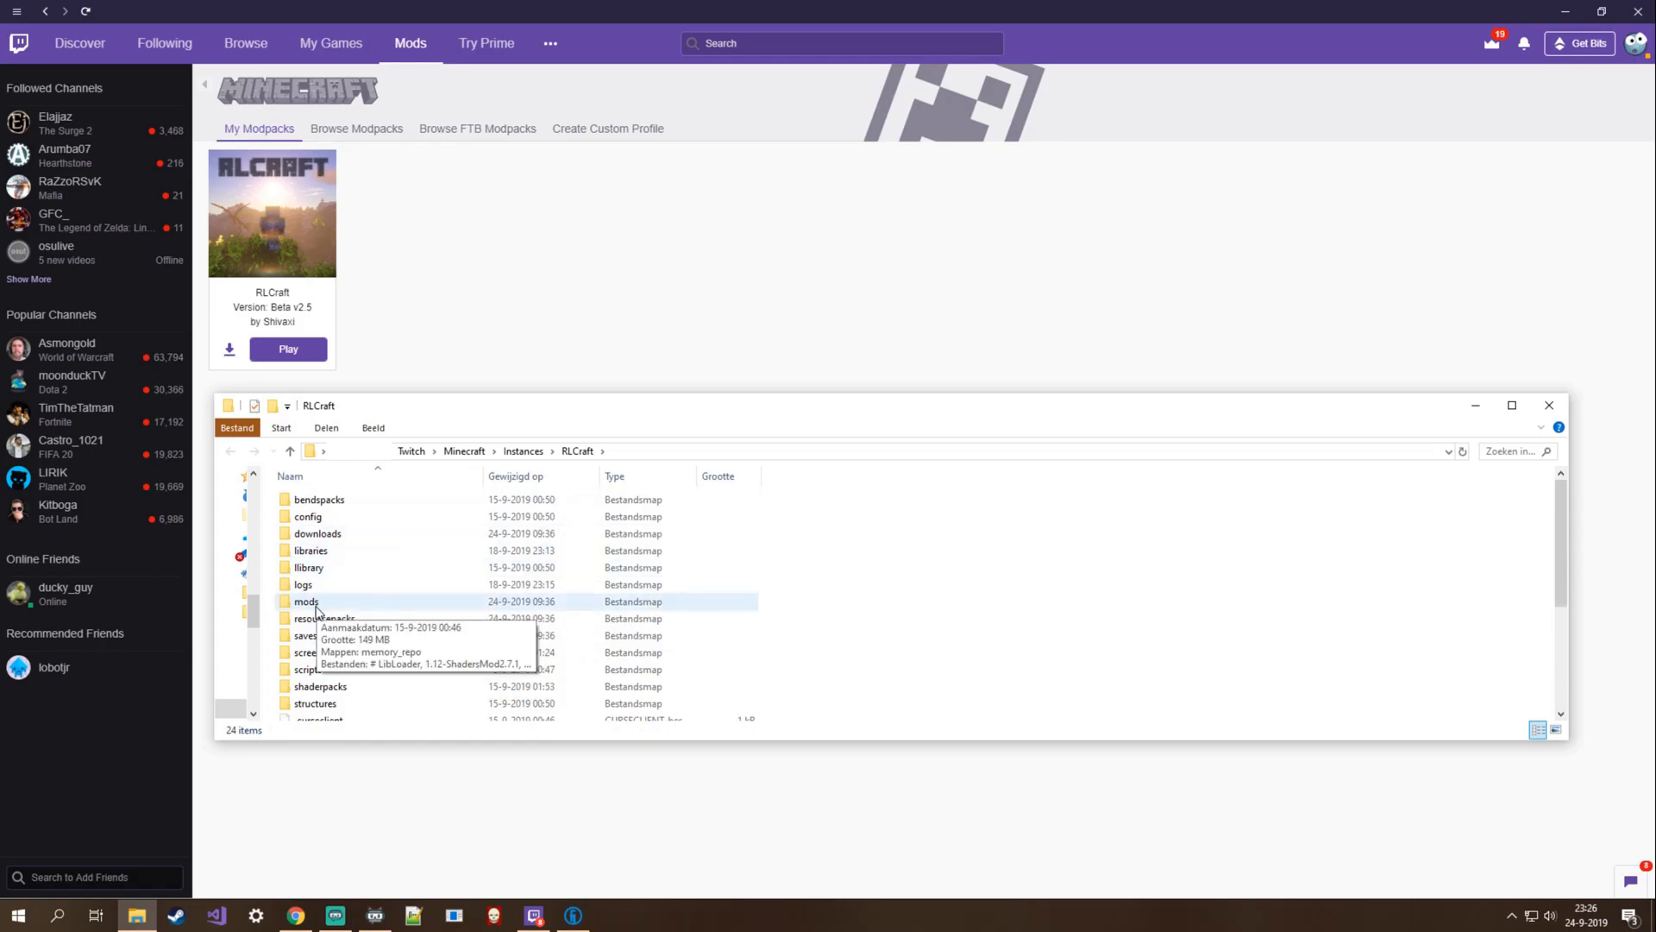
{"action": "double_click", "coordinate": [306, 600]}
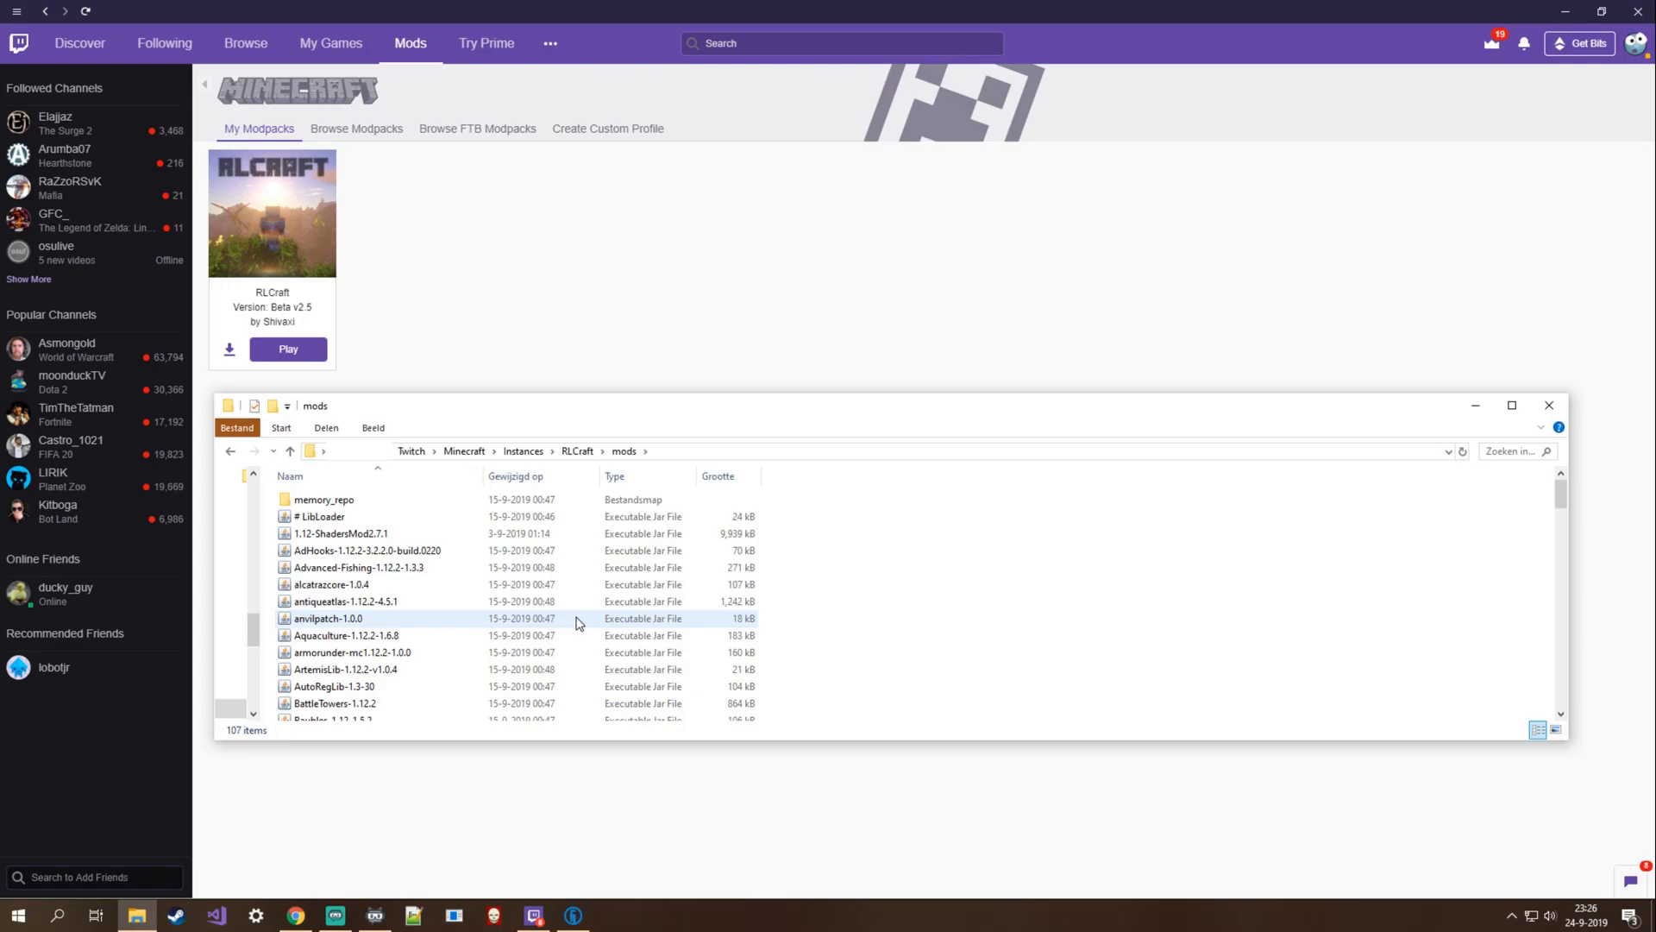
{"action": "scroll", "scroll_direction": "down", "scroll_amount": 3}
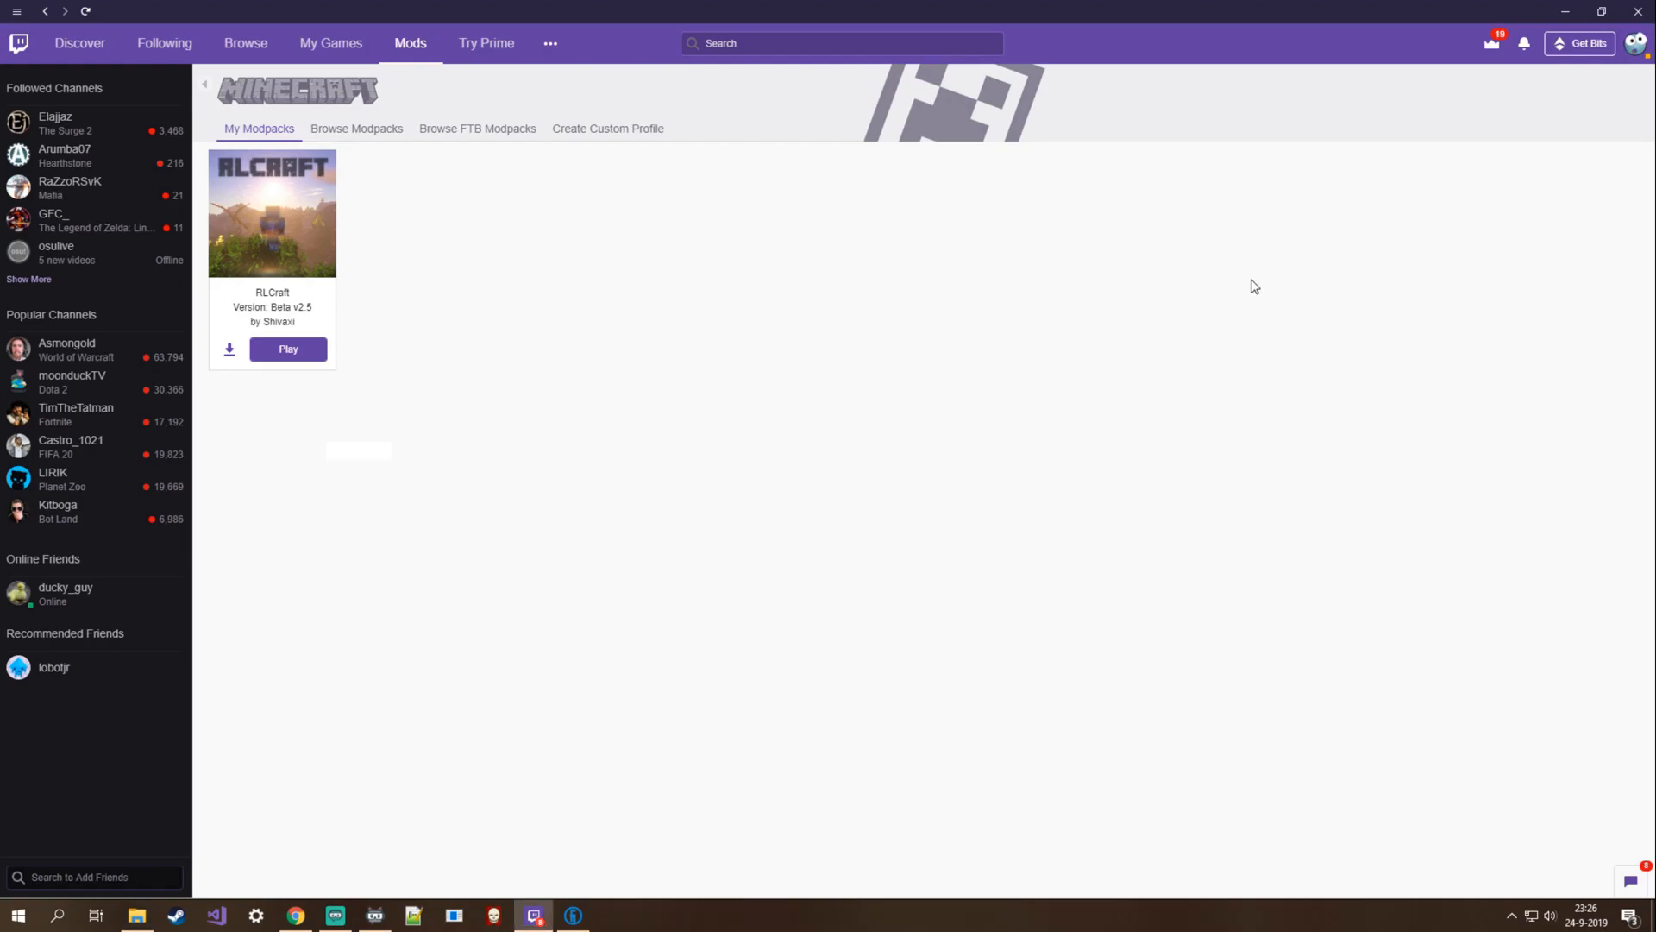
{"action": "mouse_move", "coordinate": [698, 566]}
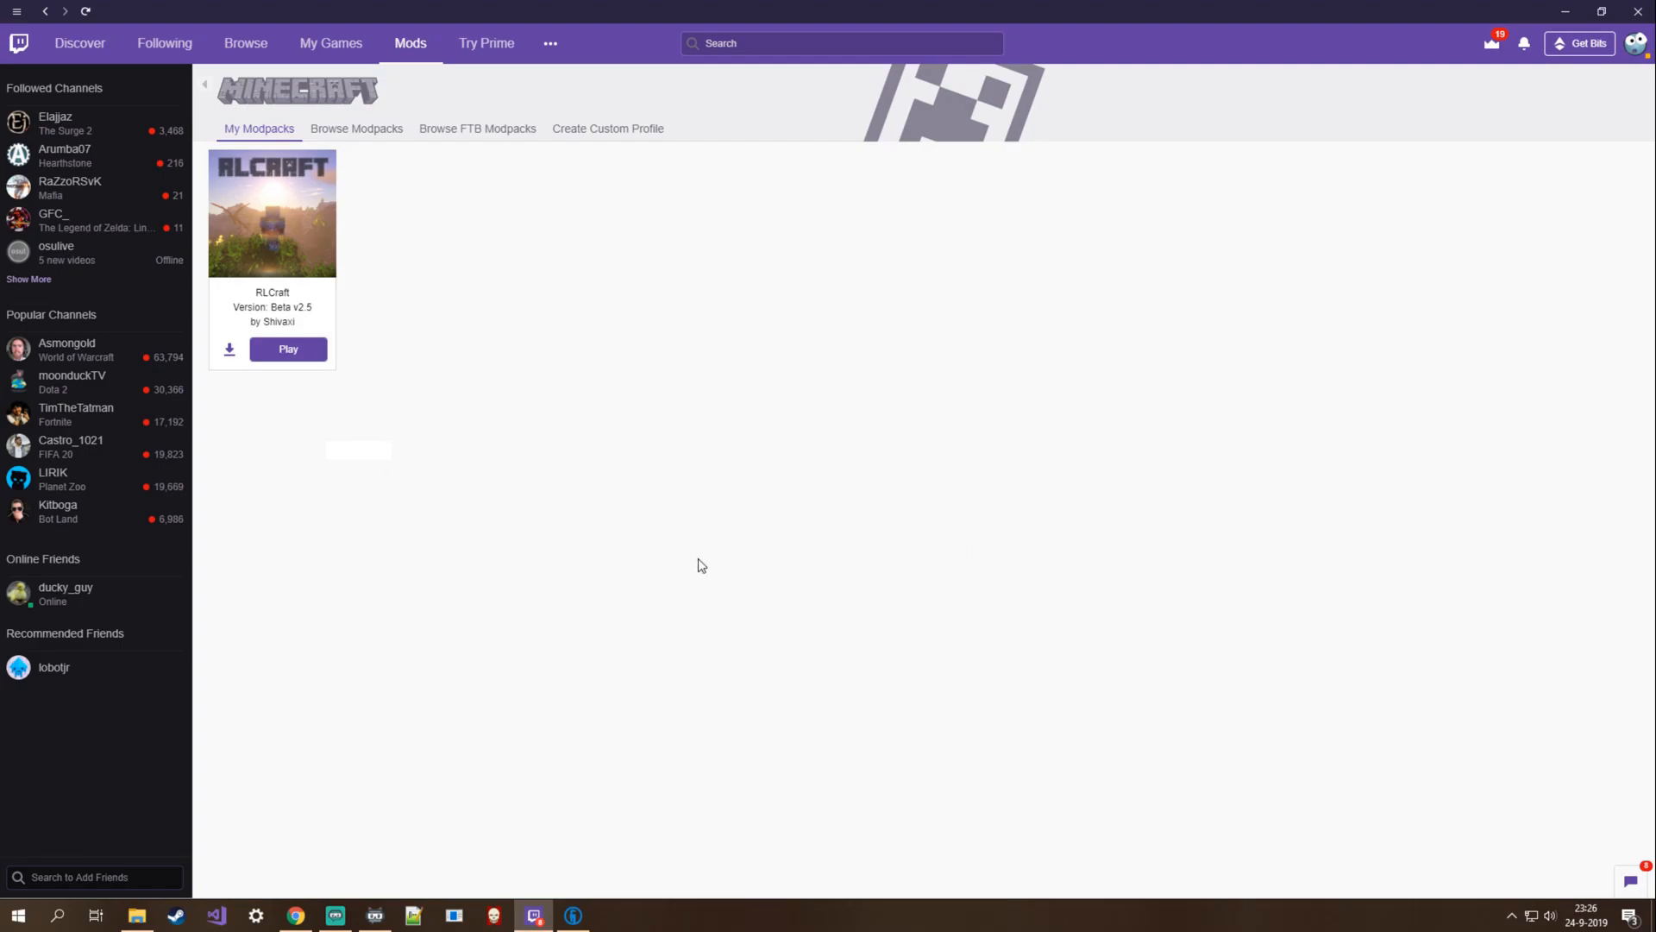
{"action": "mouse_move", "coordinate": [547, 260]}
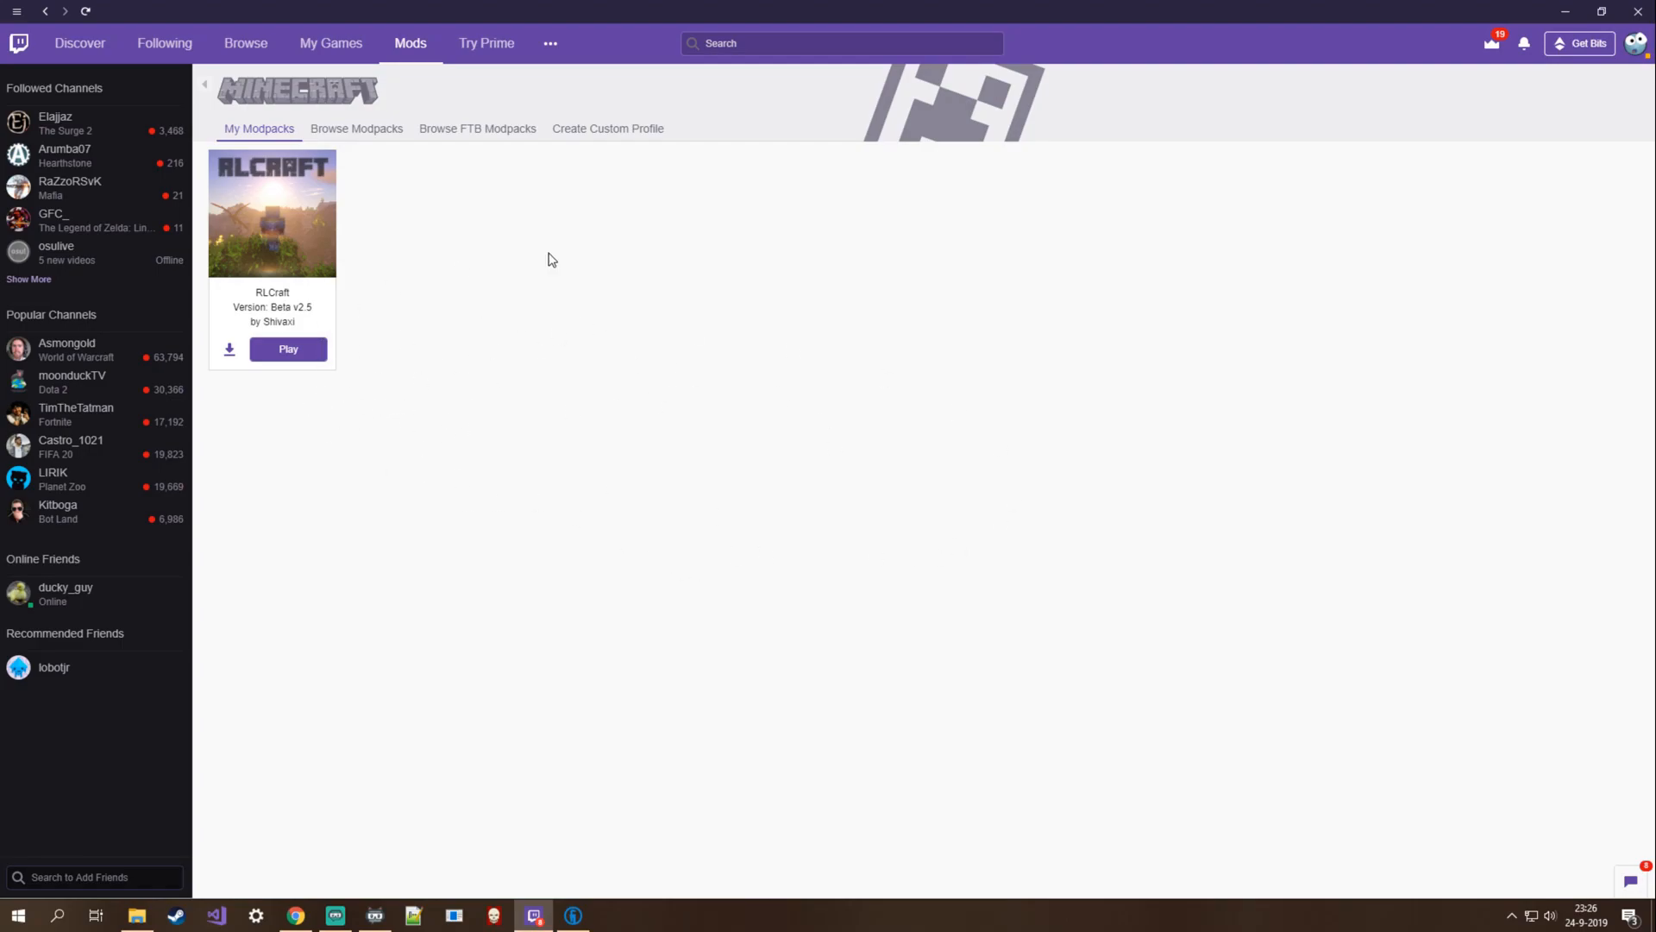
{"action": "mouse_move", "coordinate": [340, 770]}
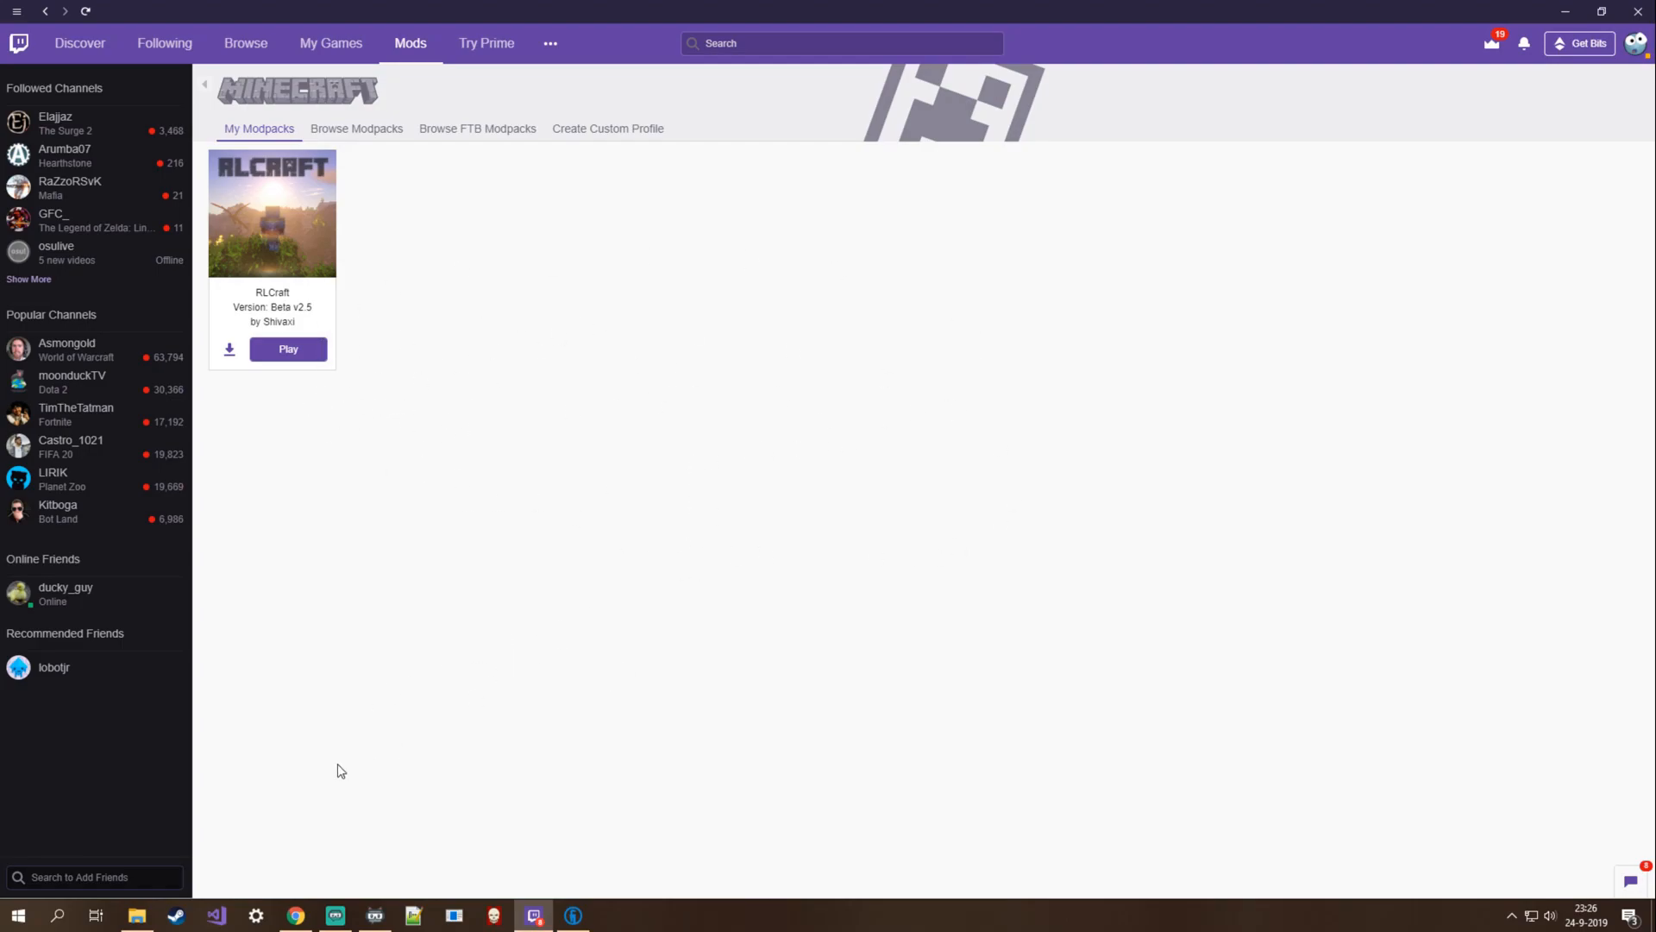
{"action": "mouse_move", "coordinate": [667, 897]}
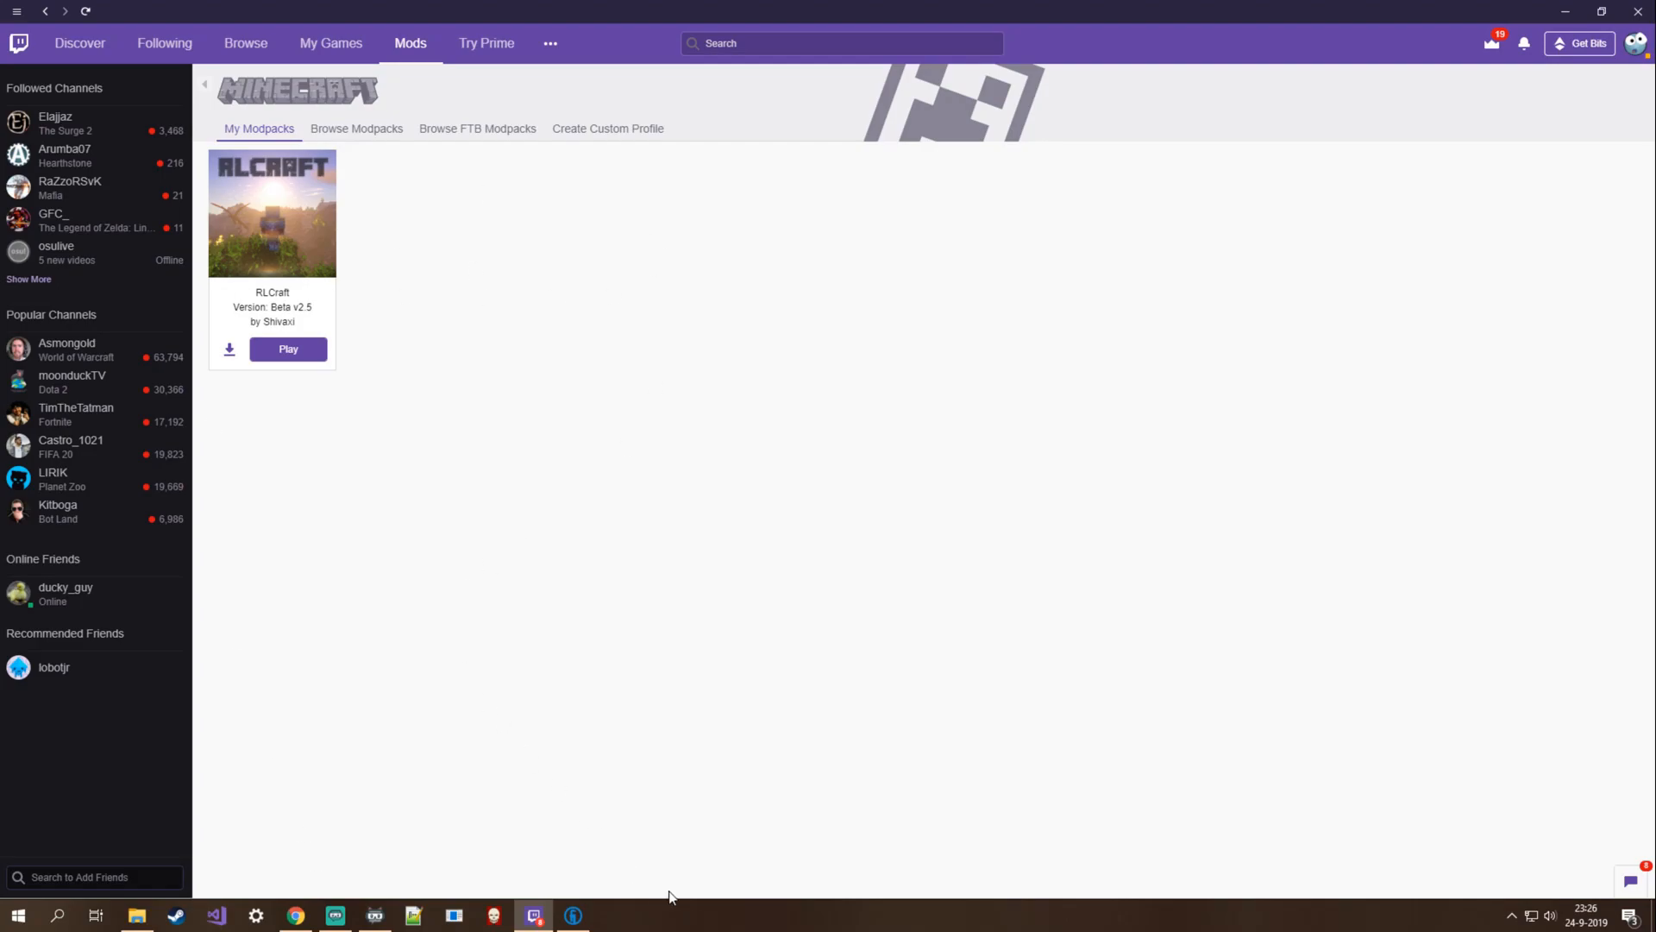
Bring up Technic Launcher's Modpacks list filtered to 'rlcraft' showing Shivaxi RLCraft 2.6.3
{"action": "left_click", "coordinate": [573, 914]}
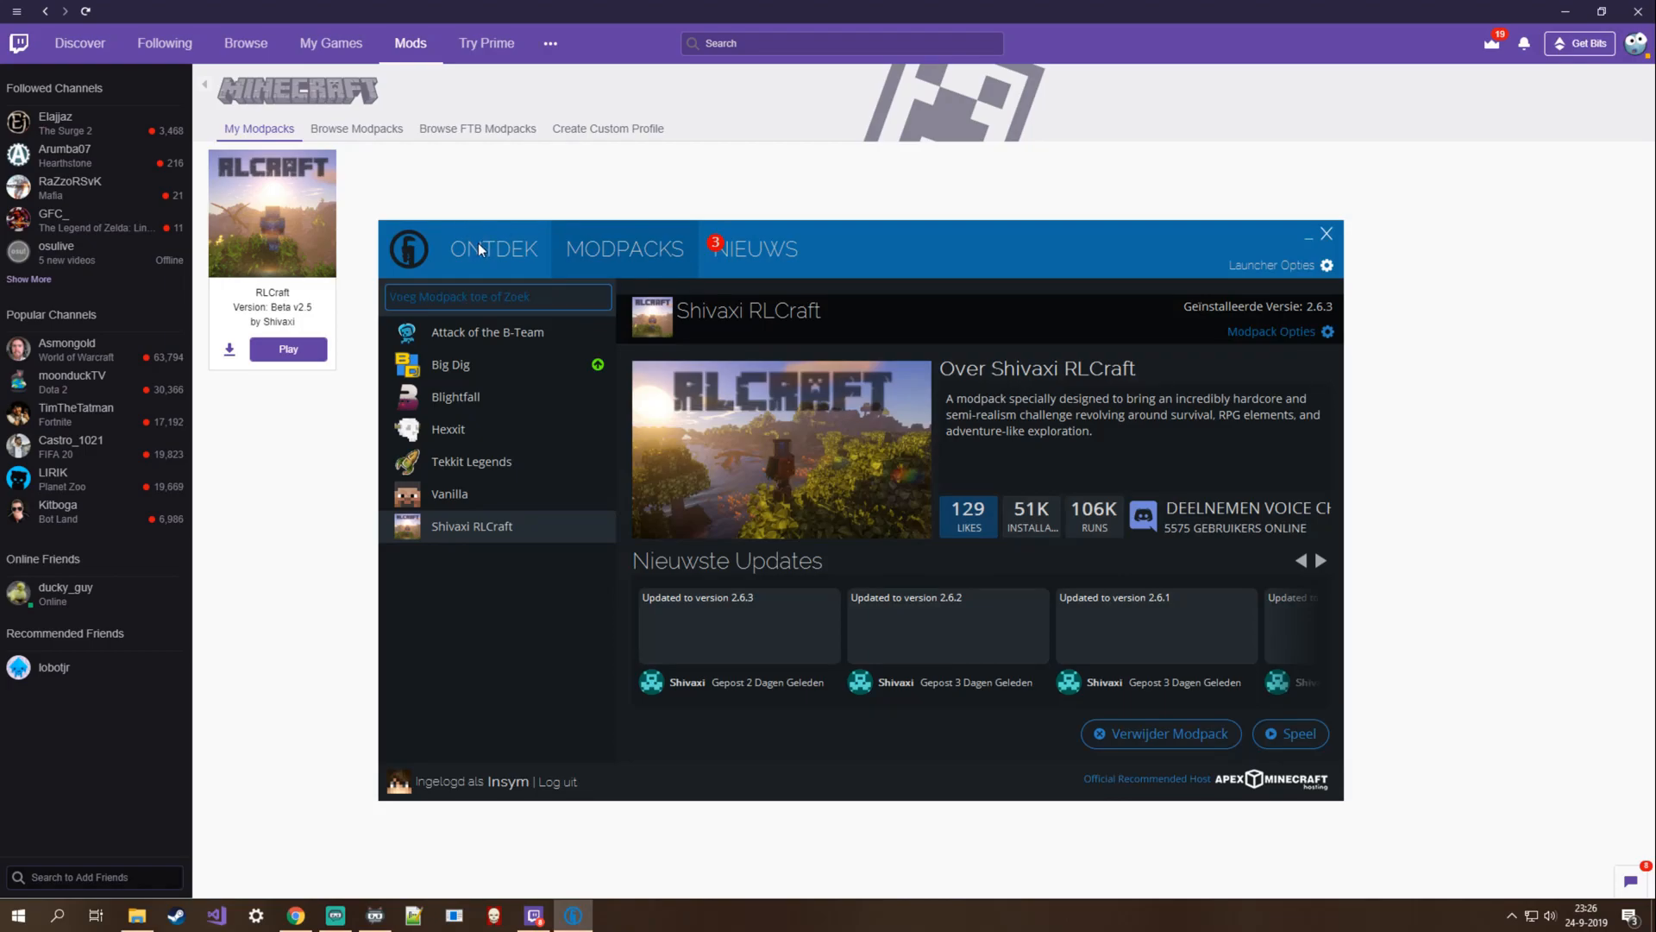
{"action": "left_click", "coordinate": [492, 249]}
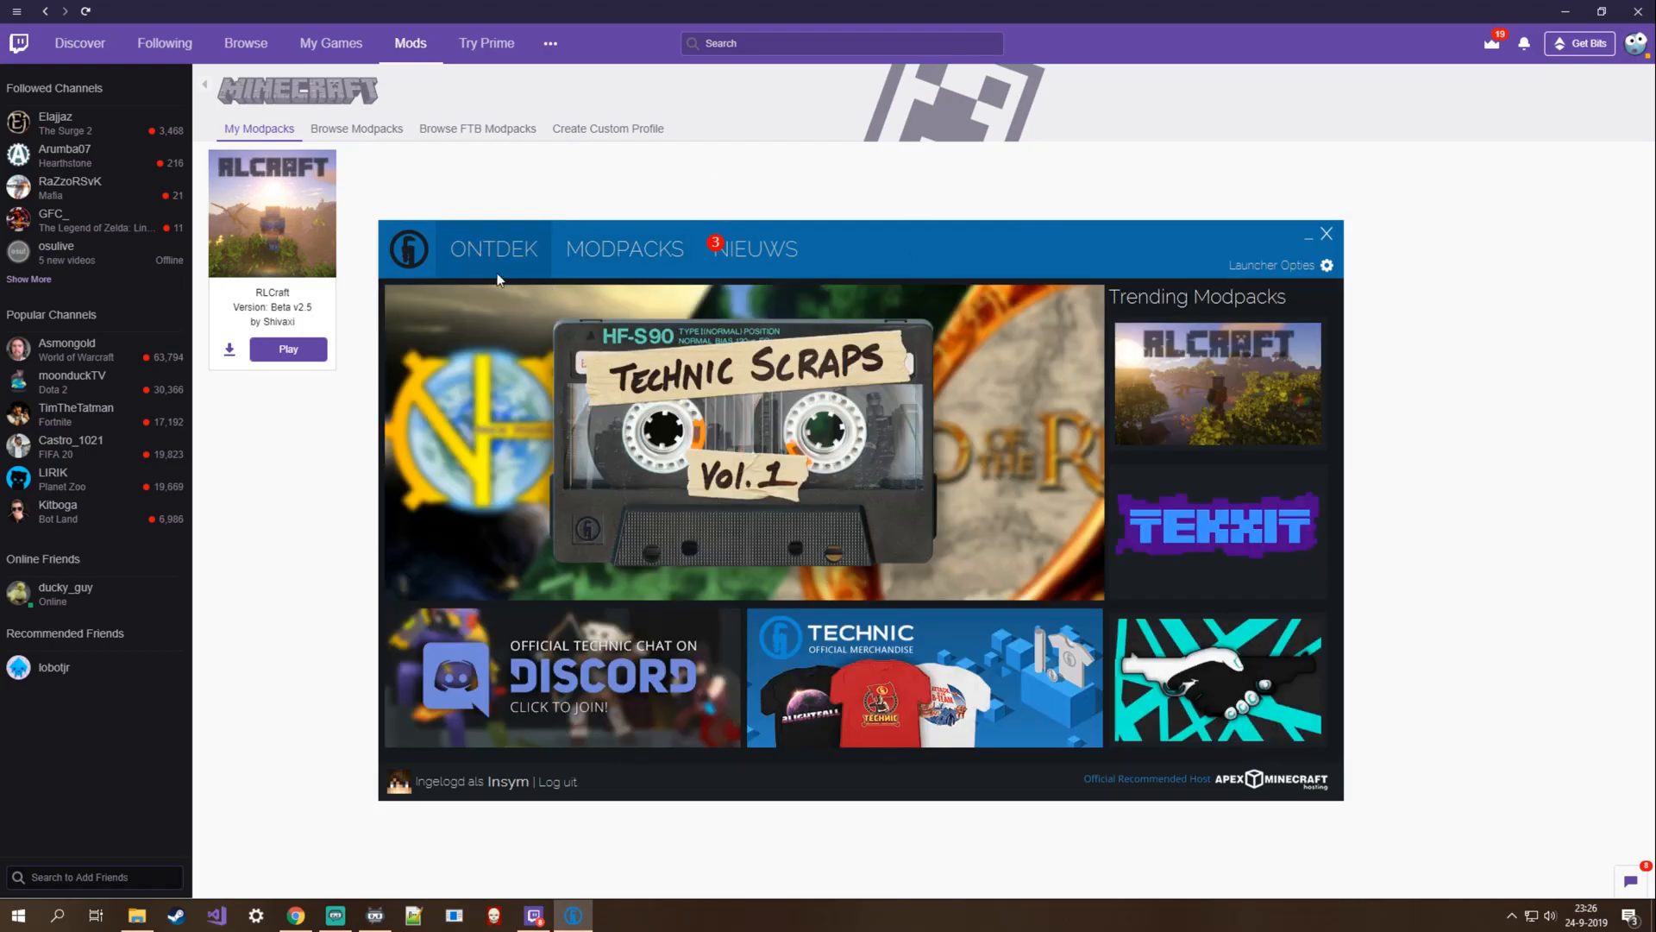
{"action": "left_click", "coordinate": [623, 248]}
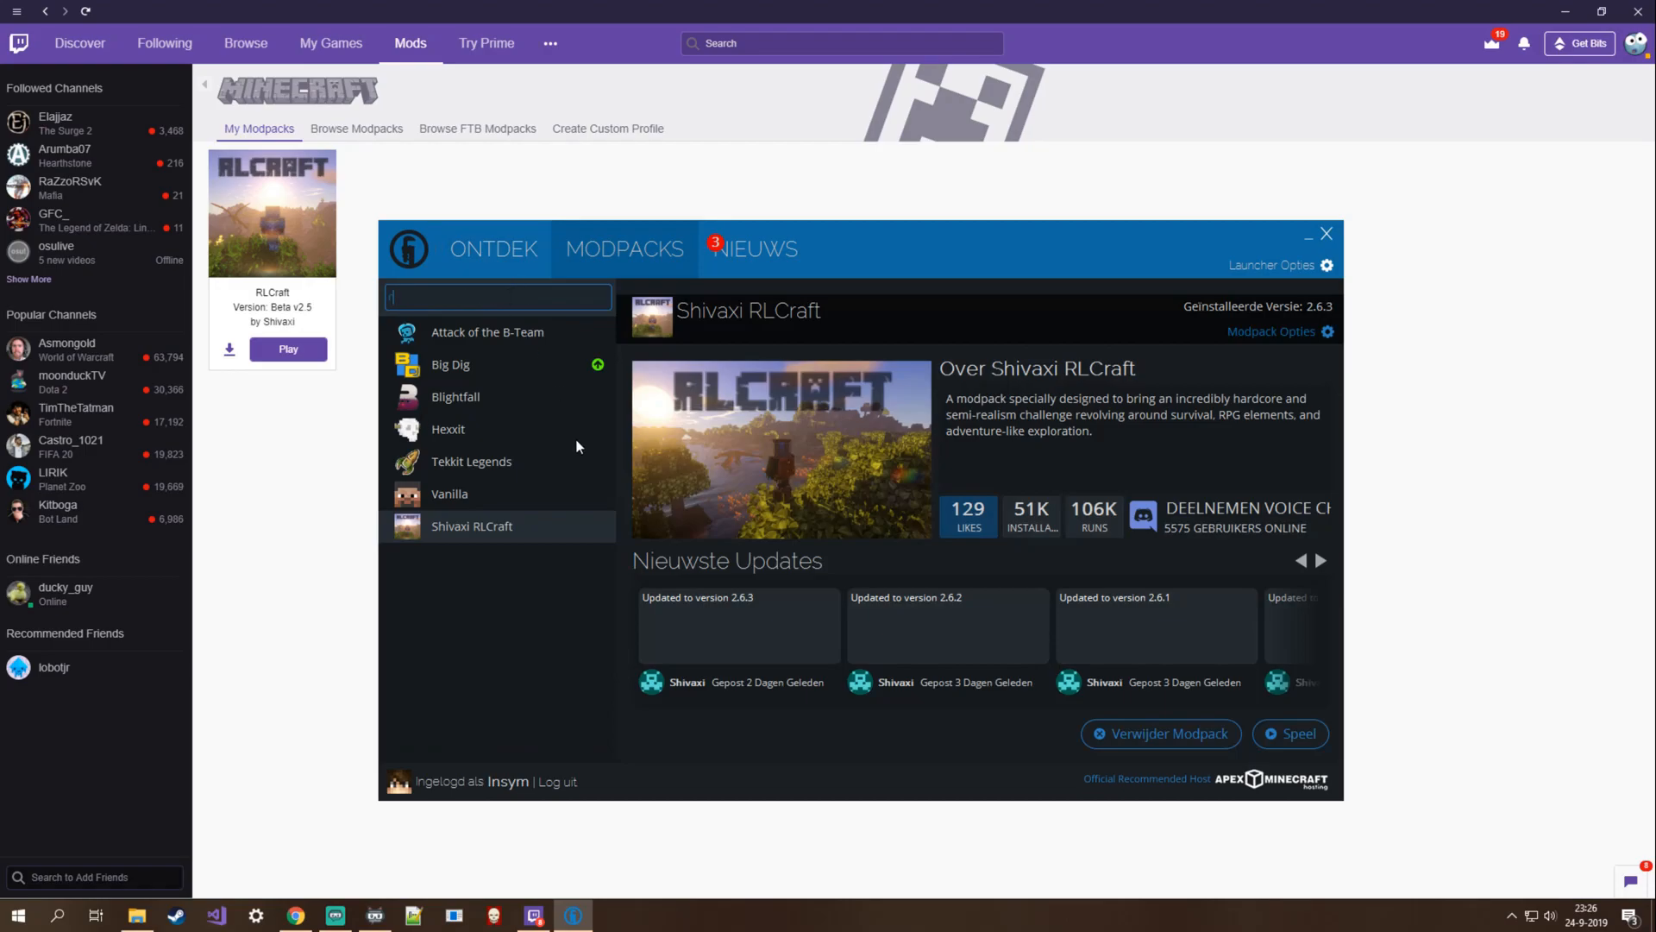
{"action": "type", "text": "rlcraft"}
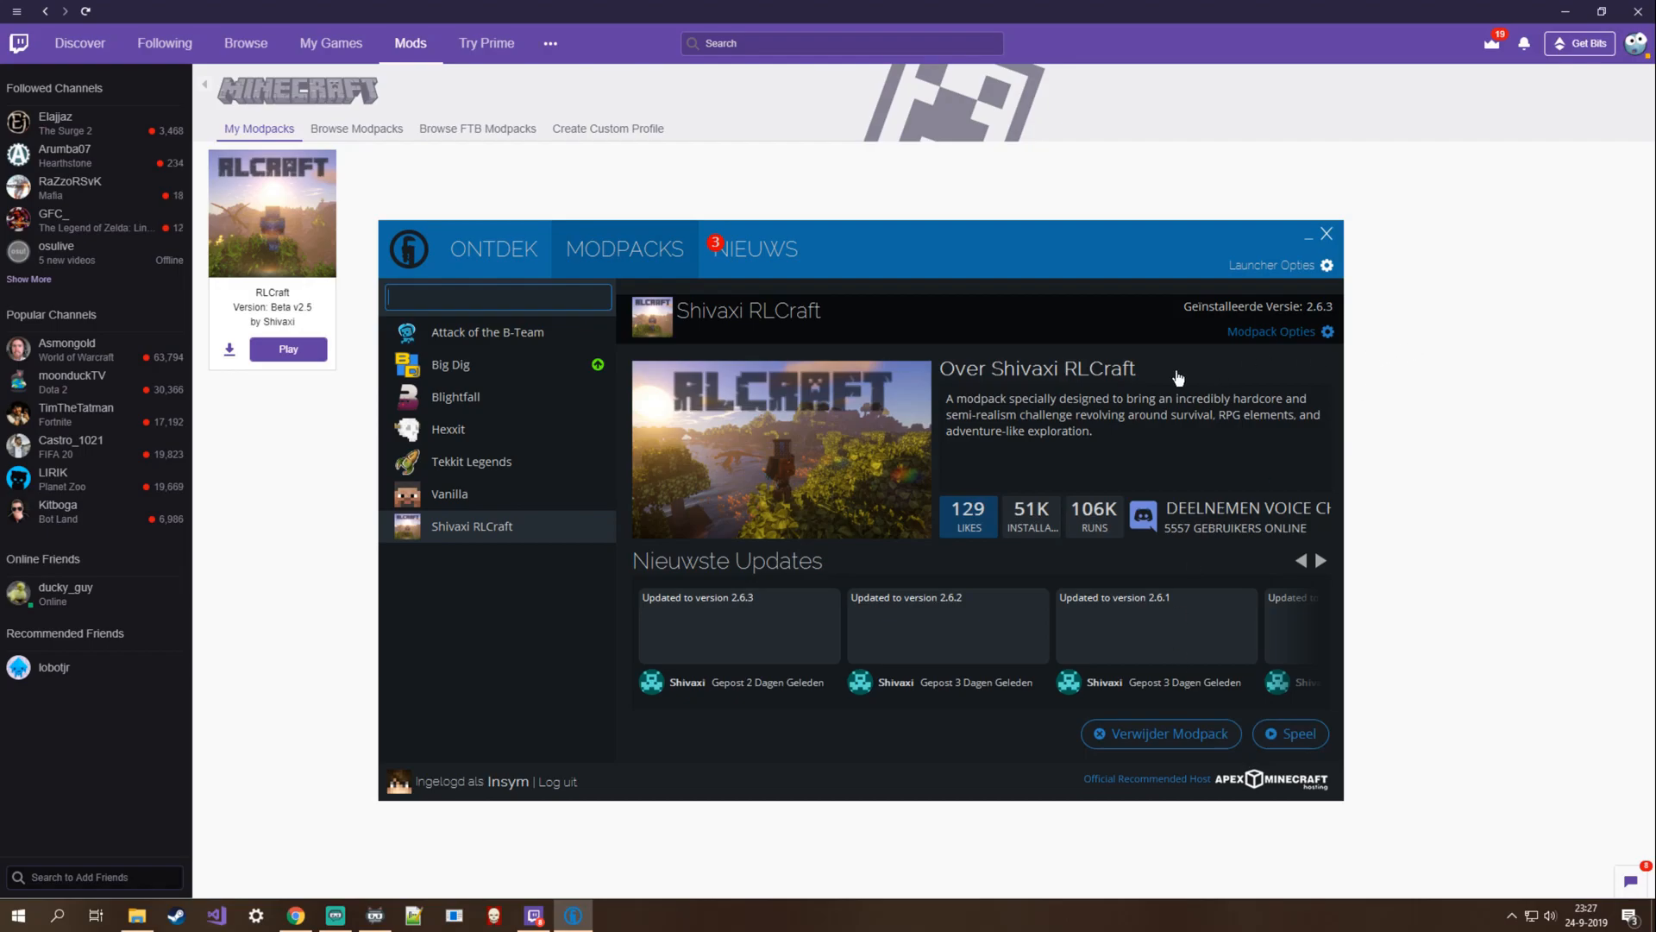
{"action": "mouse_move", "coordinate": [1273, 335]}
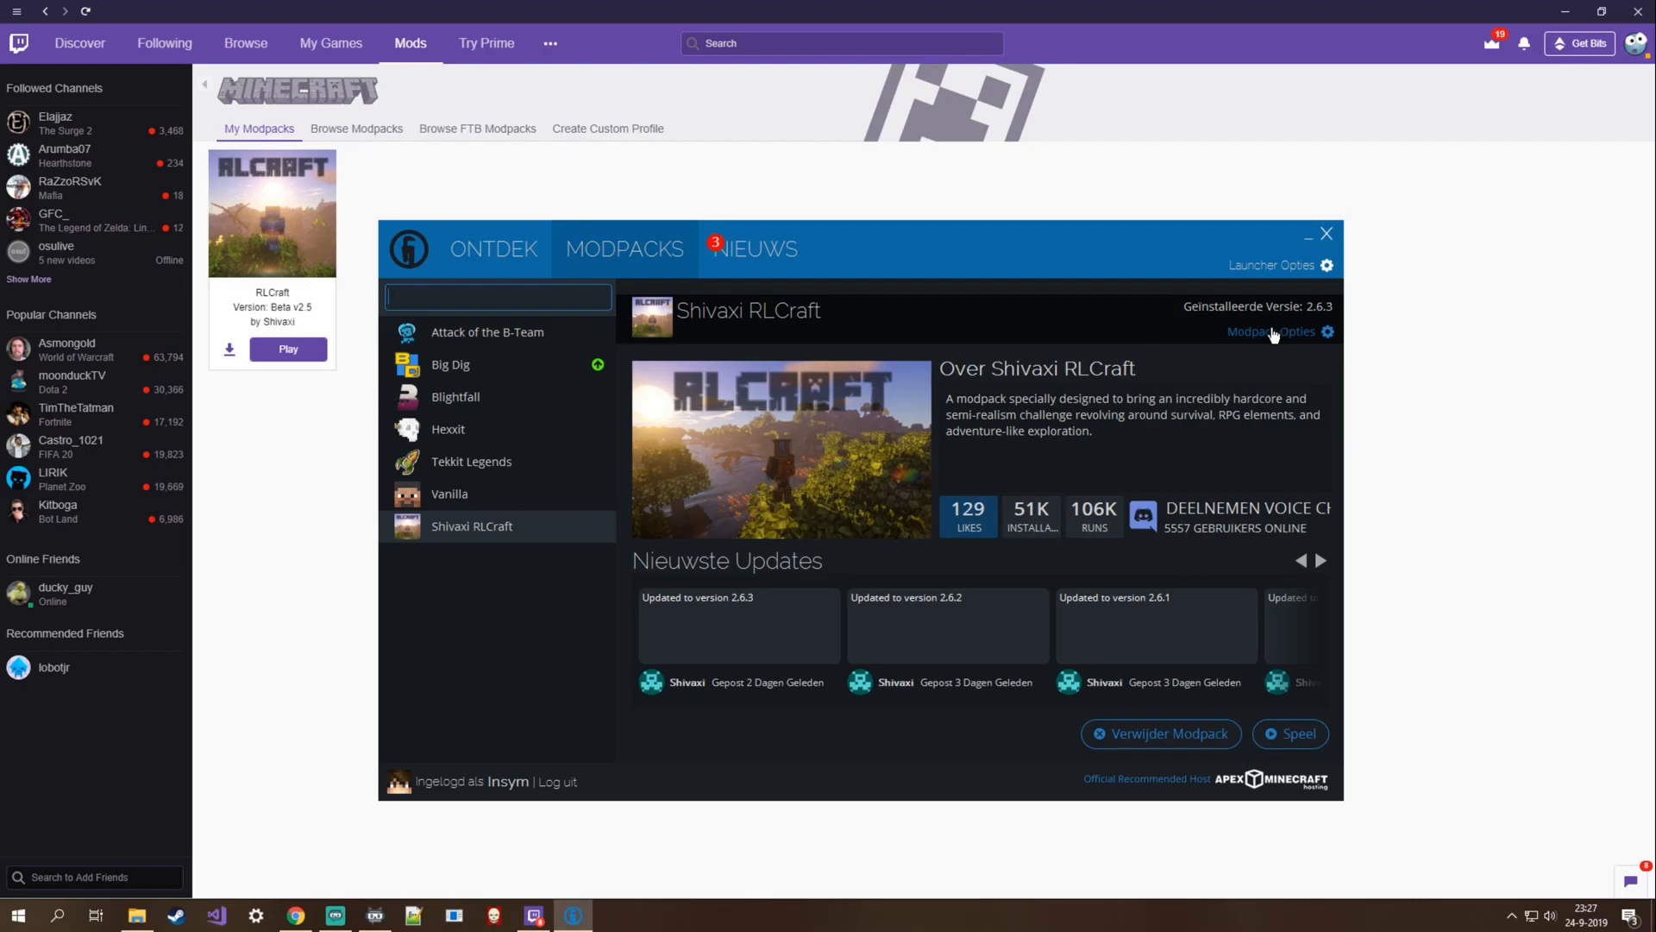
{"action": "mouse_move", "coordinate": [1180, 331]}
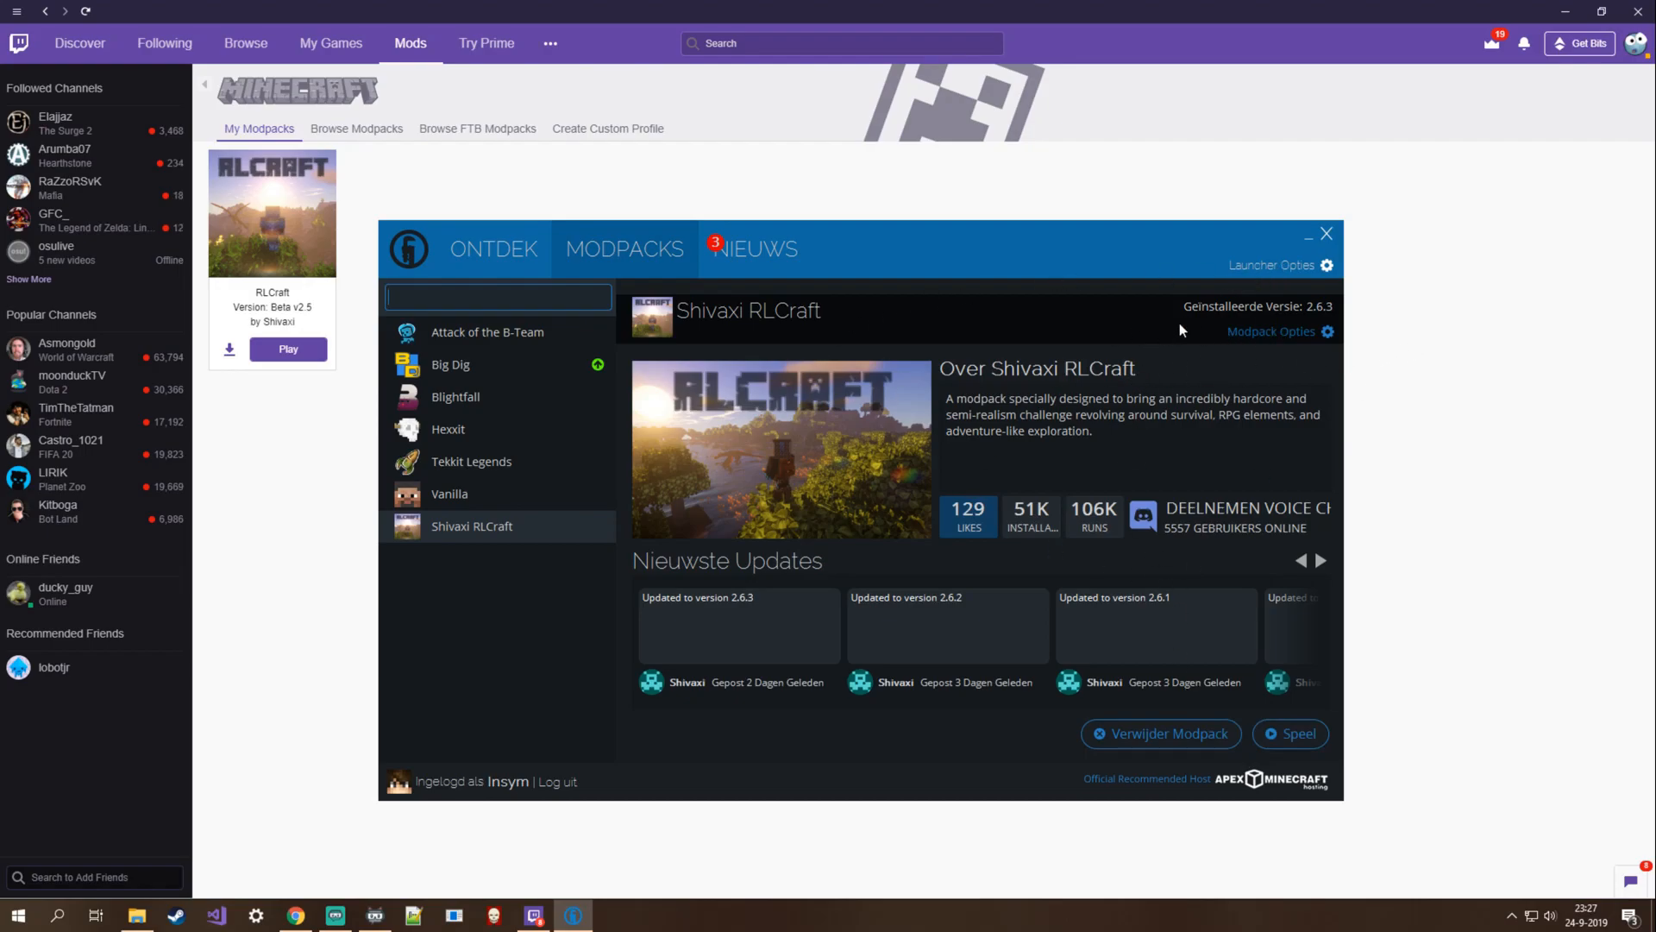
{"action": "mouse_move", "coordinate": [1194, 269]}
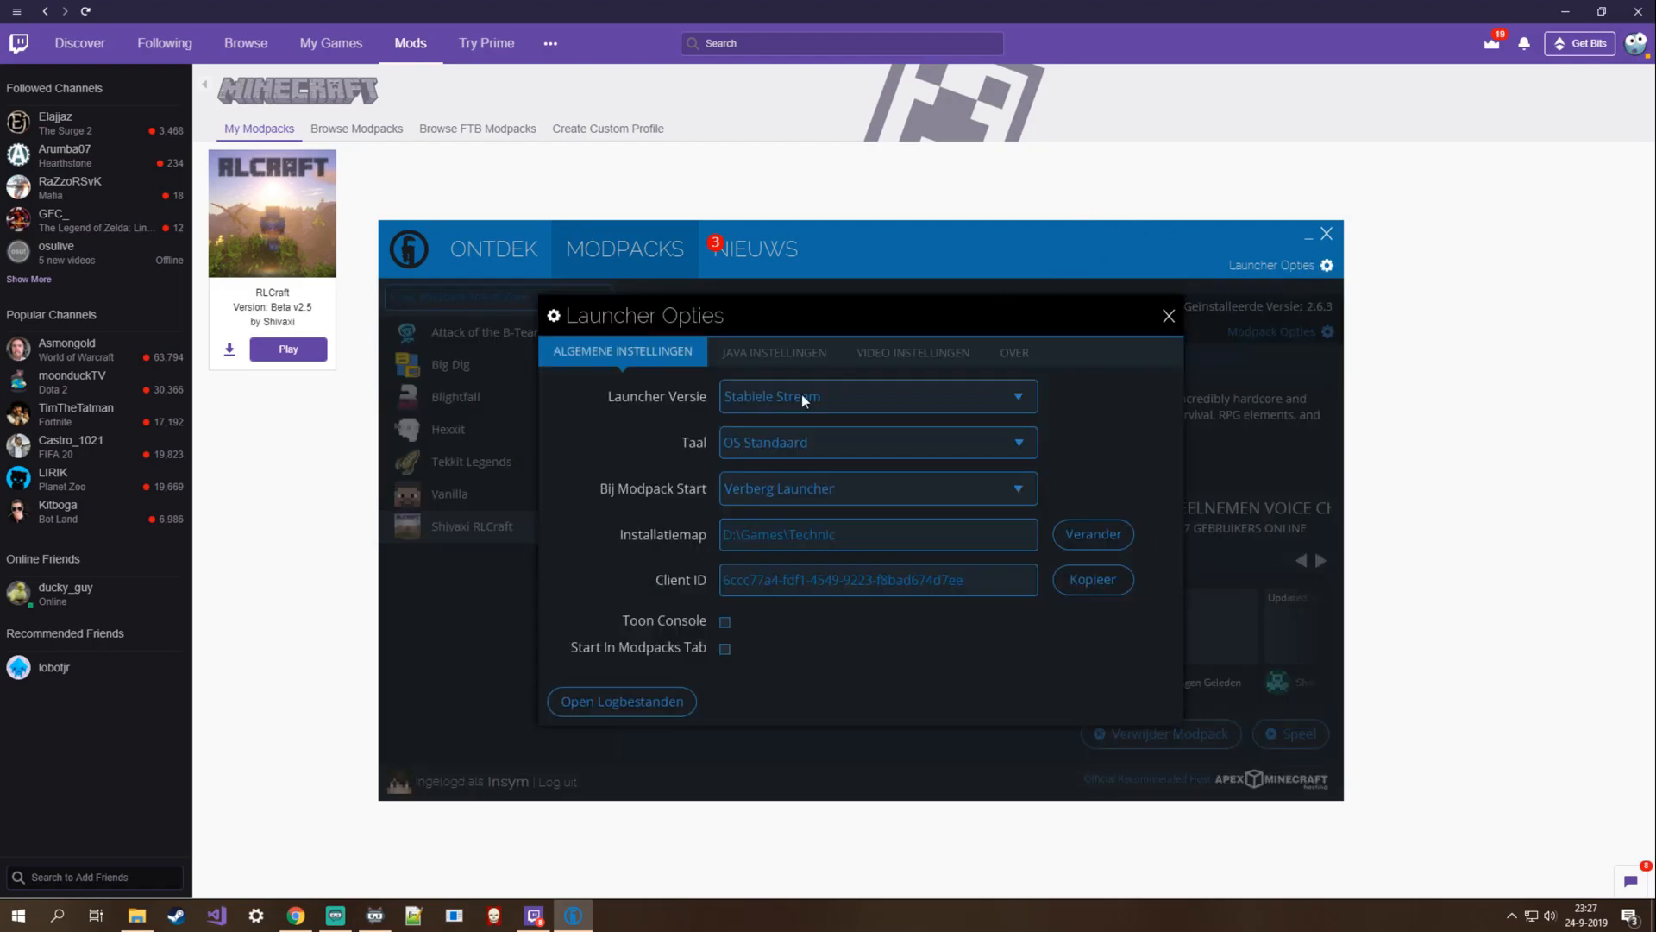
{"action": "mouse_move", "coordinate": [725, 359]}
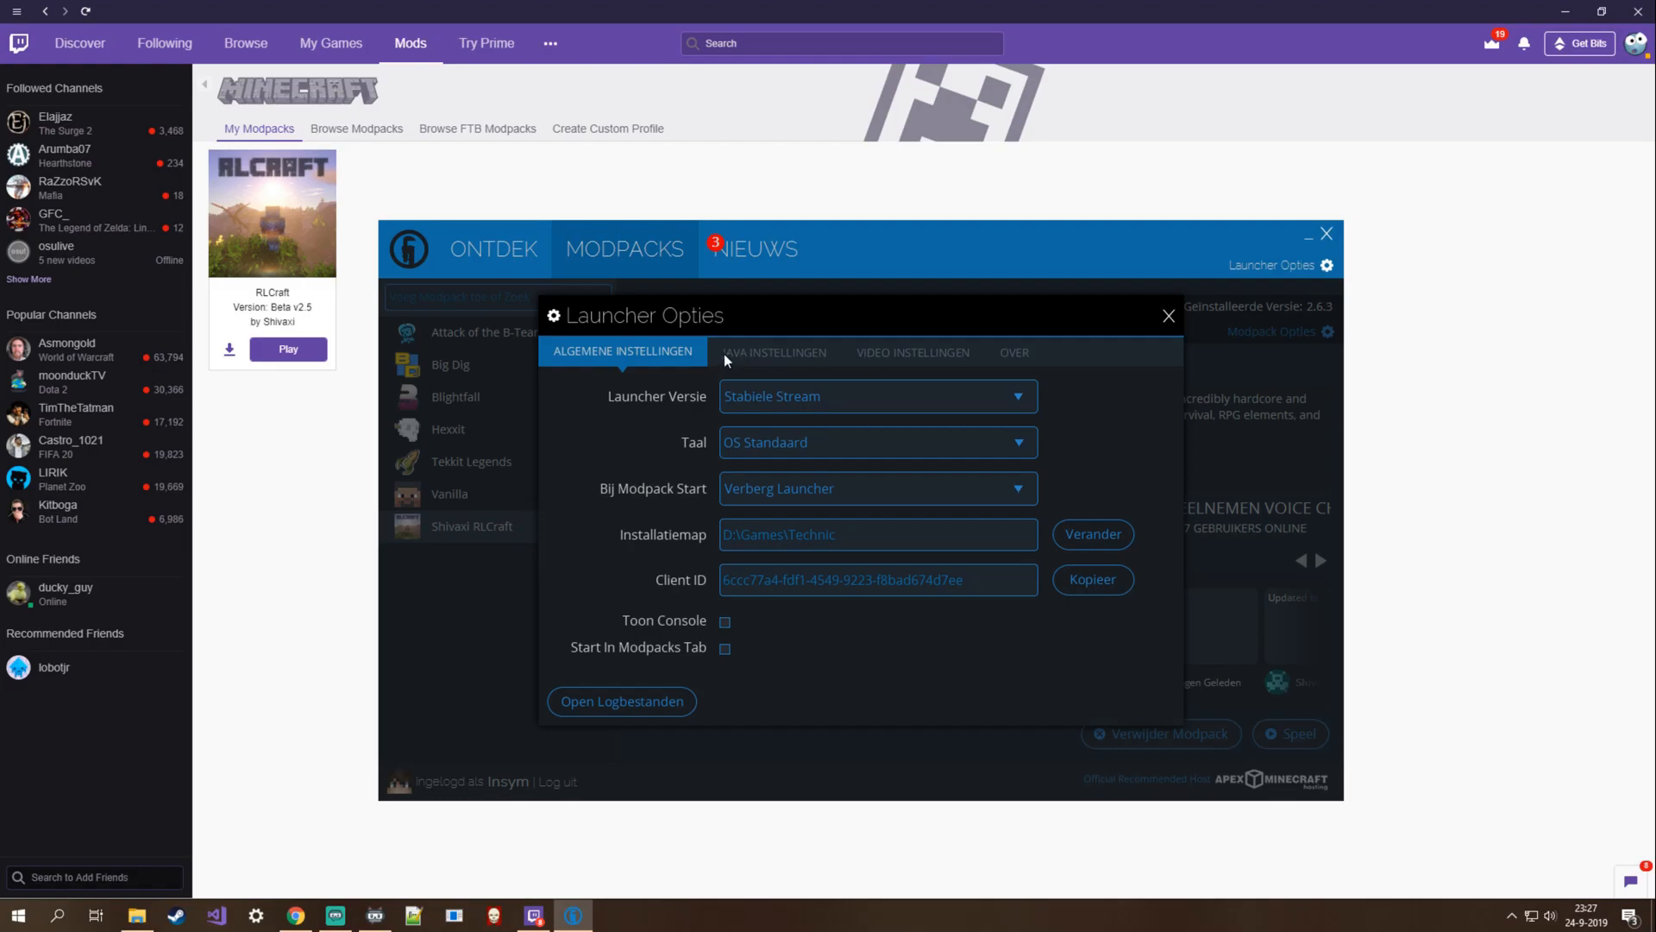
{"action": "left_click", "coordinate": [773, 352]}
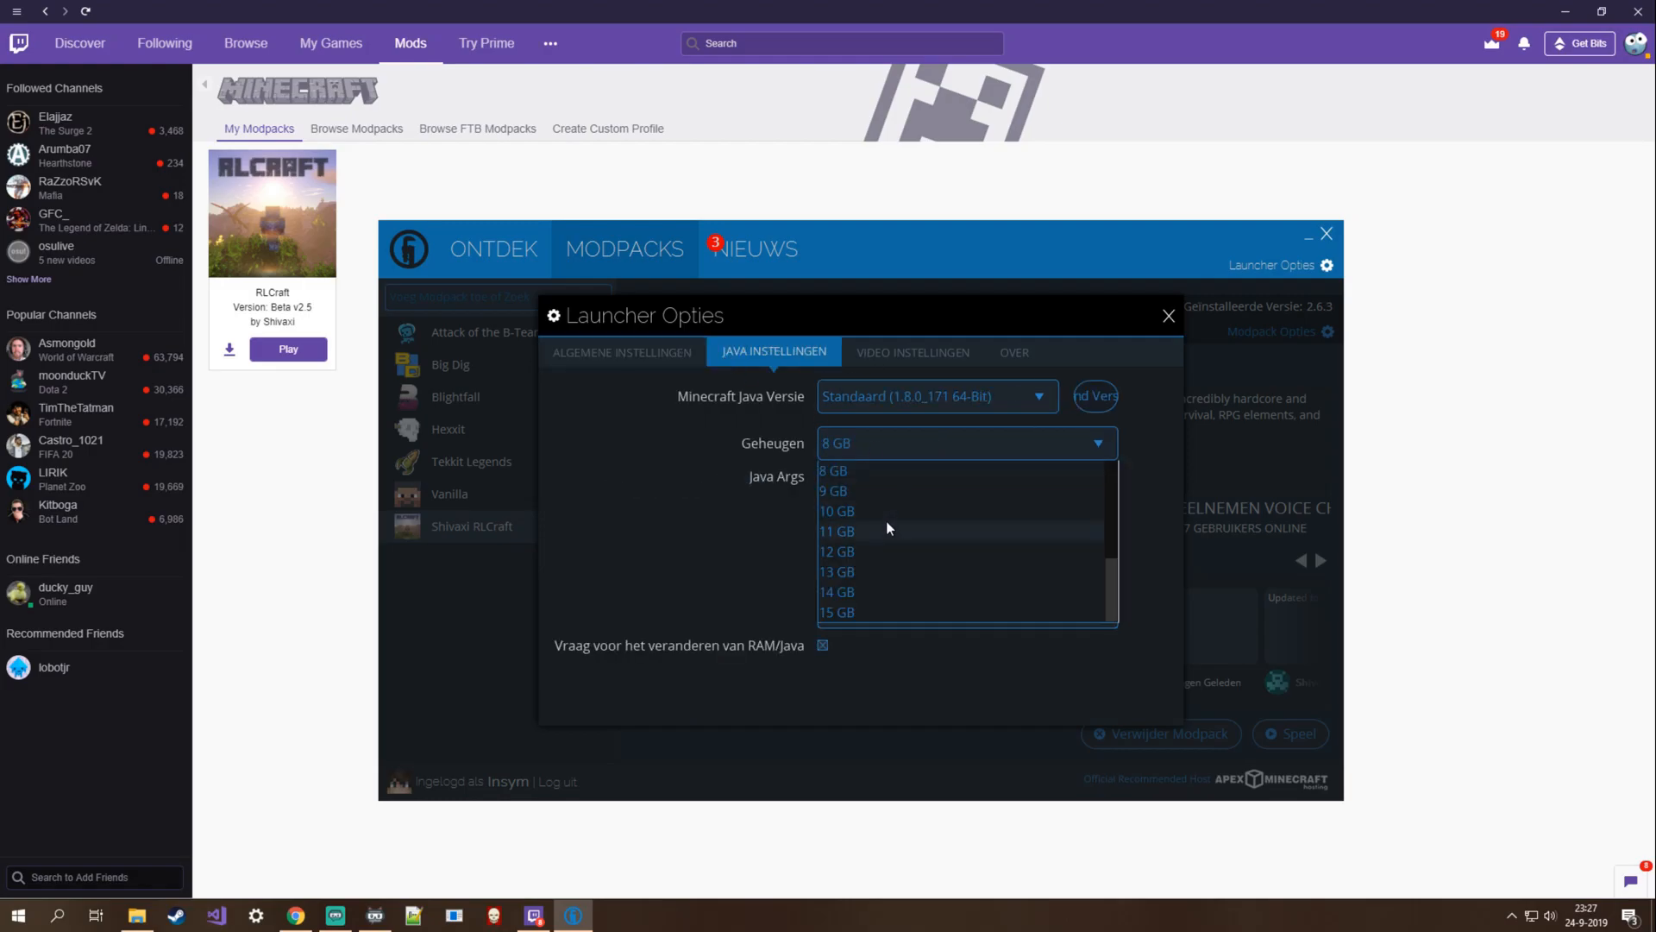
{"action": "scroll", "scroll_direction": "up", "scroll_amount": 3}
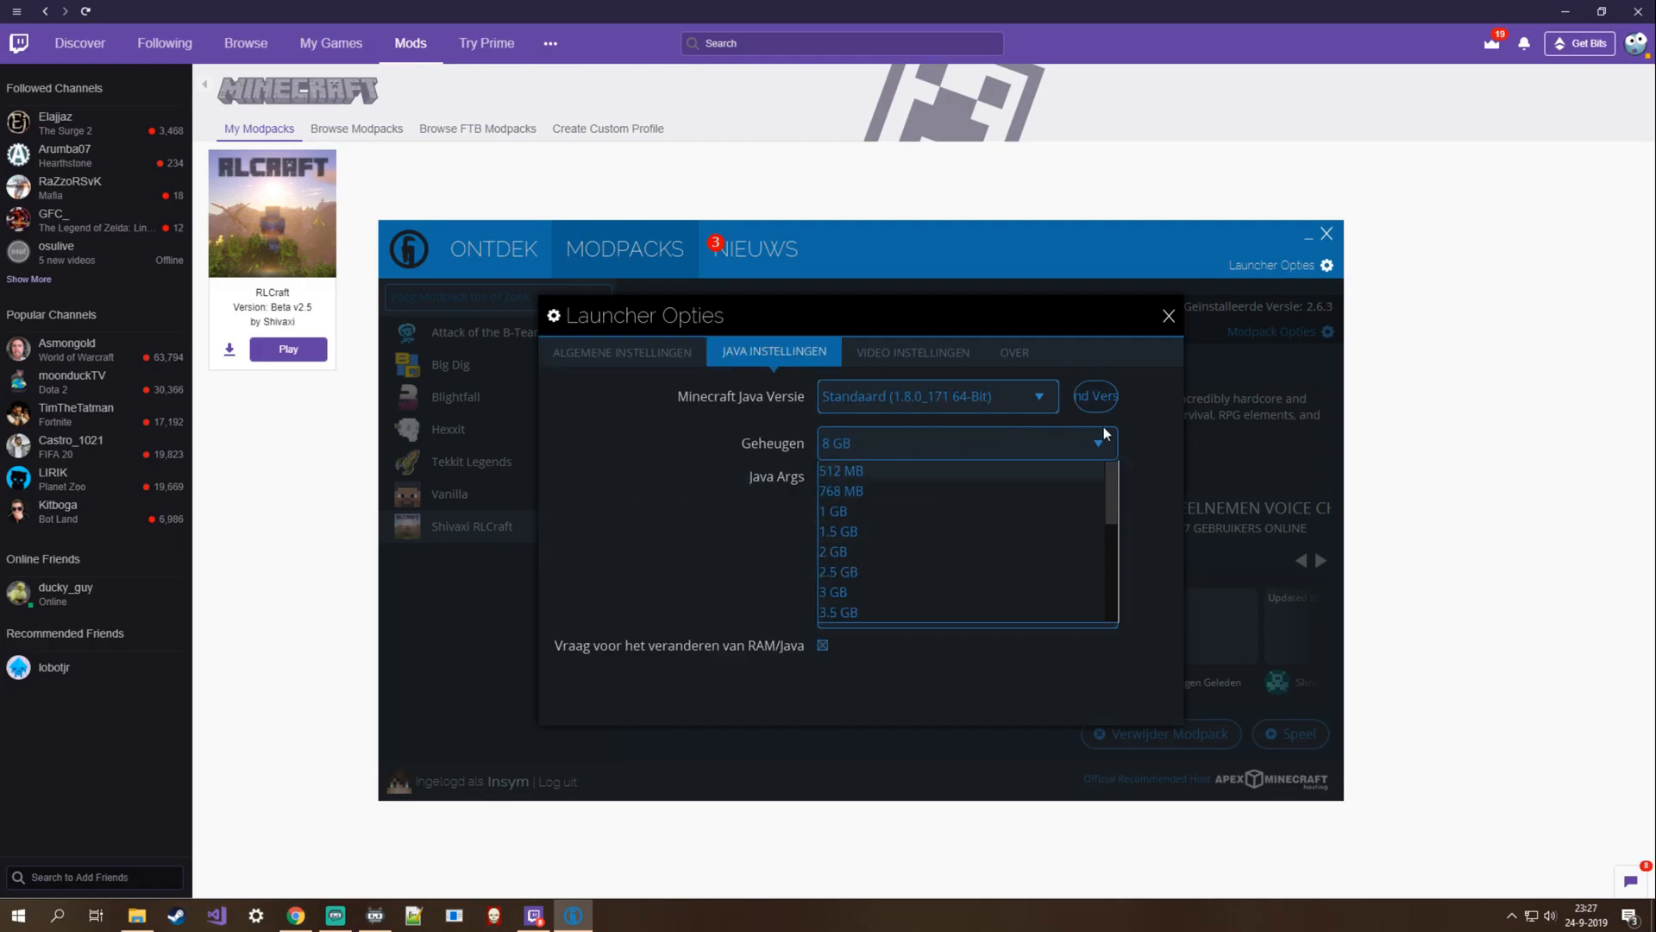
{"action": "left_click", "coordinate": [1100, 443]}
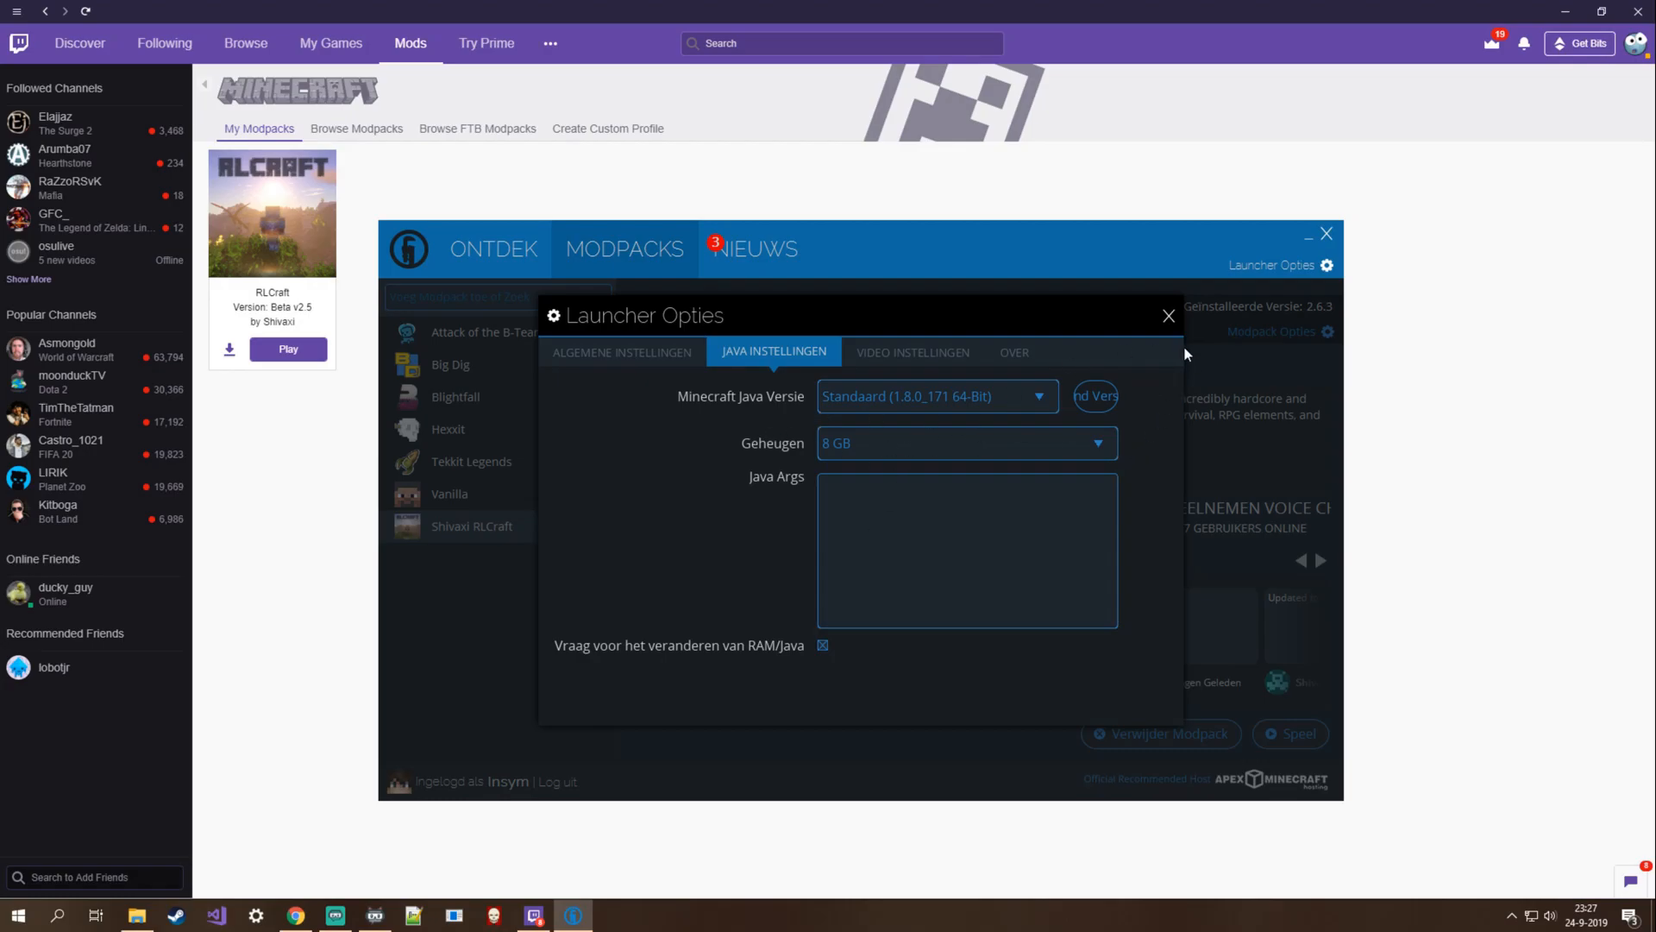
{"action": "mouse_move", "coordinate": [1170, 331]}
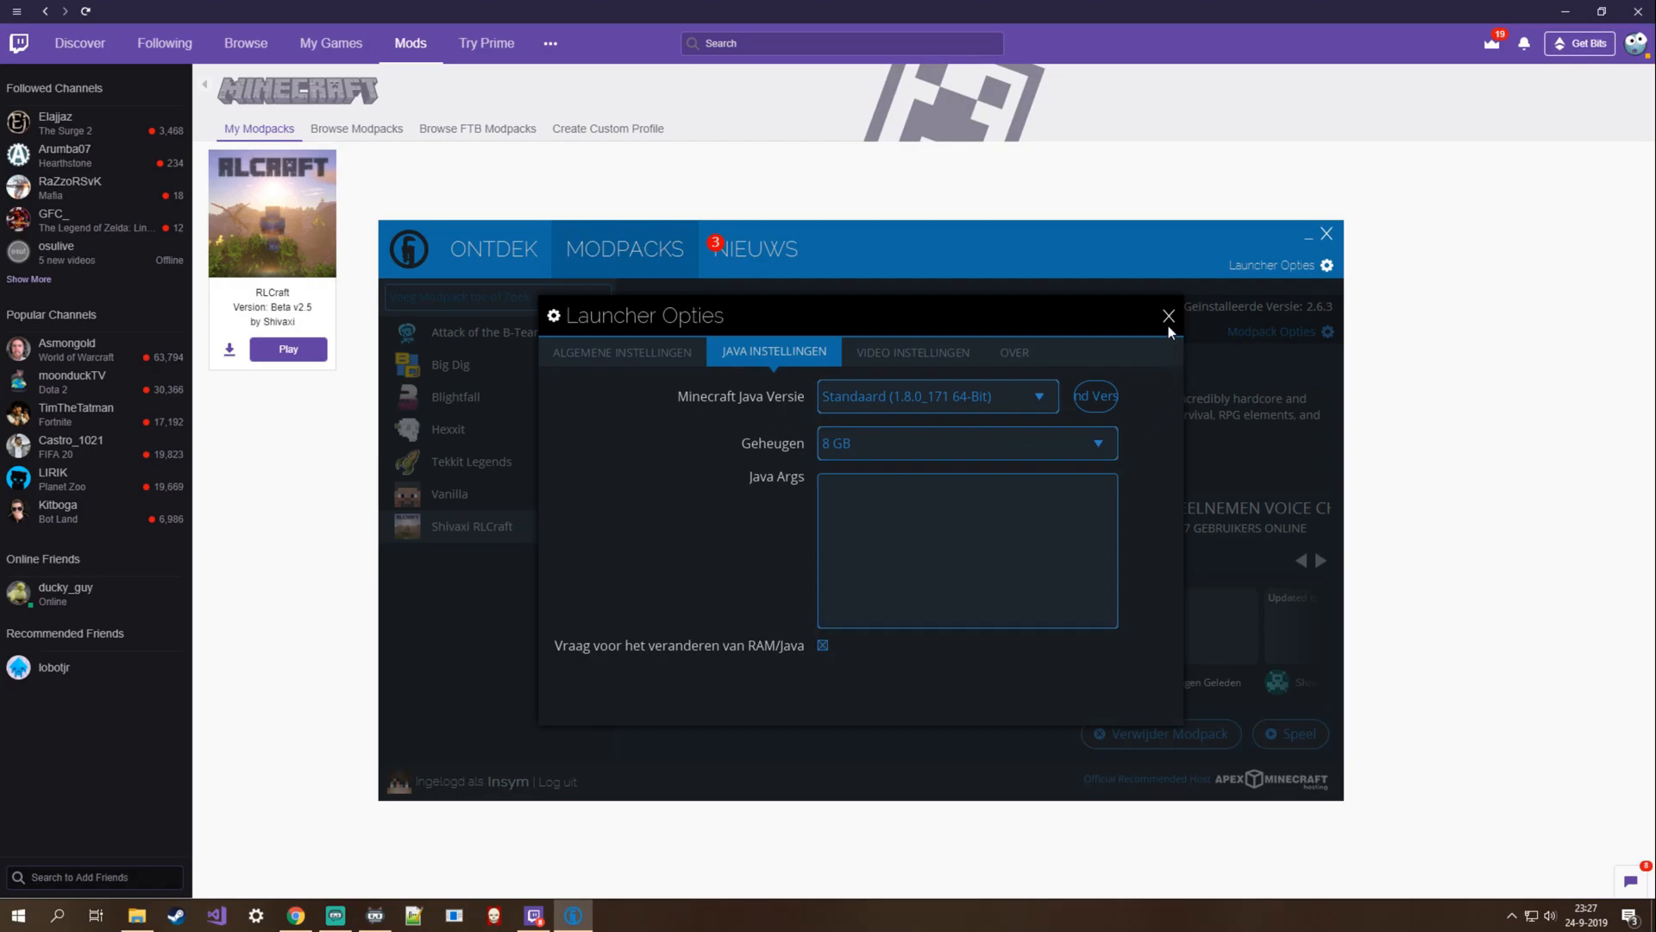
{"action": "left_click", "coordinate": [1168, 316]}
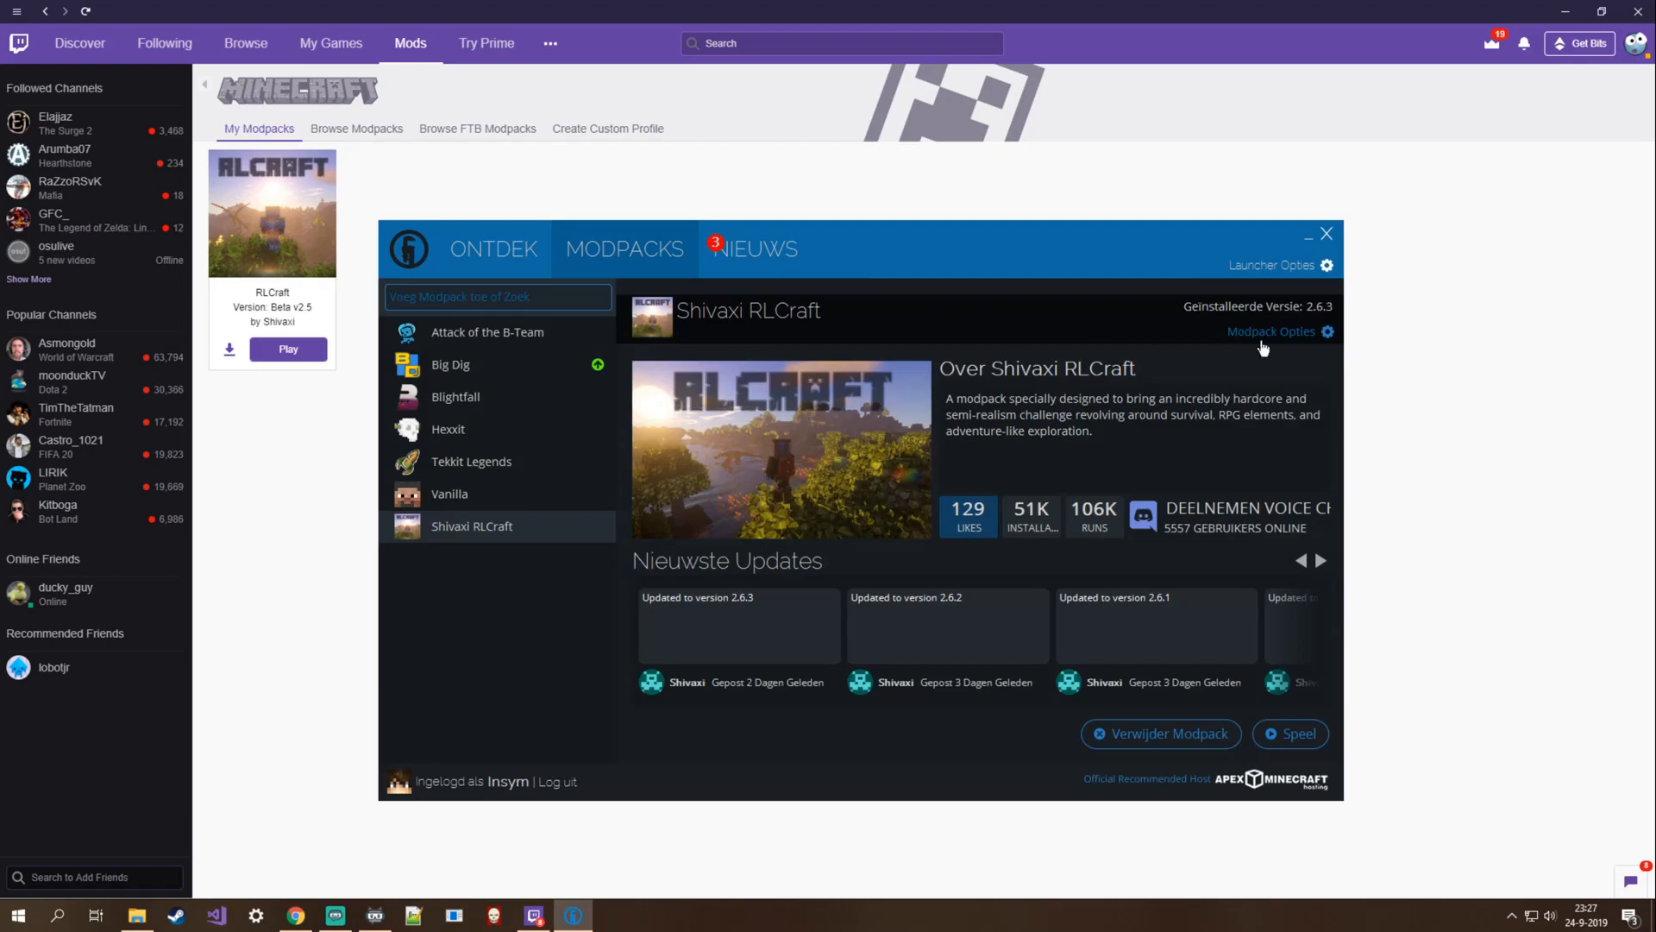
{"action": "mouse_move", "coordinate": [1011, 290]}
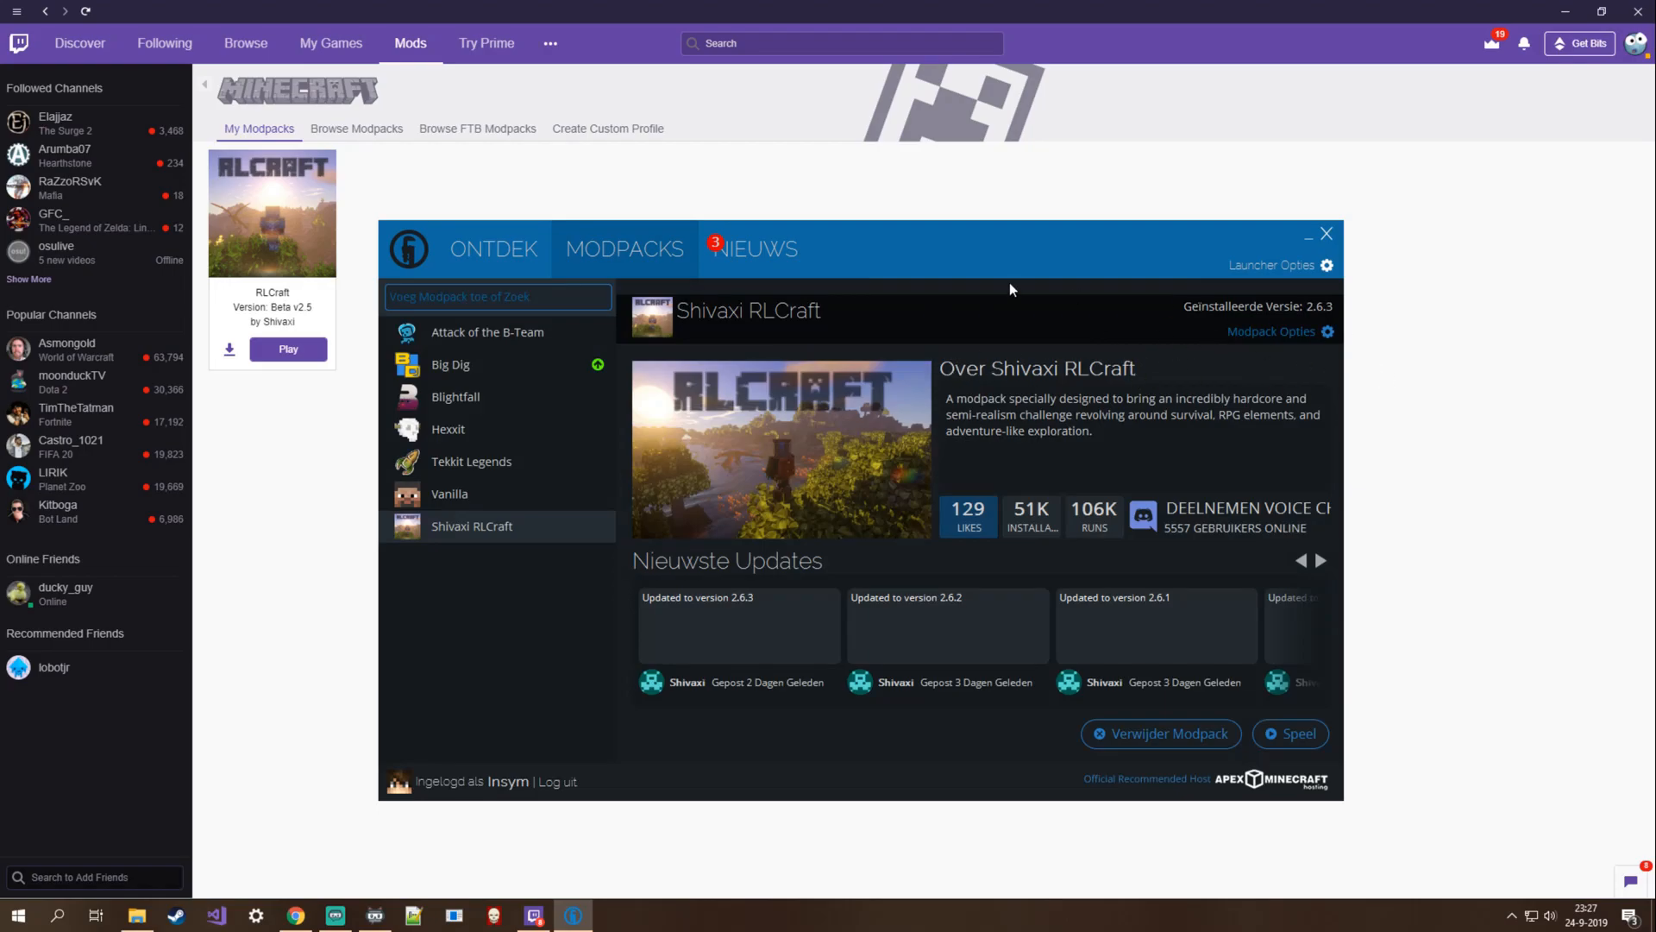
From Modpack Options, show the shivaxi-rlcraft mods folder in Explorer with its 107 jar files
{"action": "left_click", "coordinate": [1326, 331]}
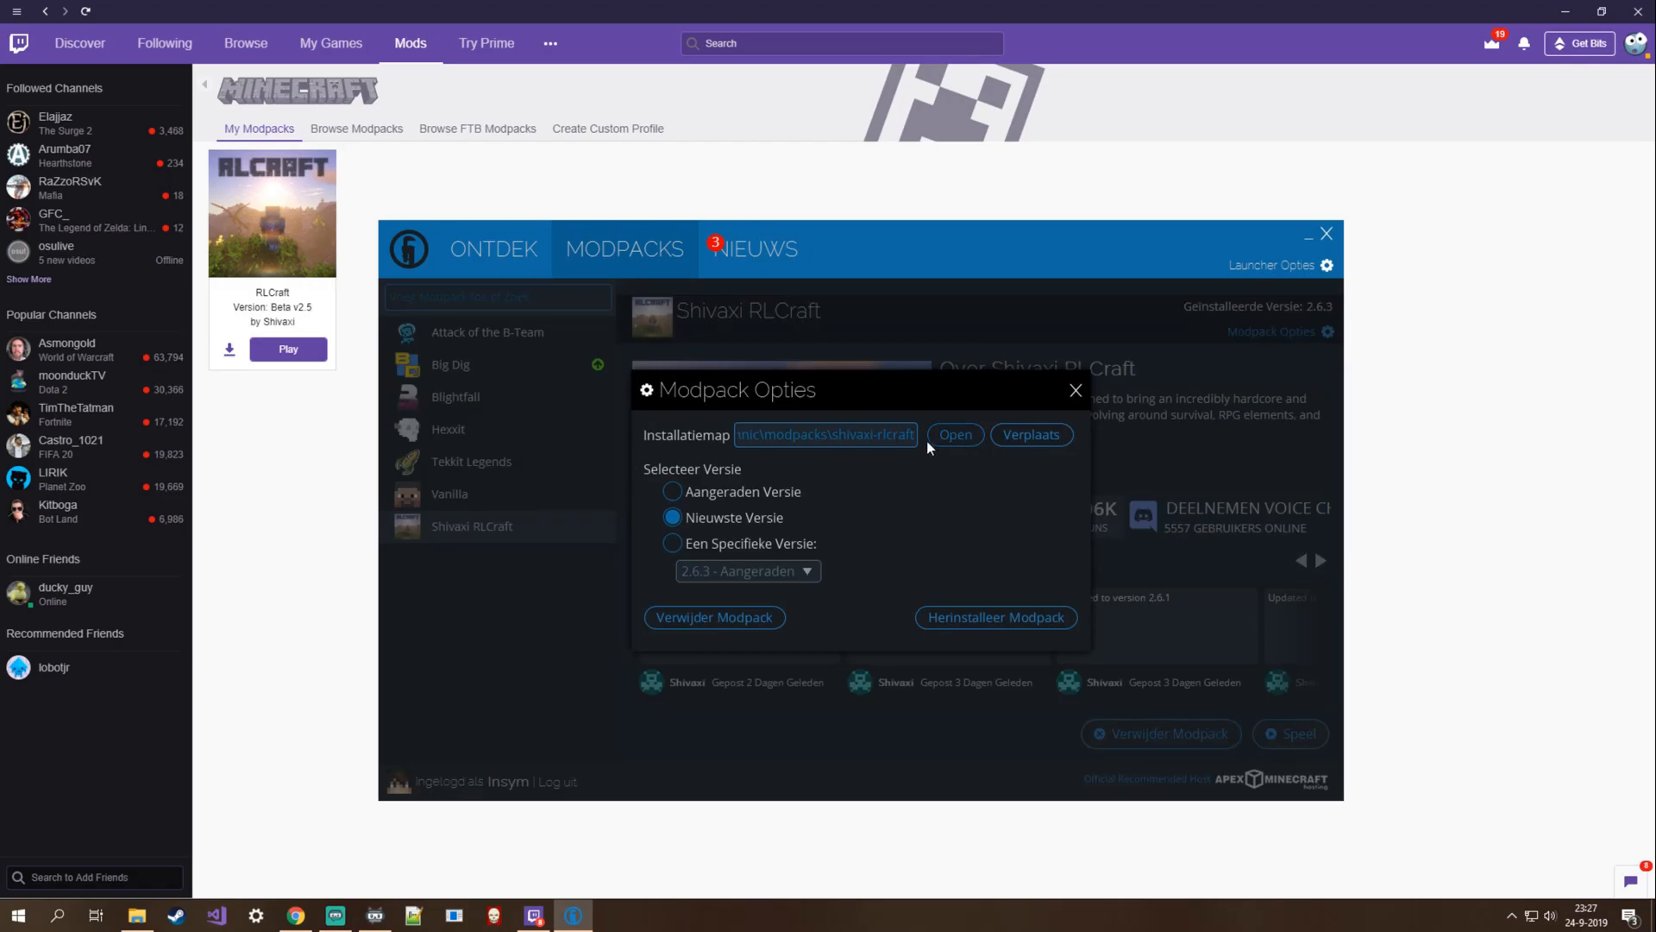
{"action": "left_click", "coordinate": [953, 435]}
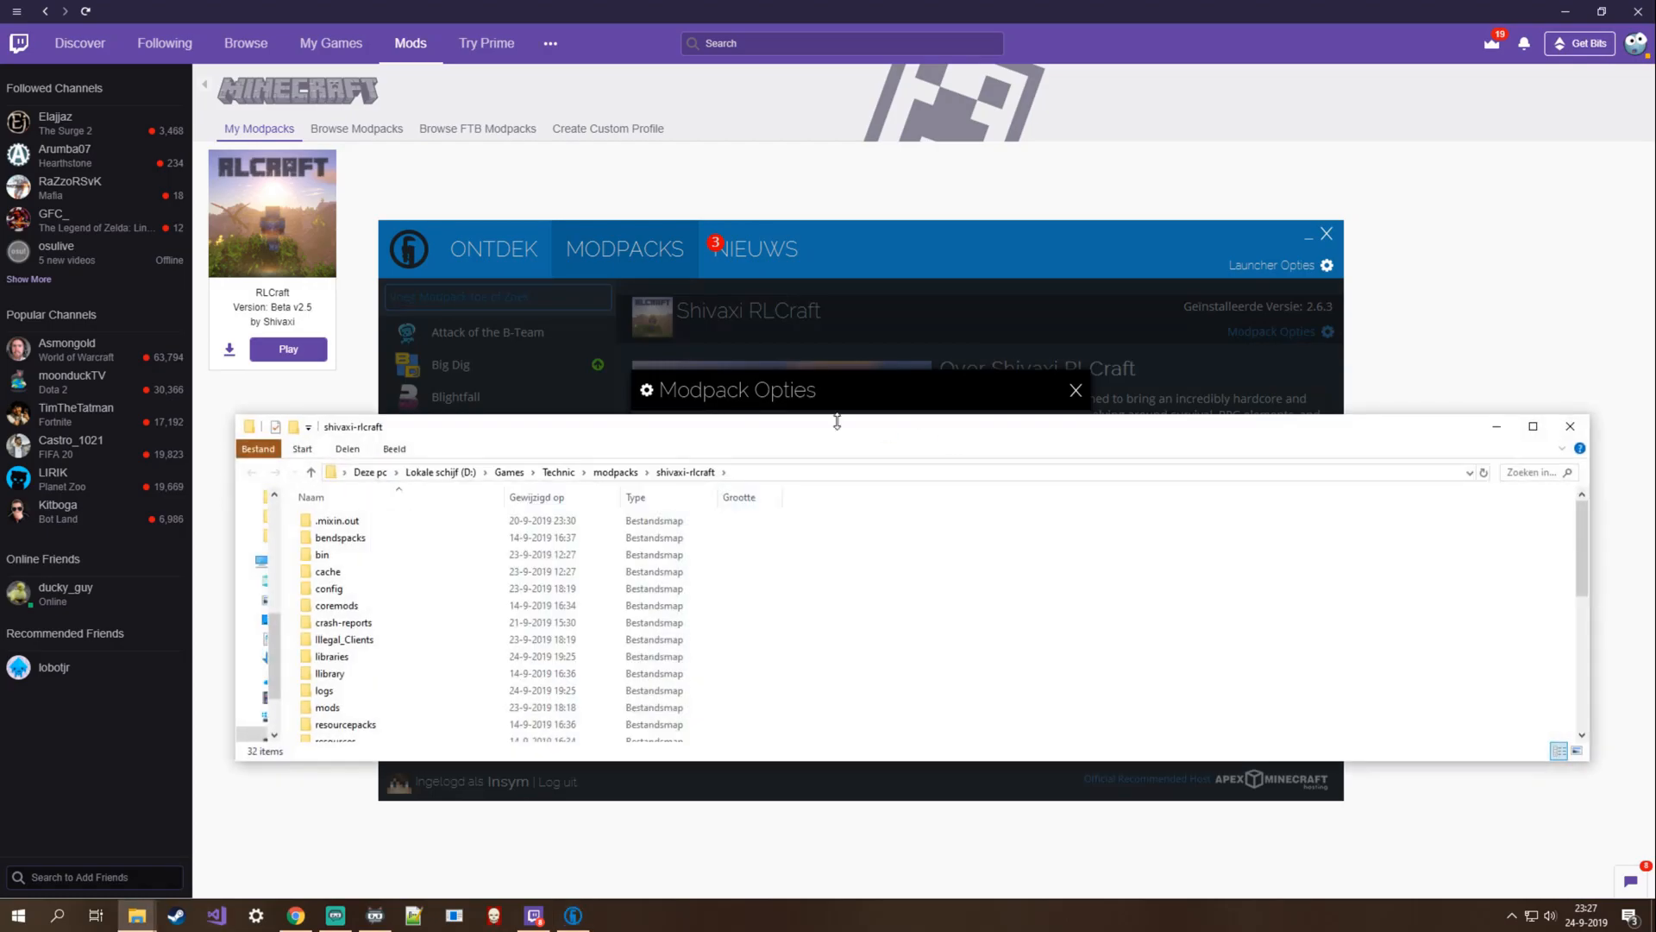
{"action": "scroll", "scroll_direction": "down", "scroll_amount": 3}
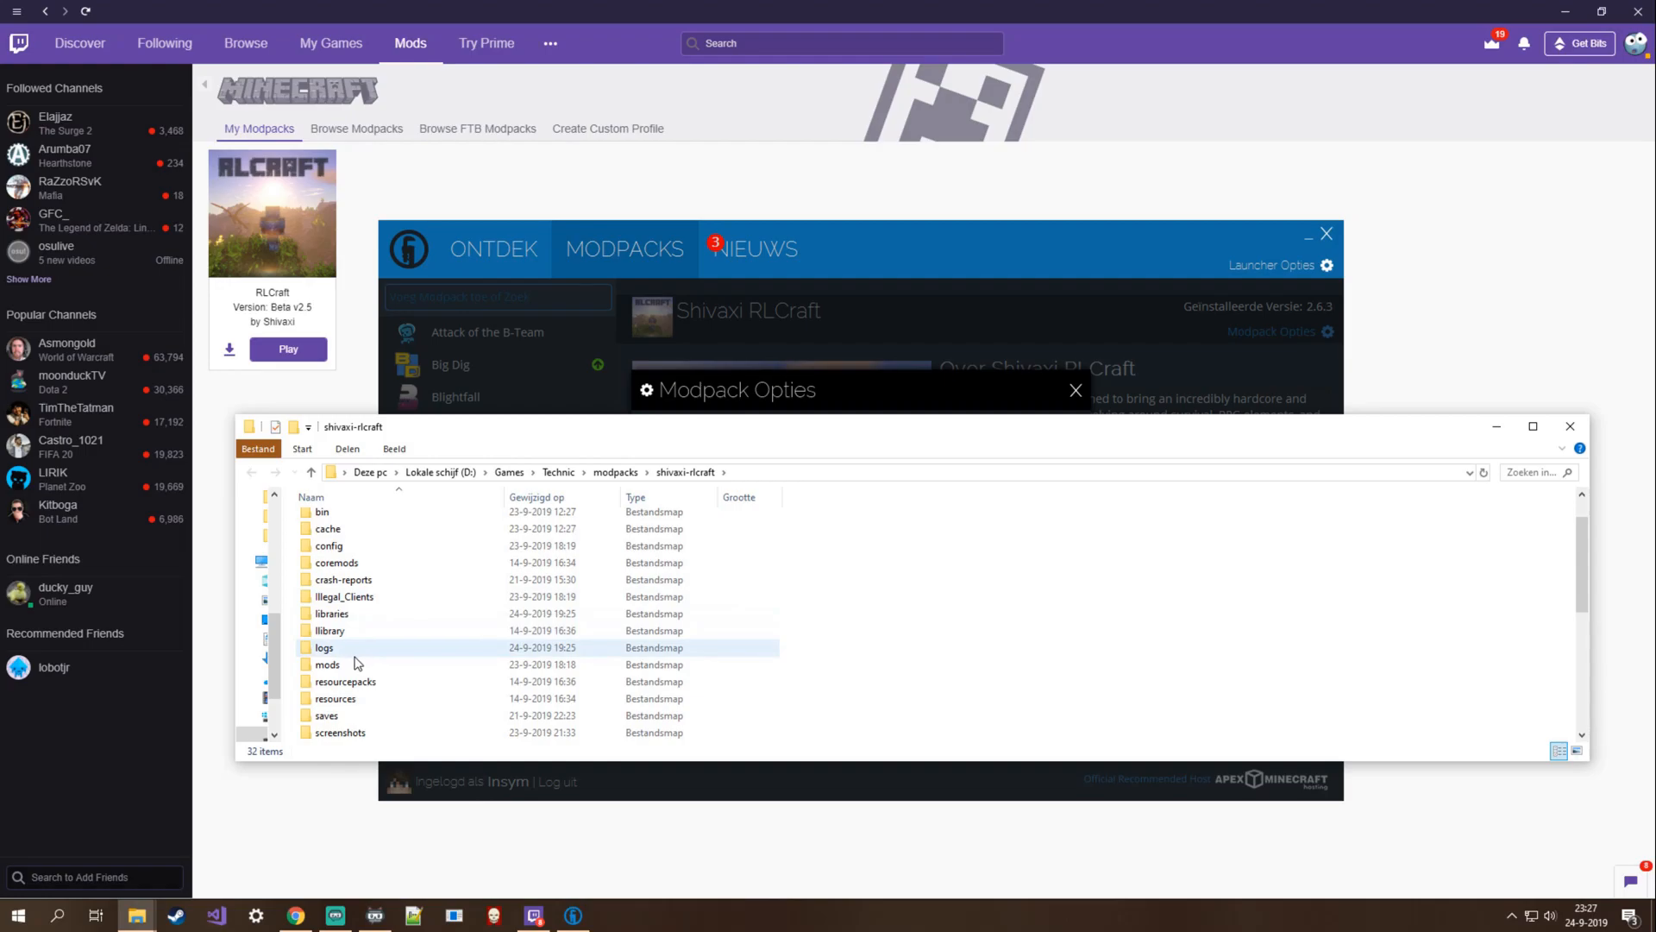
{"action": "double_click", "coordinate": [328, 664]}
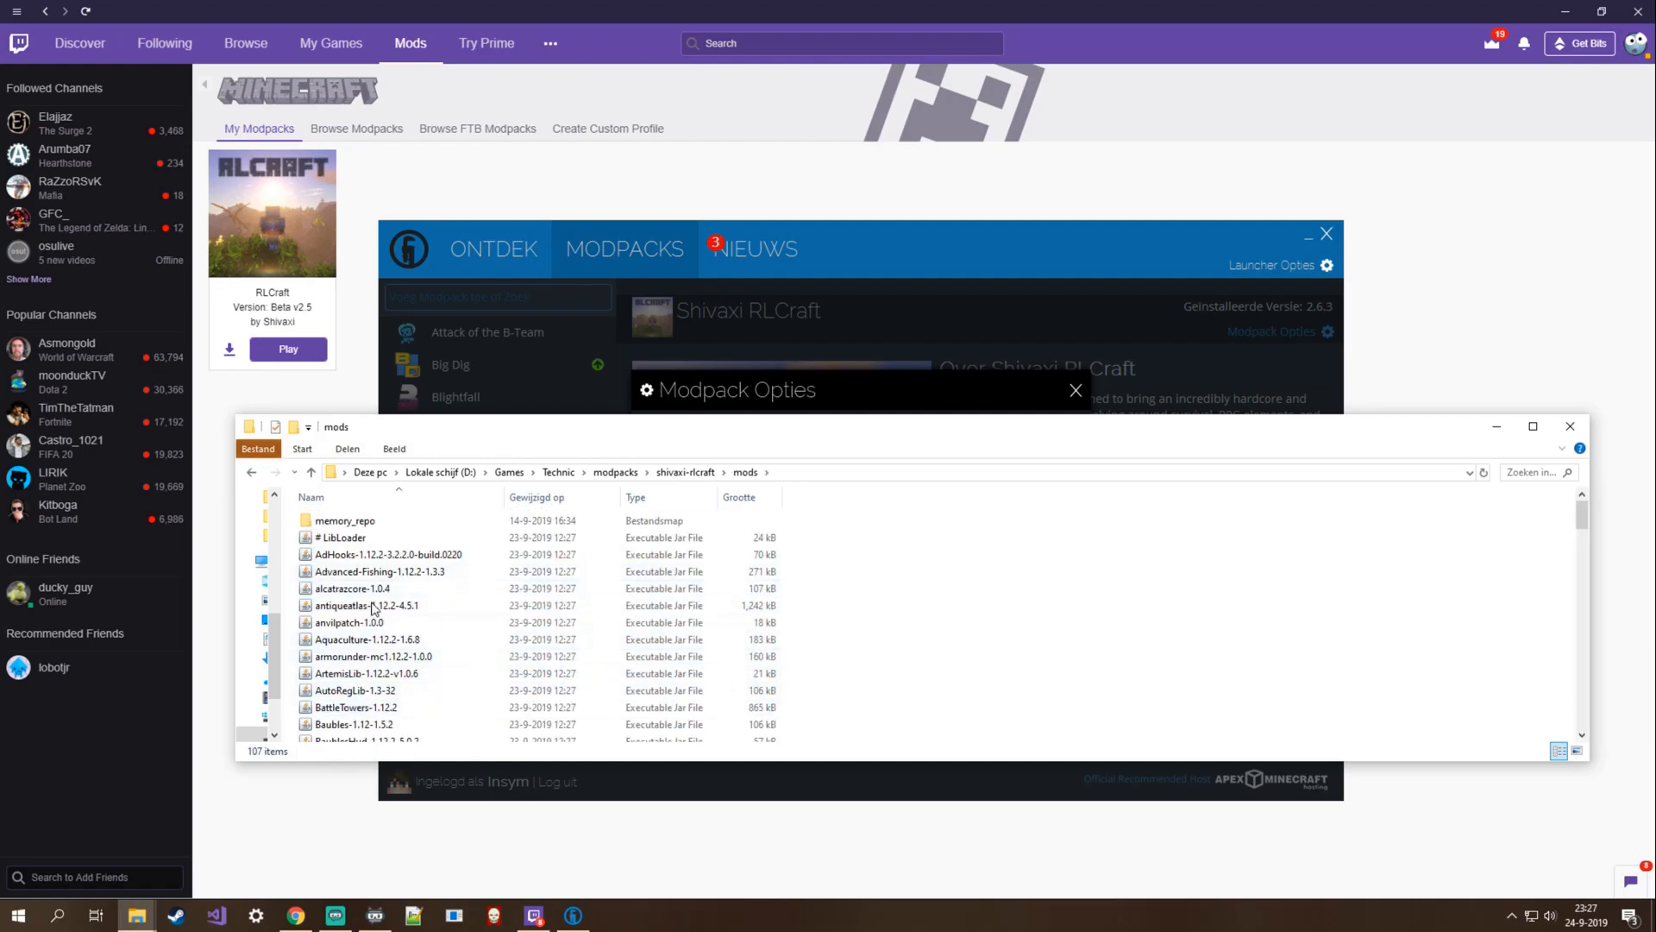
{"action": "mouse_move", "coordinate": [971, 666]}
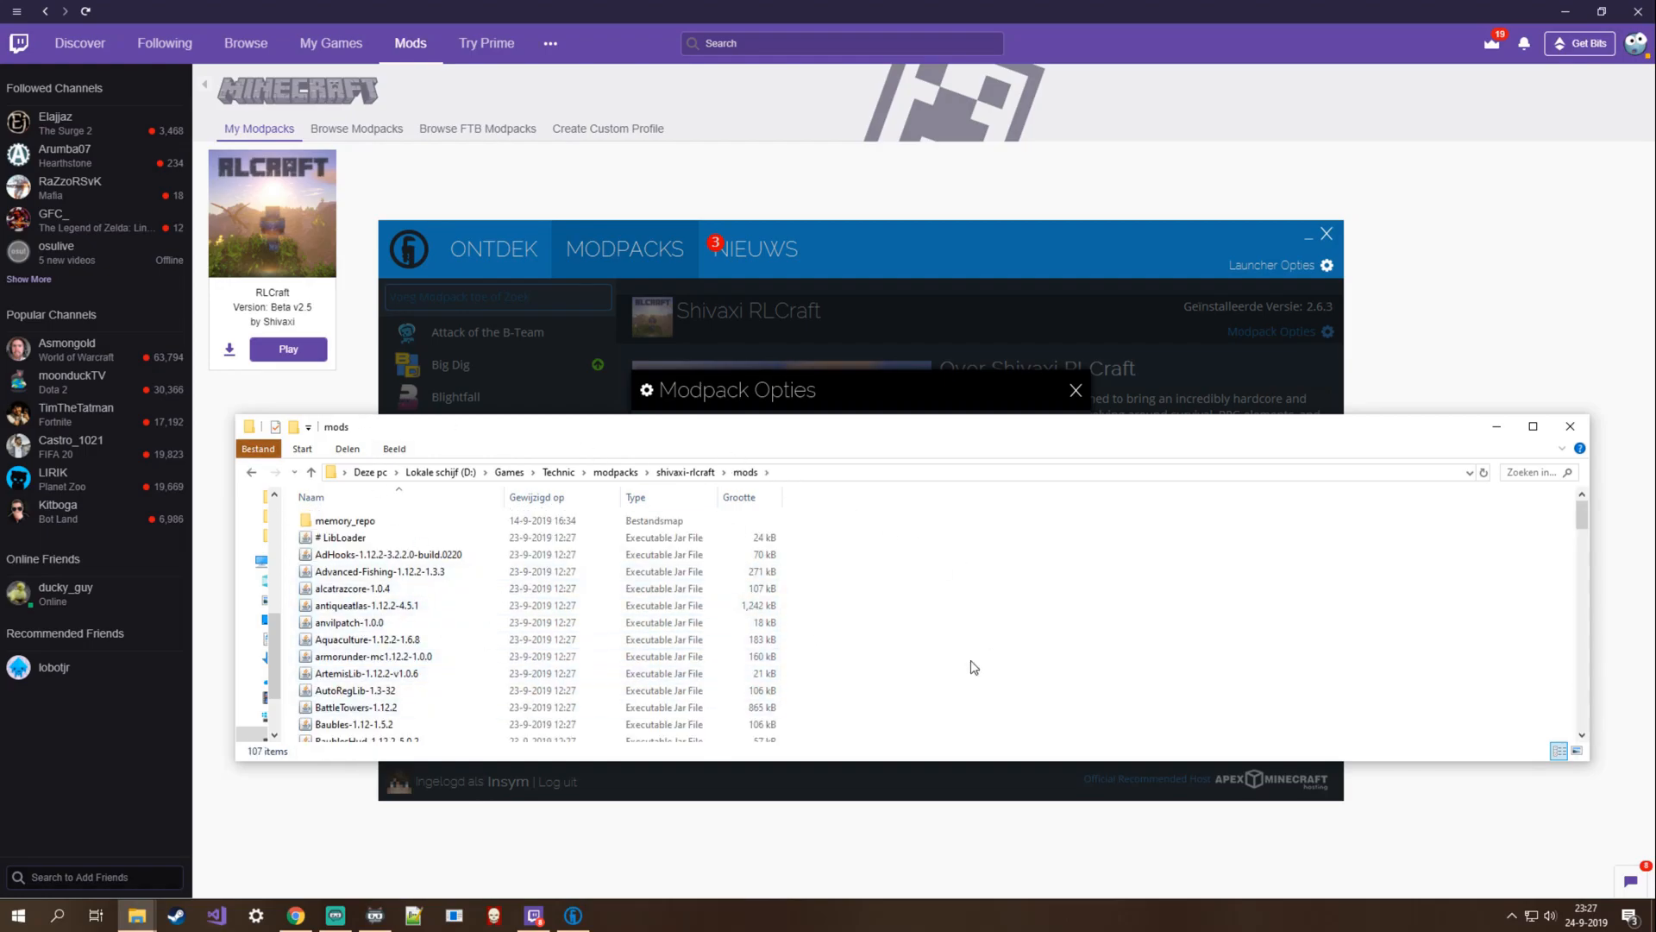
{"action": "mouse_move", "coordinate": [1225, 356]}
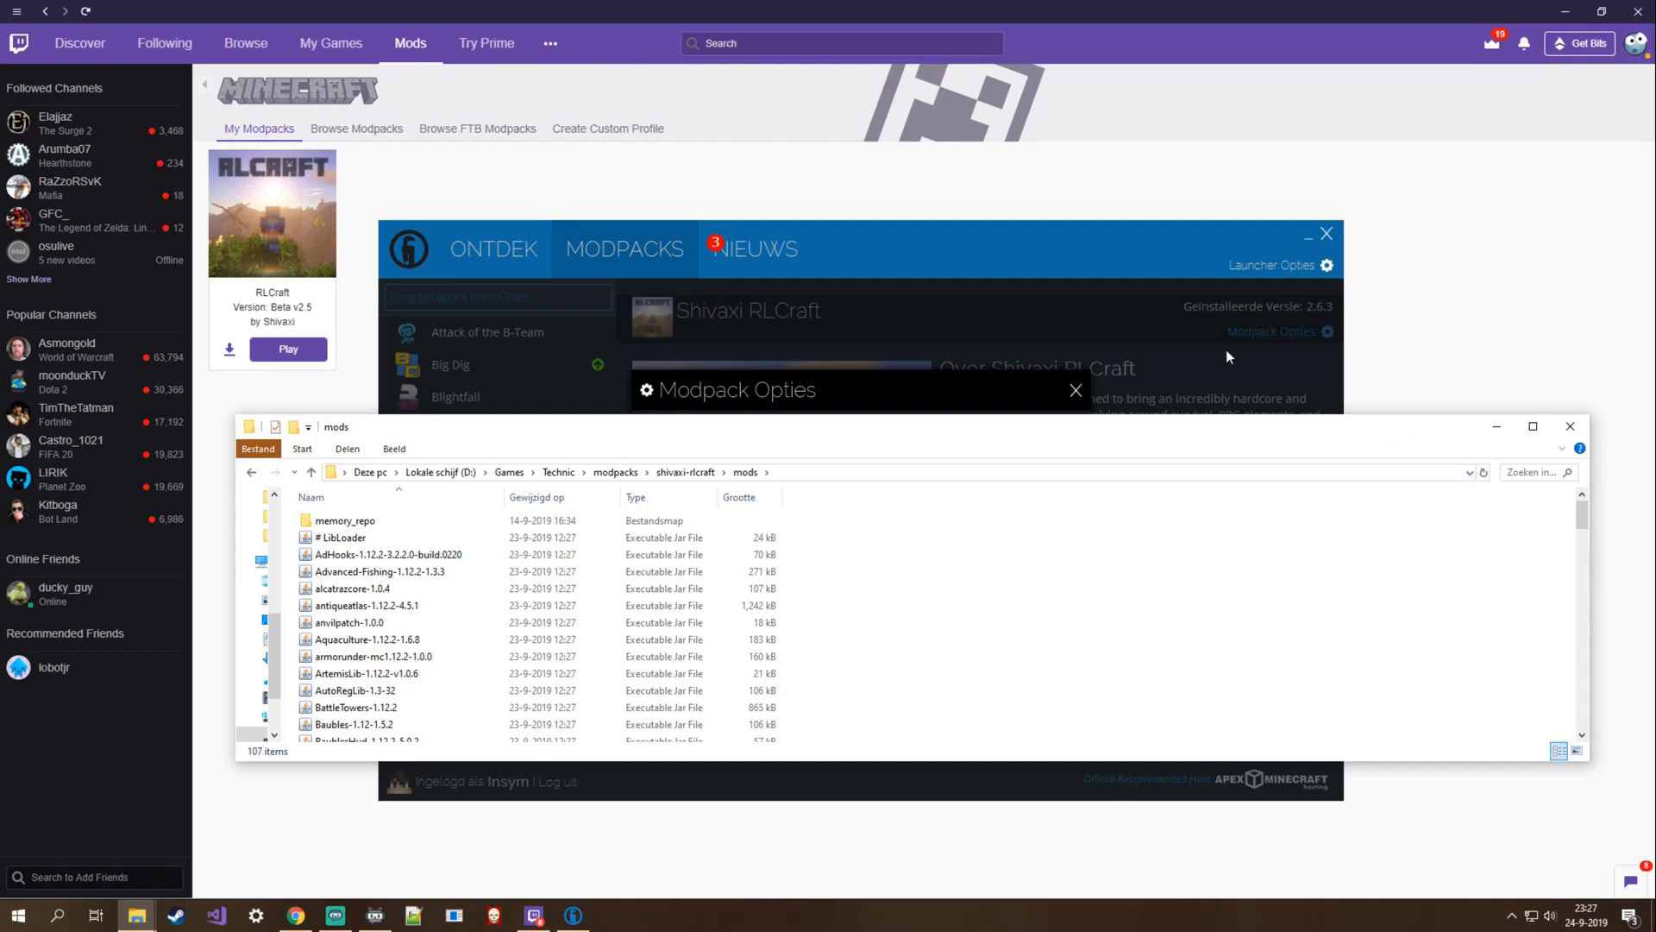
{"action": "left_click", "coordinate": [1075, 390]}
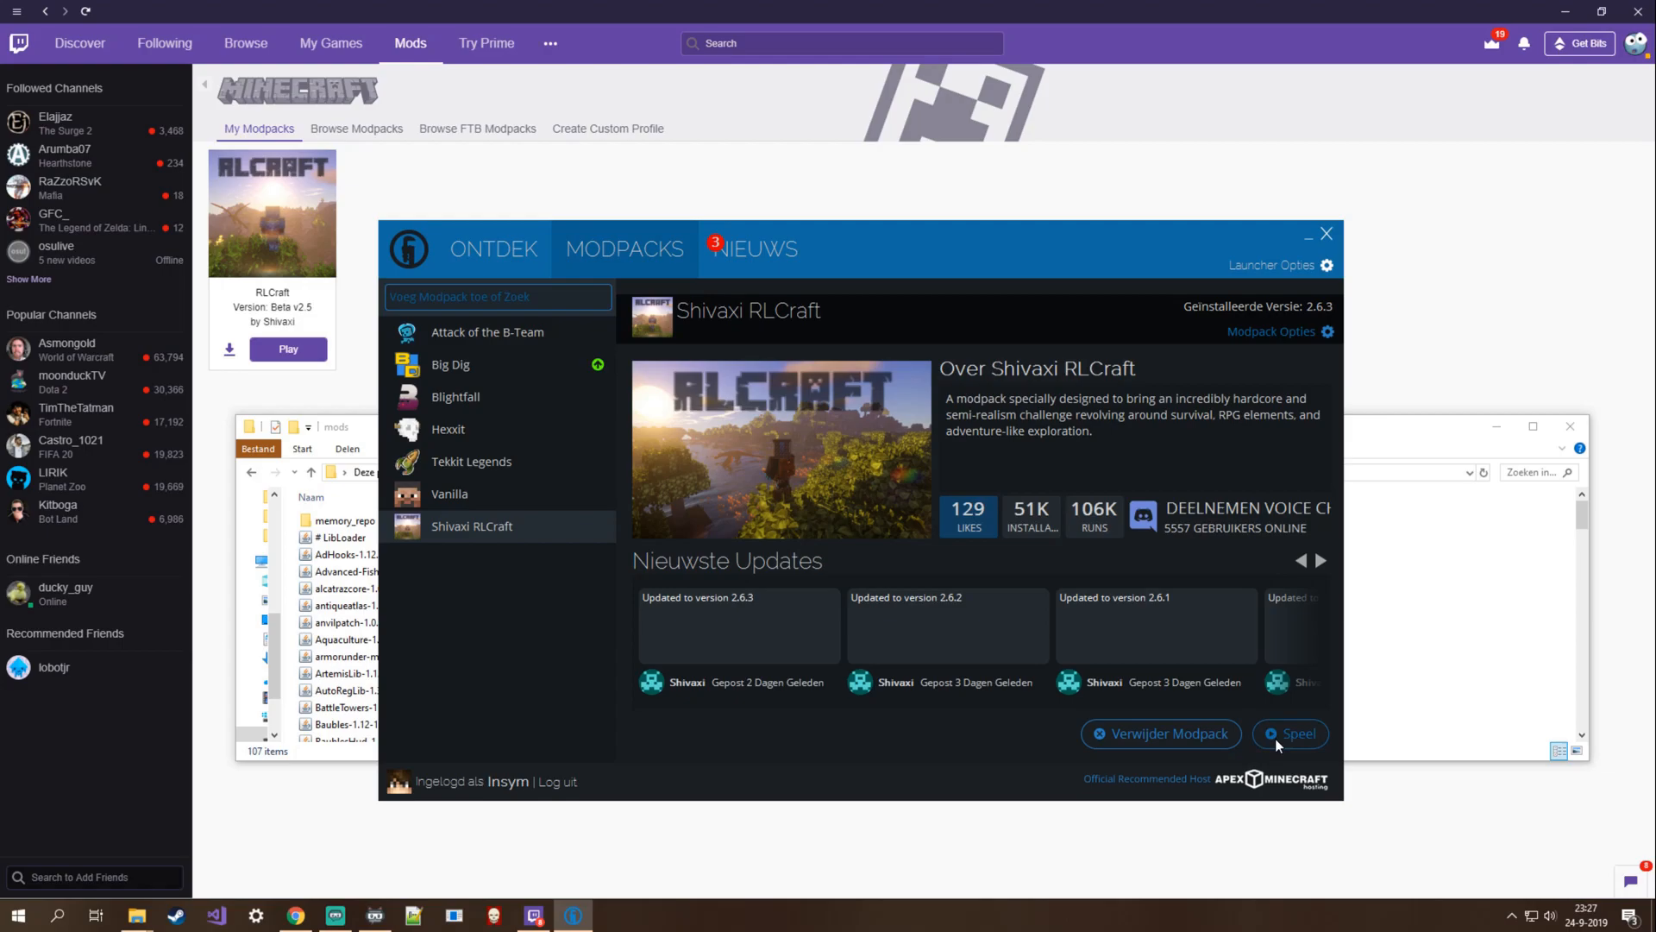
{"action": "mouse_move", "coordinate": [1033, 559]}
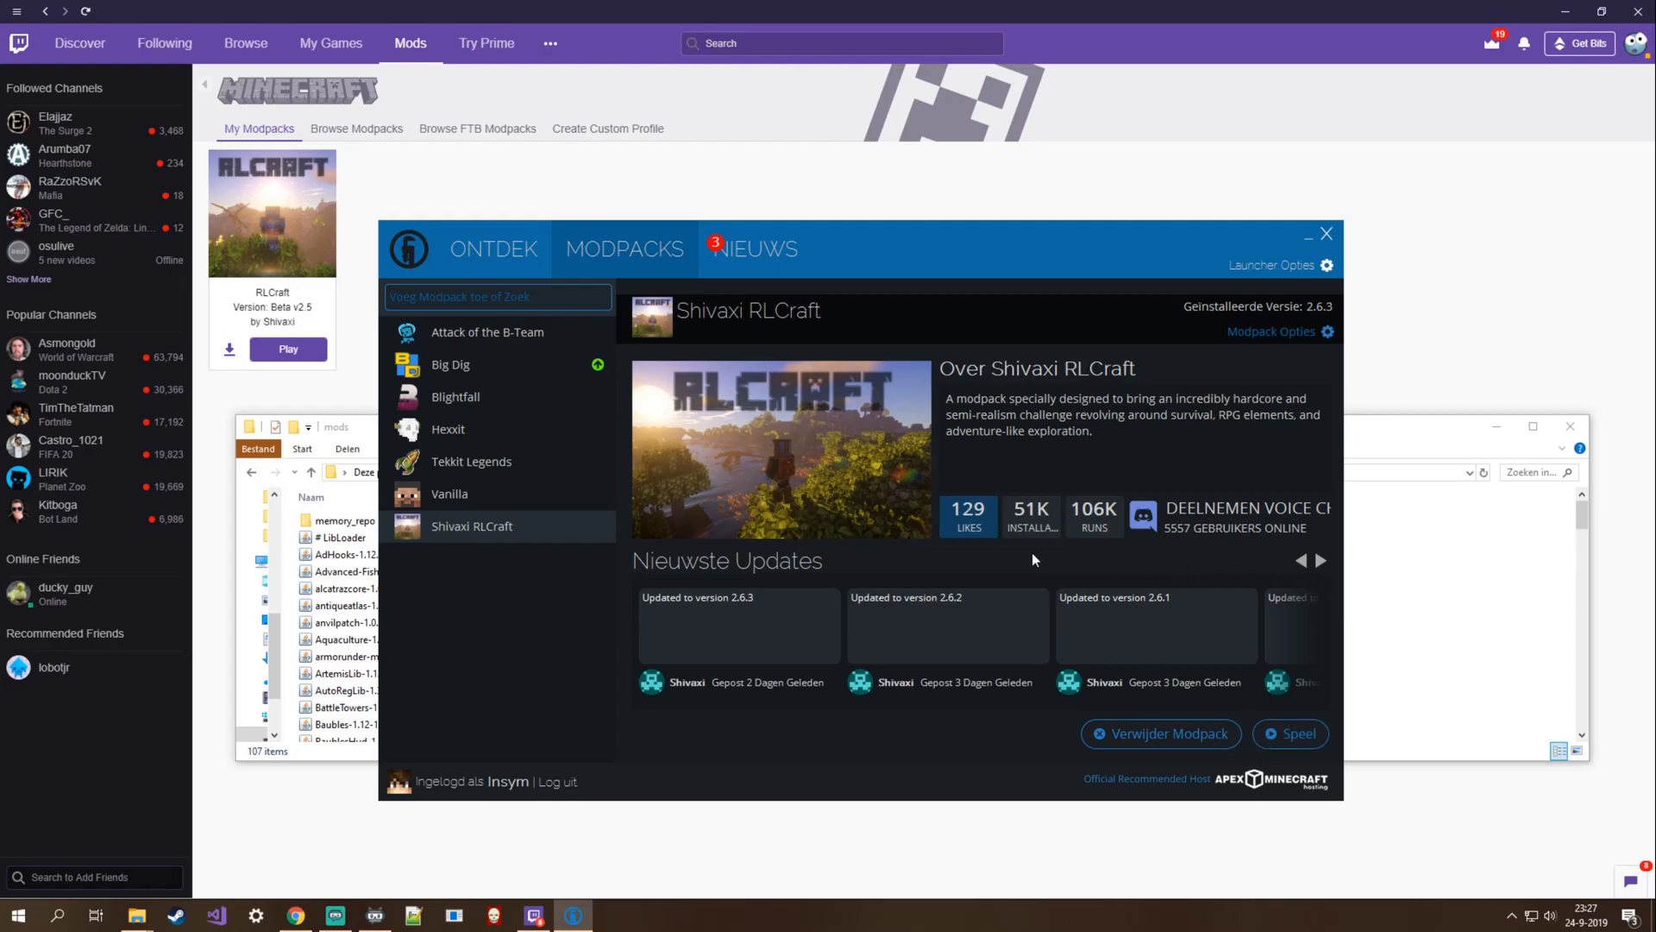
{"action": "mouse_move", "coordinate": [1322, 720]}
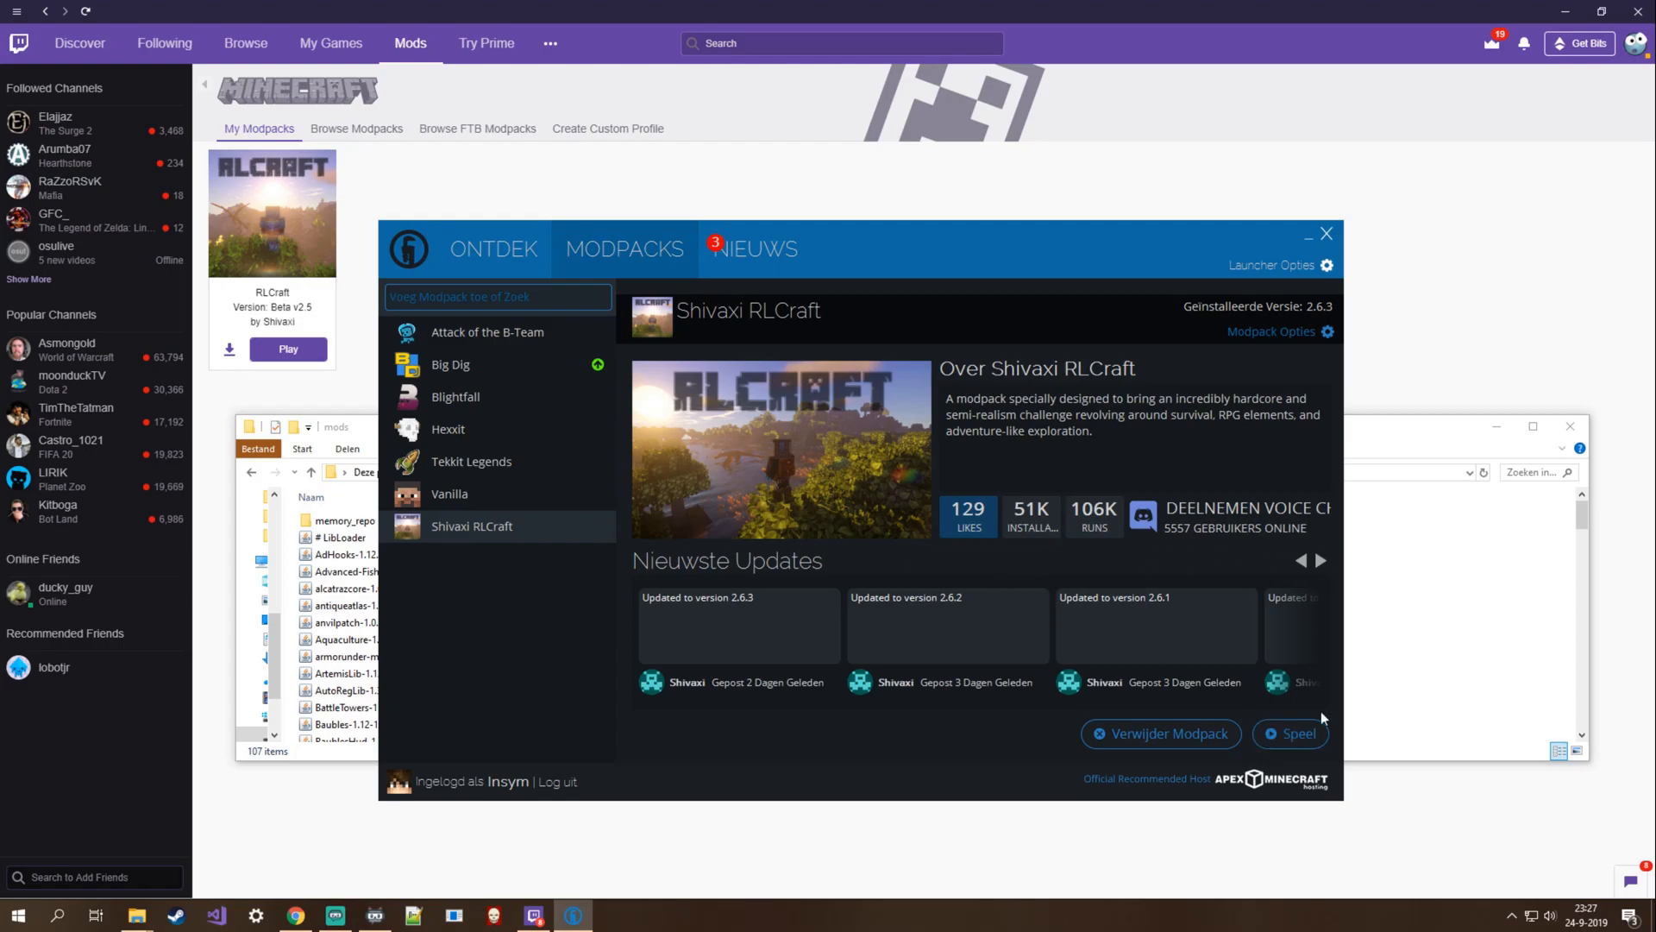
{"action": "mouse_move", "coordinate": [1217, 623]}
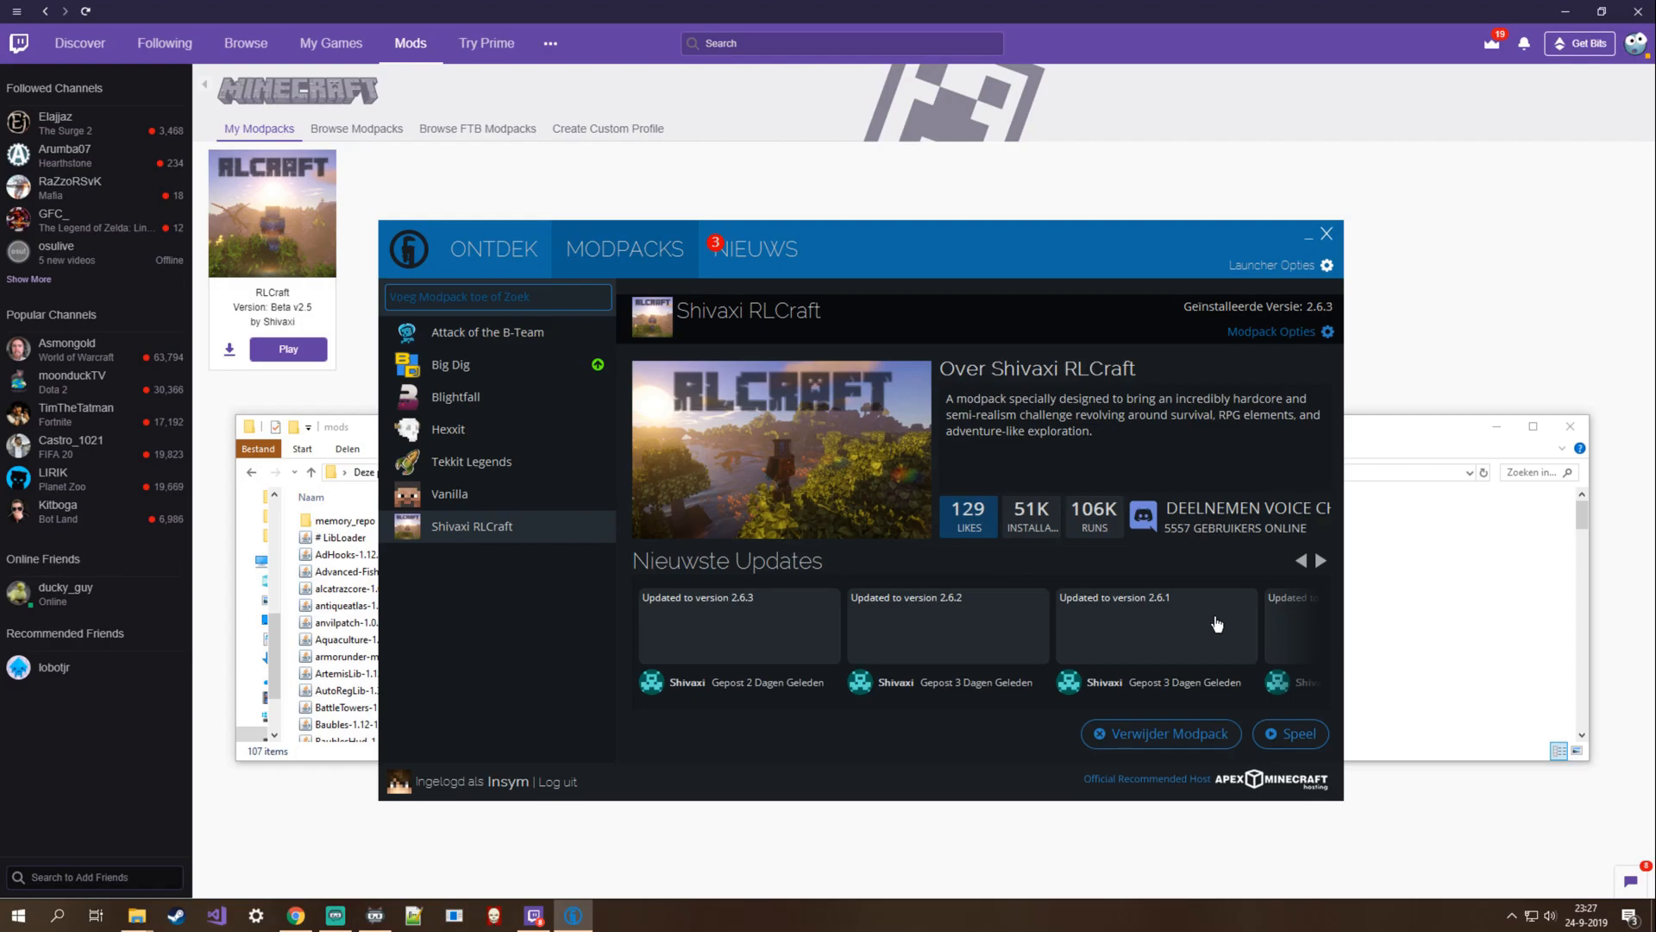
{"action": "mouse_move", "coordinate": [1182, 685]}
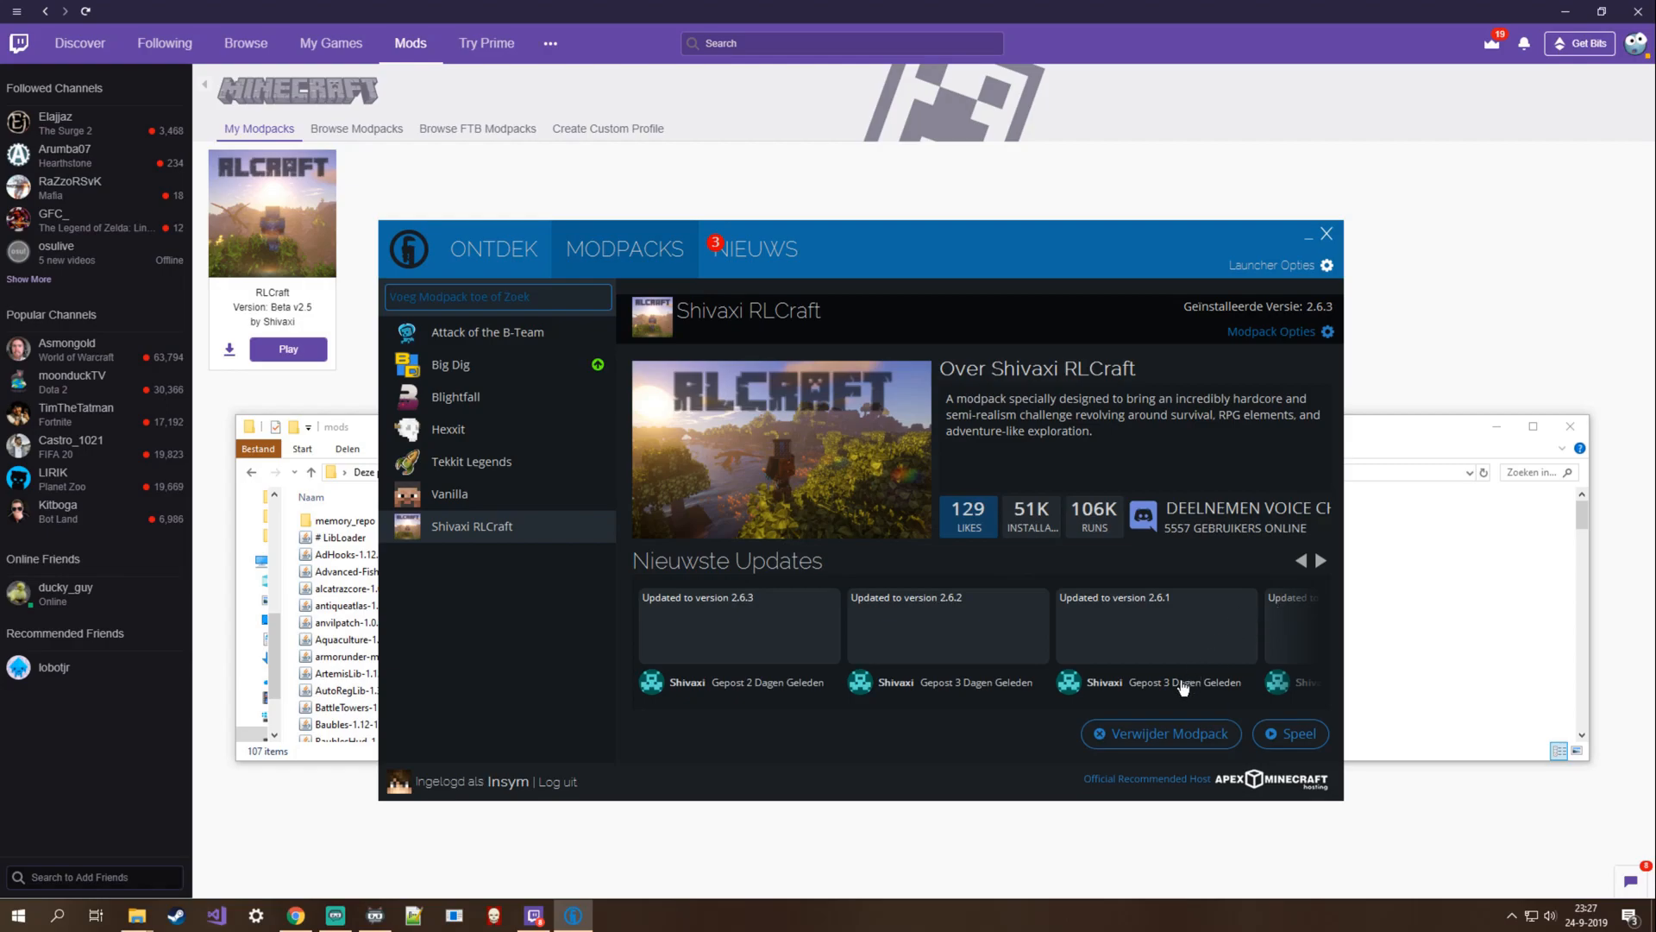